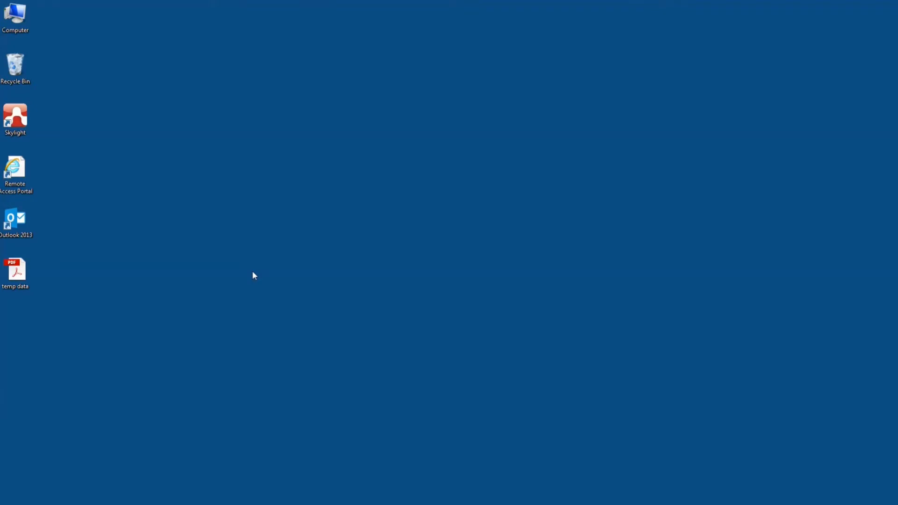
Step: Open the temp data PDF from the desktop and page forward to its temperature readings
{"action": "left_click", "coordinate": [16, 272]}
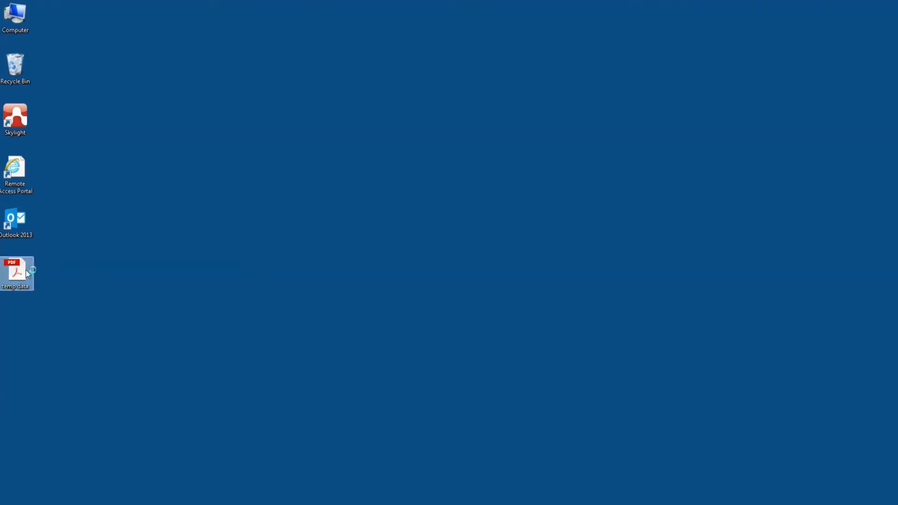
{"action": "double_click", "coordinate": [16, 272]}
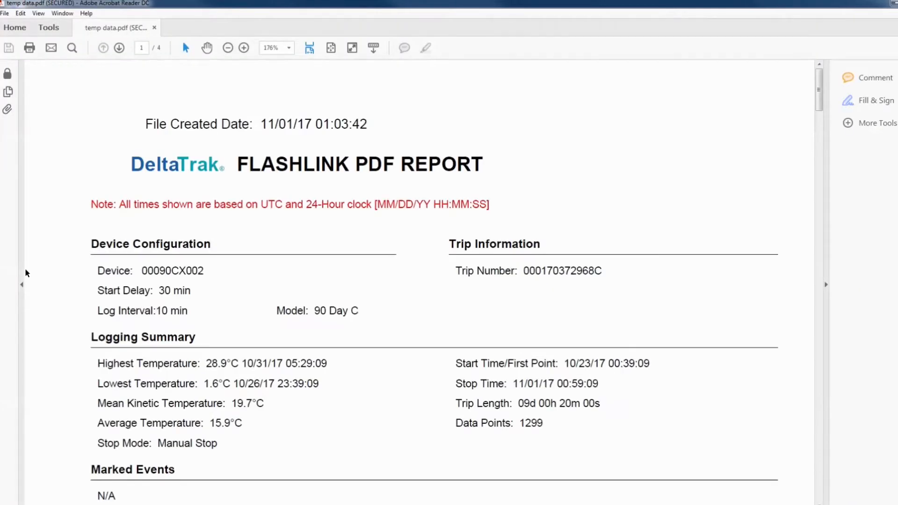
{"action": "left_click", "coordinate": [118, 48]}
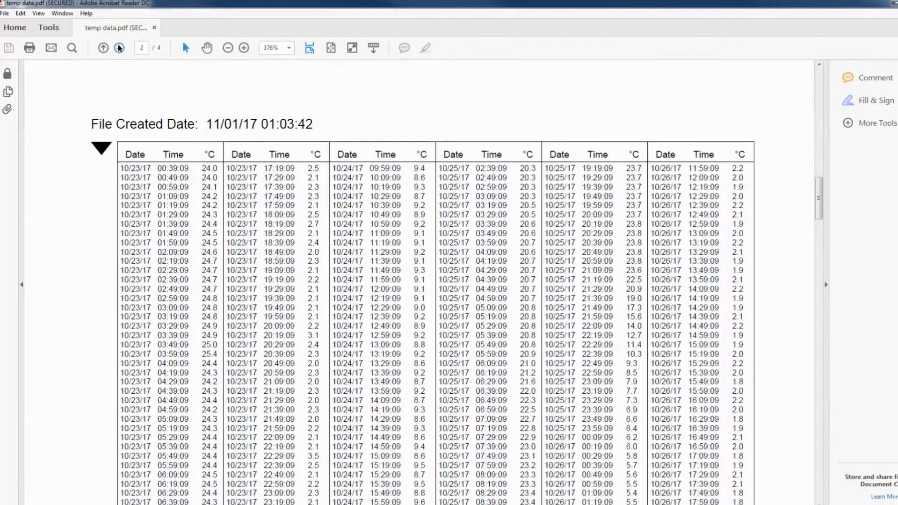
{"action": "left_click", "coordinate": [119, 47]}
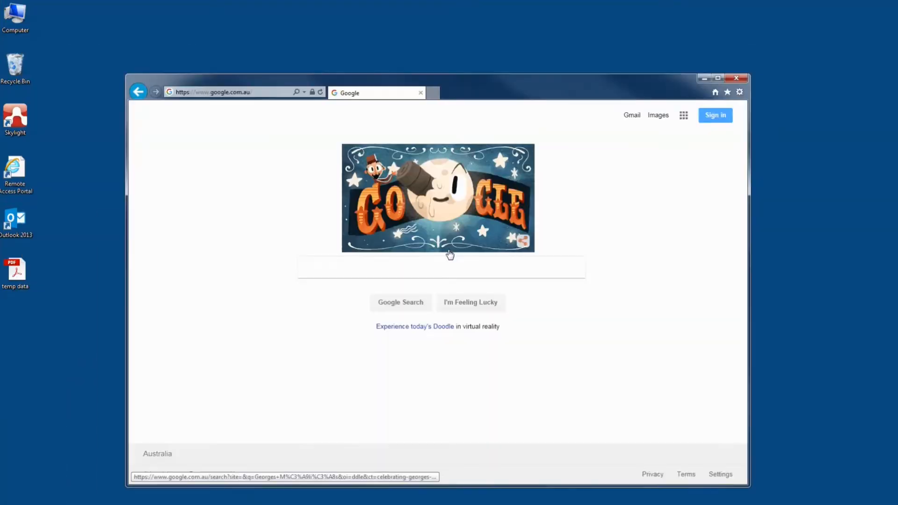
Step: Search Google for pdftoexcel and go to the PDFtoExcel.com converter site
{"action": "type", "text": "pd"}
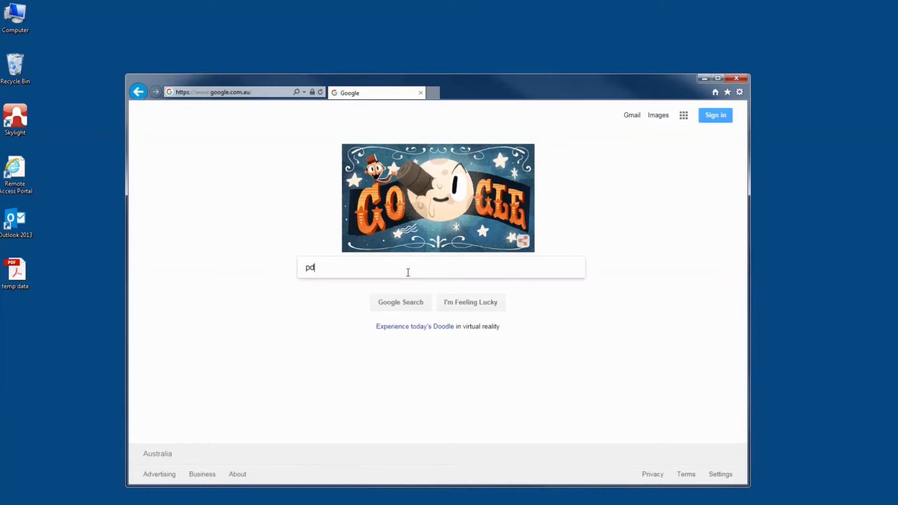
{"action": "type", "text": "ftoexcel"}
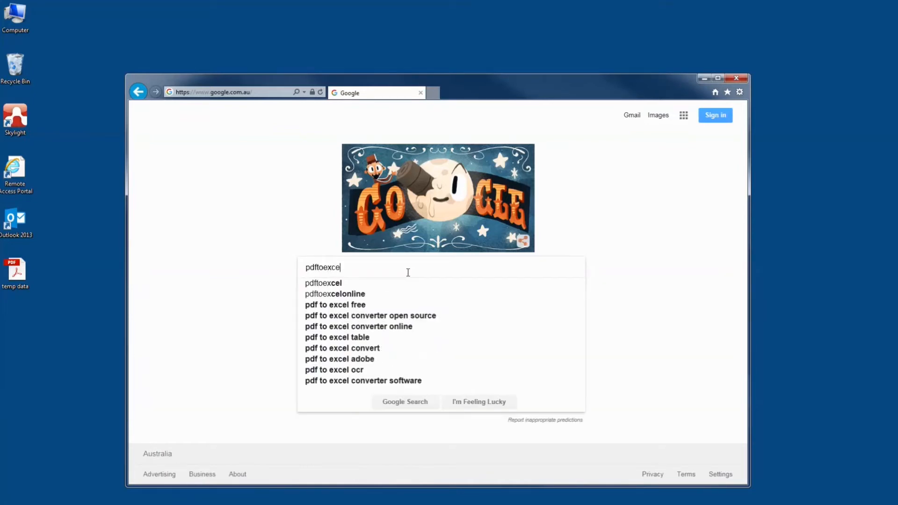
{"action": "key", "text": "Return"}
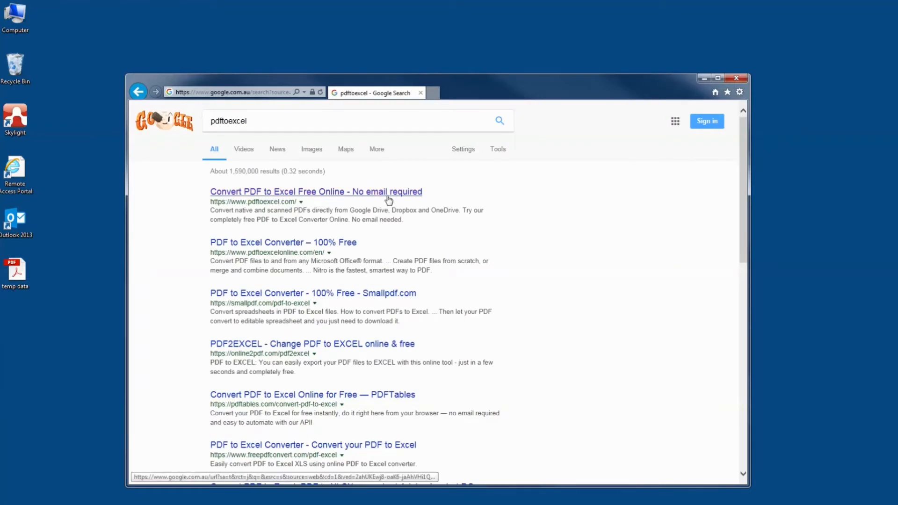
{"action": "left_click", "coordinate": [315, 191]}
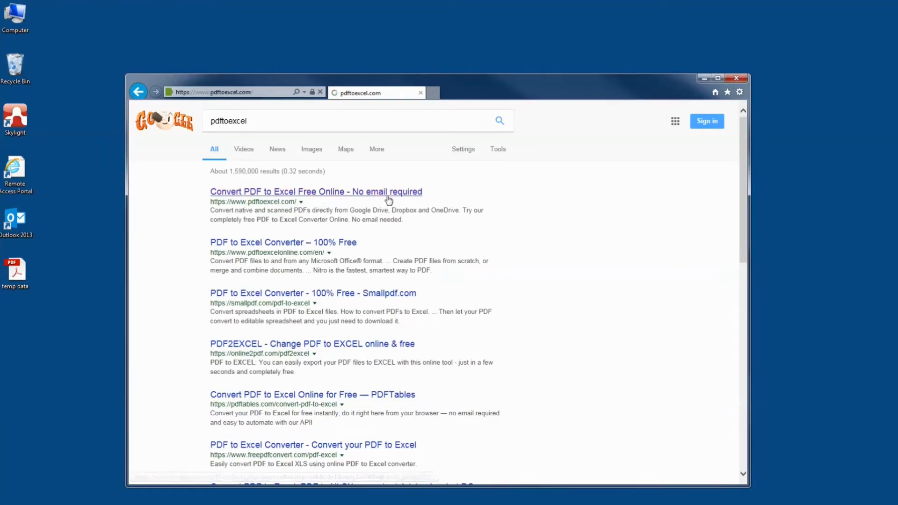
{"action": "left_click", "coordinate": [316, 191]}
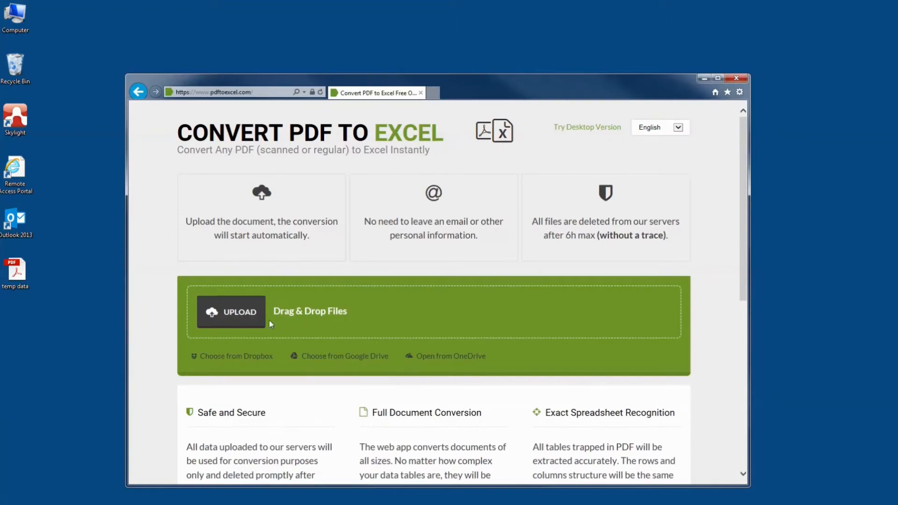
Step: Upload the temp data PDF, convert it and save temp data.xlsx to the desktop
{"action": "left_click", "coordinate": [231, 312]}
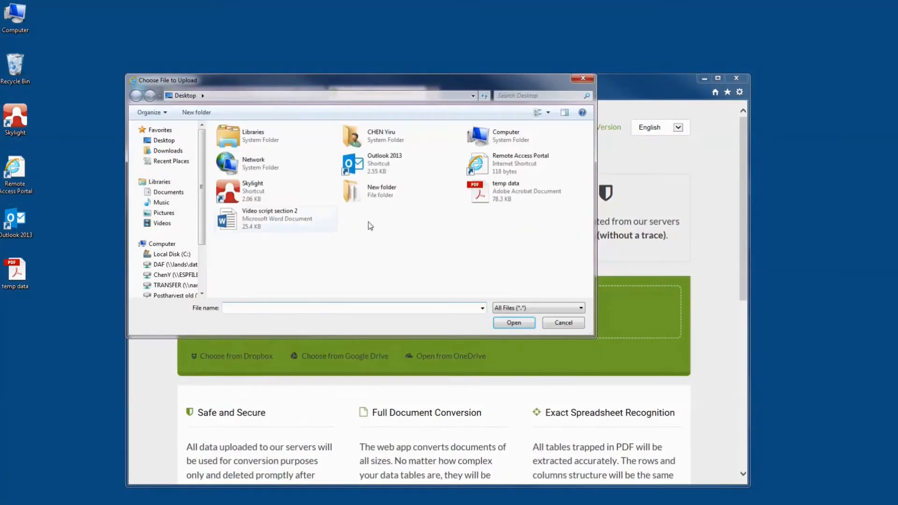
{"action": "left_click", "coordinate": [512, 323]}
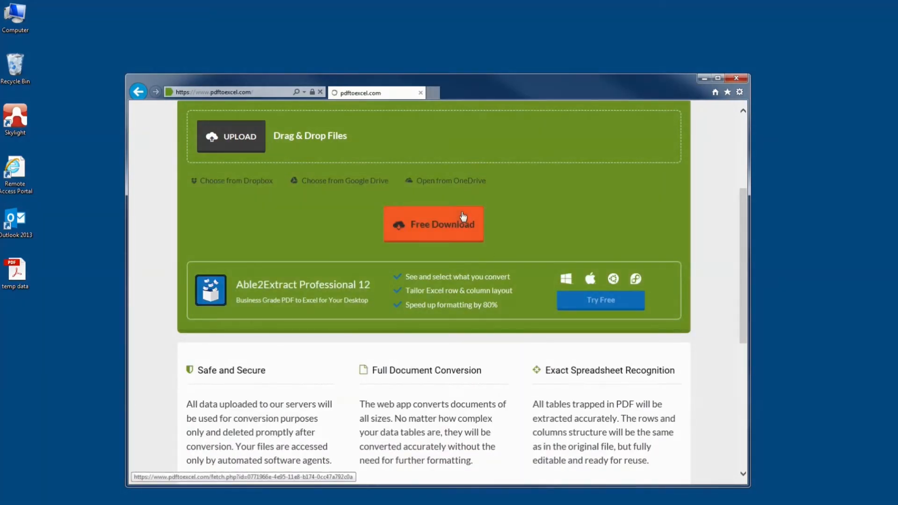
{"action": "left_click", "coordinate": [433, 223]}
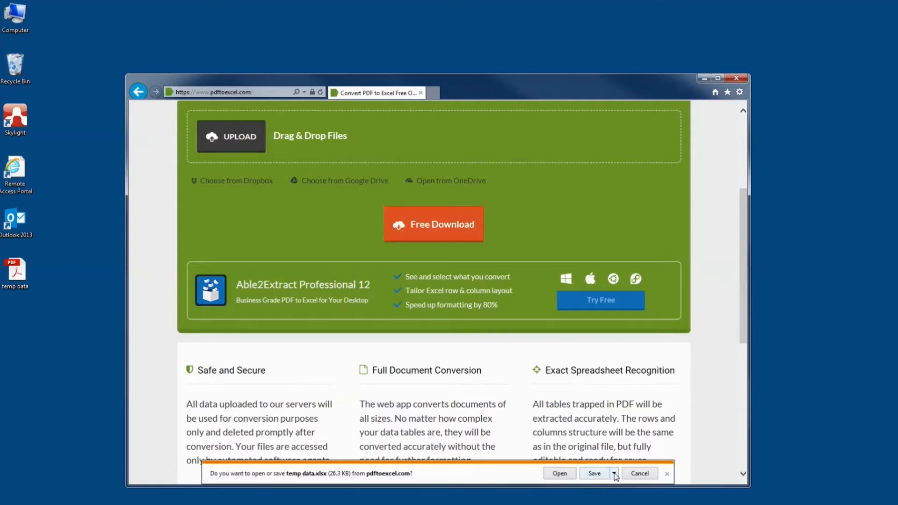
{"action": "left_click", "coordinate": [594, 473]}
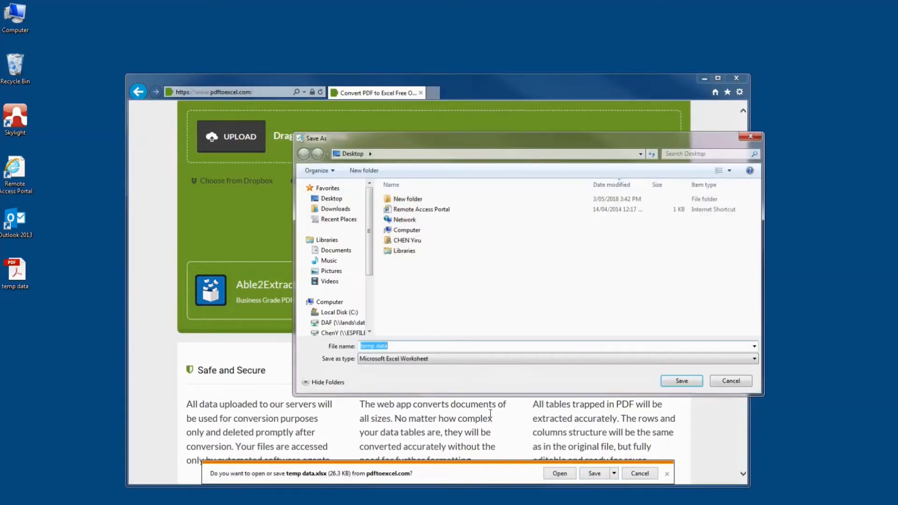
{"action": "left_click", "coordinate": [681, 380]}
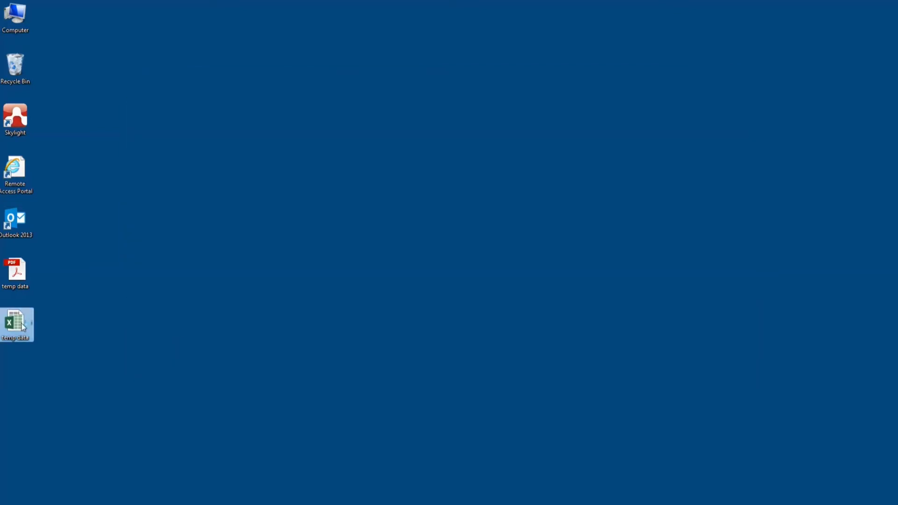
Step: Open temp data.xlsx from the desktop, enable editing and look through the readings
{"action": "double_click", "coordinate": [17, 325]}
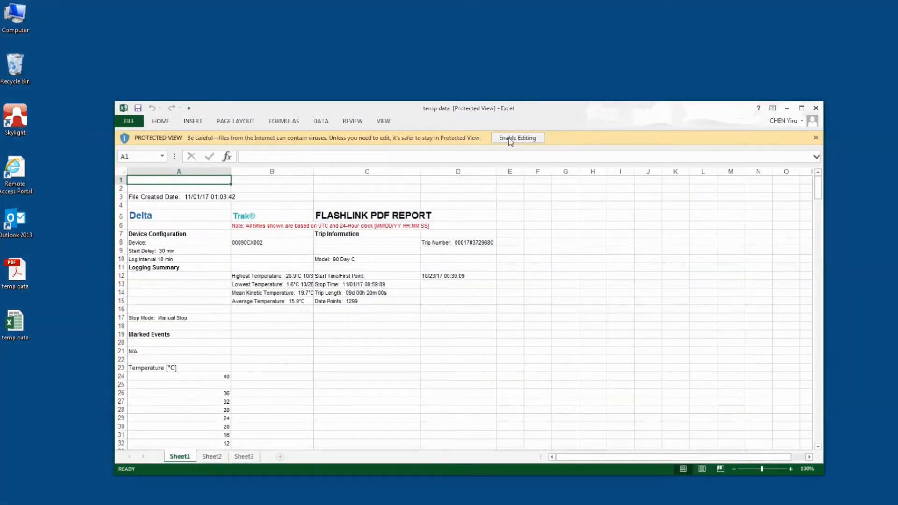
{"action": "left_click", "coordinate": [516, 137]}
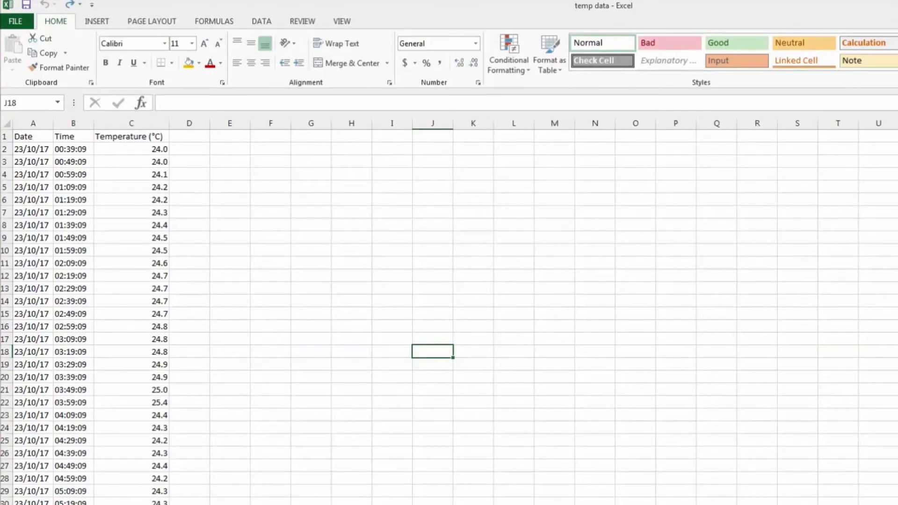
{"action": "scroll", "scroll_direction": "down", "scroll_amount": 3}
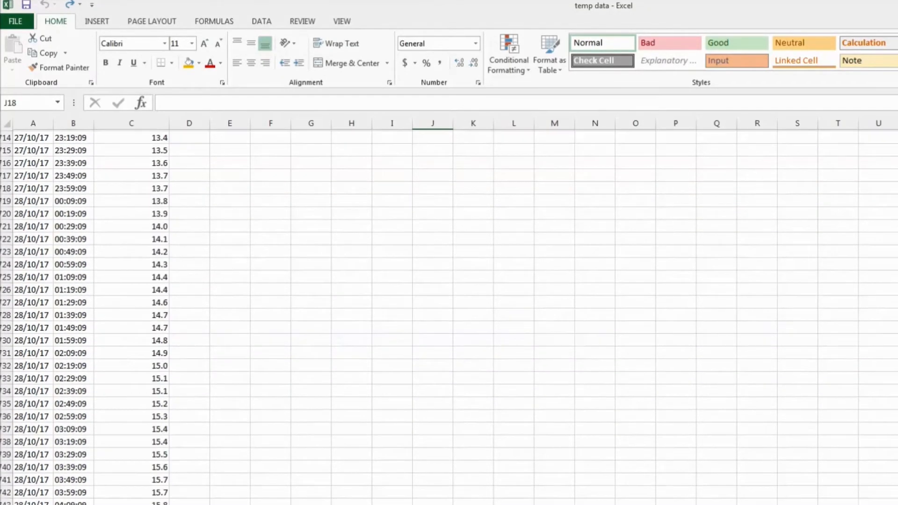
{"action": "scroll", "scroll_direction": "down", "scroll_amount": 3}
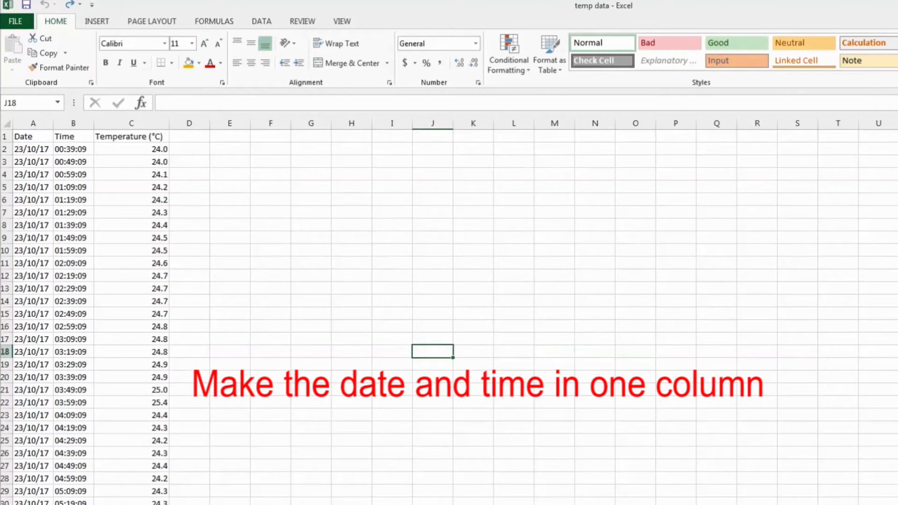
Step: Insert an empty column before the Temperature (°C) column
{"action": "left_click", "coordinate": [131, 123]}
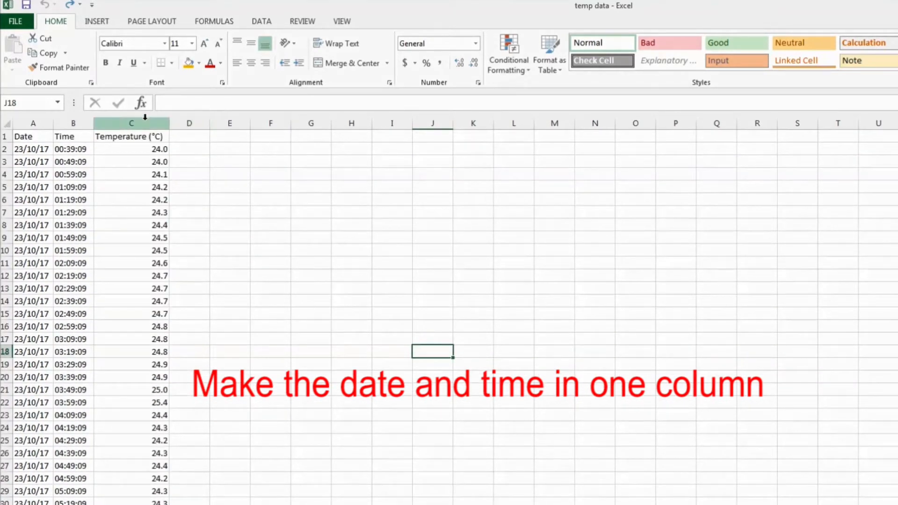
{"action": "right_click", "coordinate": [131, 122]}
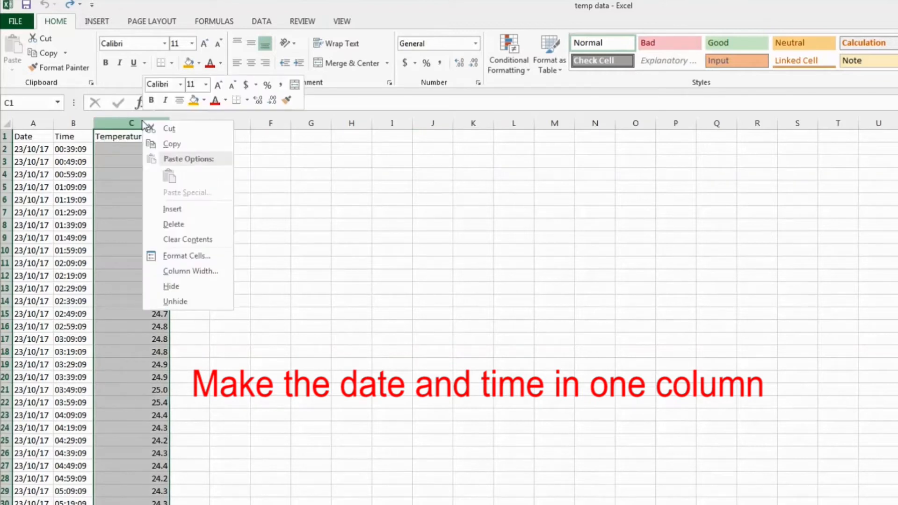
{"action": "left_click", "coordinate": [172, 209]}
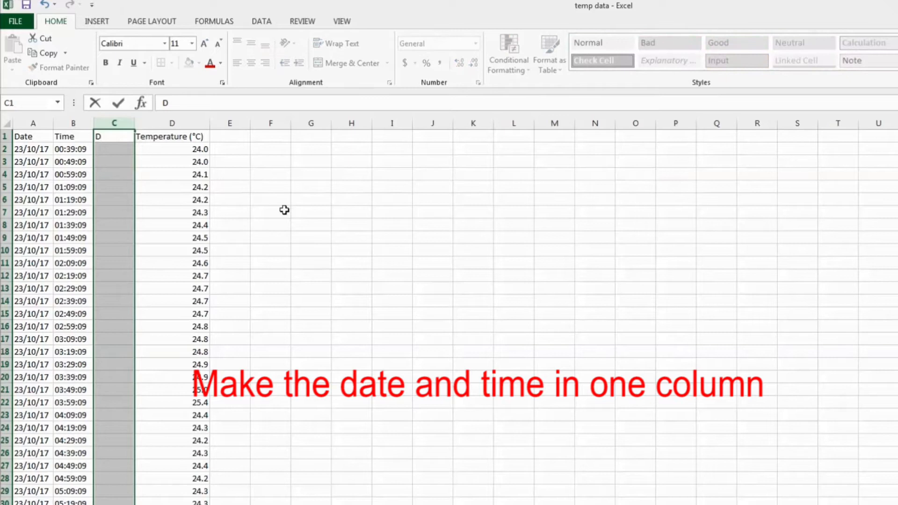
Step: Head the new column DateTime (UTC) in C1
{"action": "type", "text": "Date"}
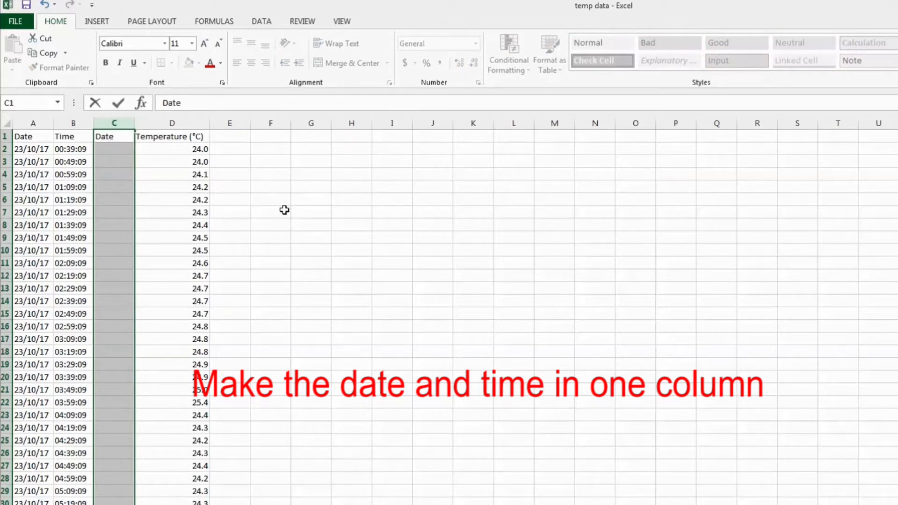
{"action": "type", "text": "DateTime"}
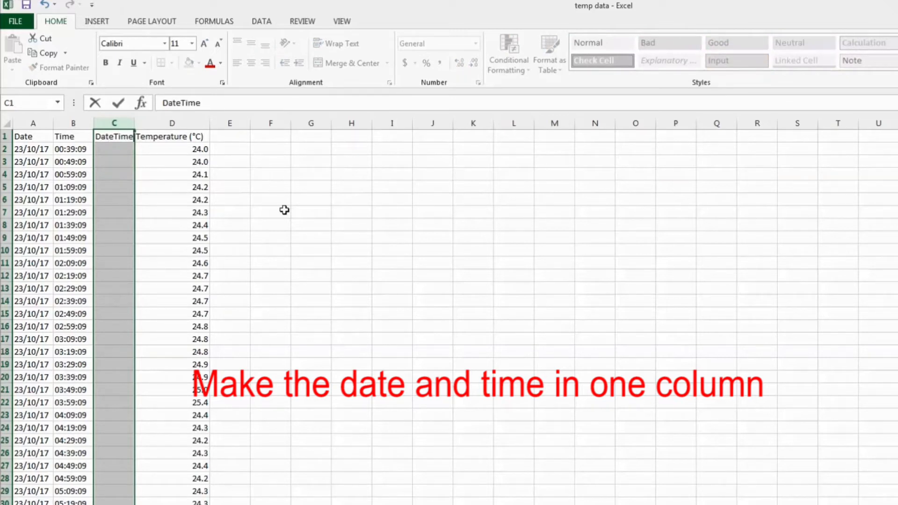
{"action": "type", "text": "(U"}
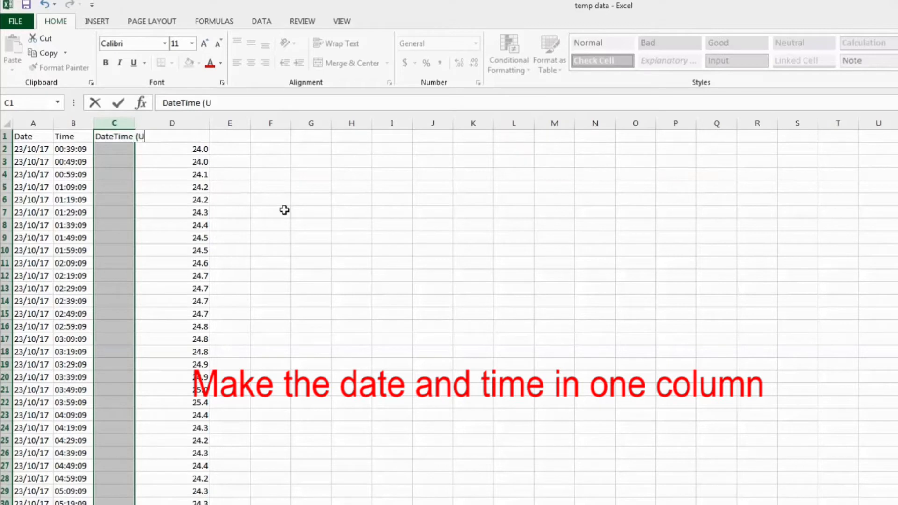
{"action": "type", "text": "TC"}
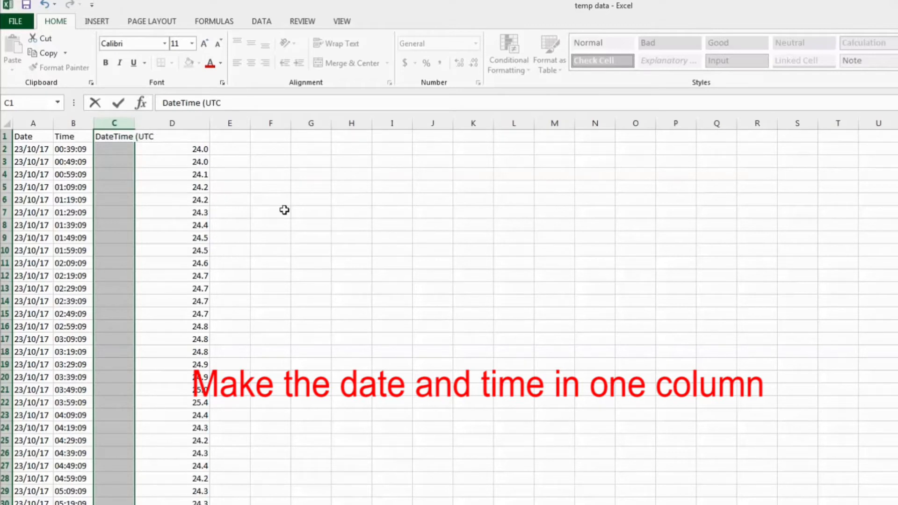
{"action": "left_click", "coordinate": [270, 212]}
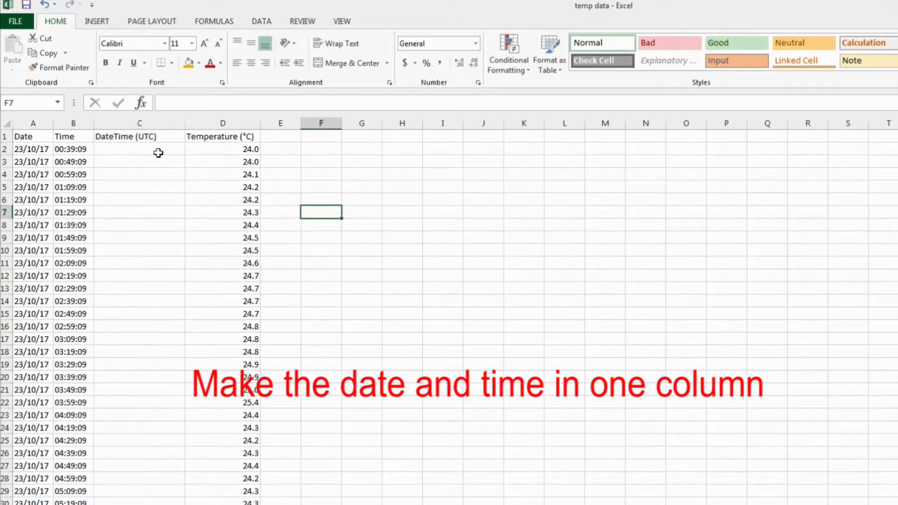
Step: Enter =A2+B2 in C2 to combine the row's date and time
{"action": "left_click", "coordinate": [139, 148]}
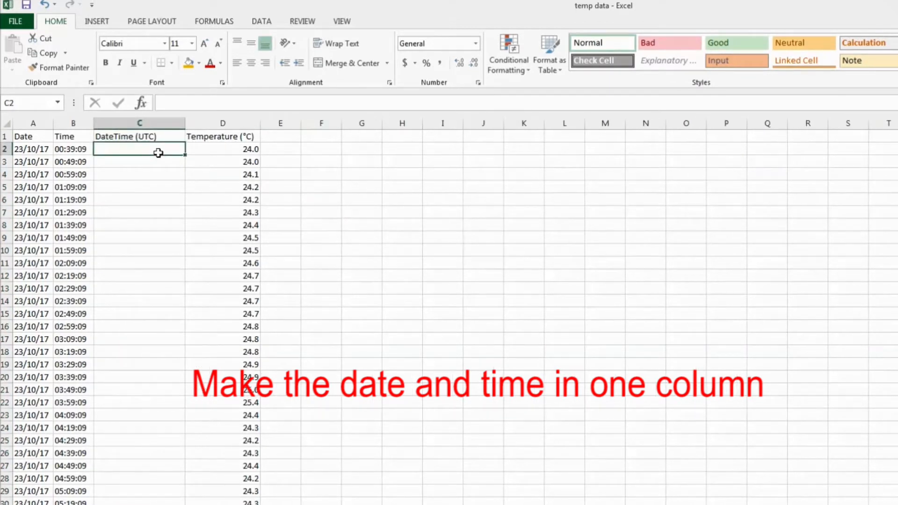
{"action": "type", "text": "=A2+B2"}
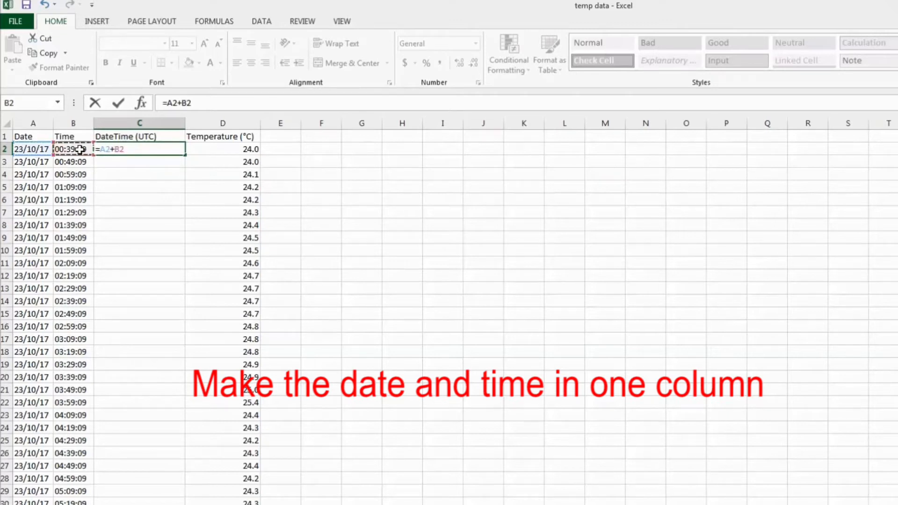
{"action": "key", "text": "Return"}
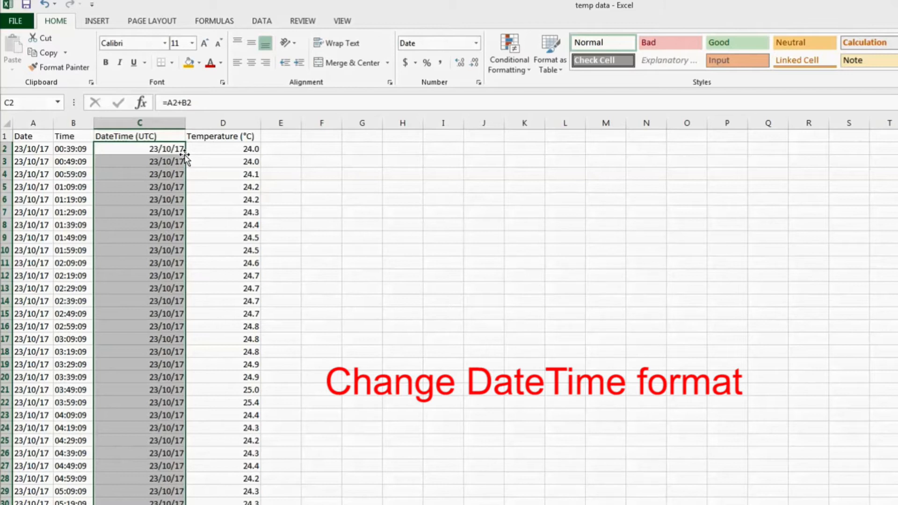
Step: Format the DateTime (UTC) values with the custom d/mm/yyyy h:mm number format
{"action": "right_click", "coordinate": [167, 149]}
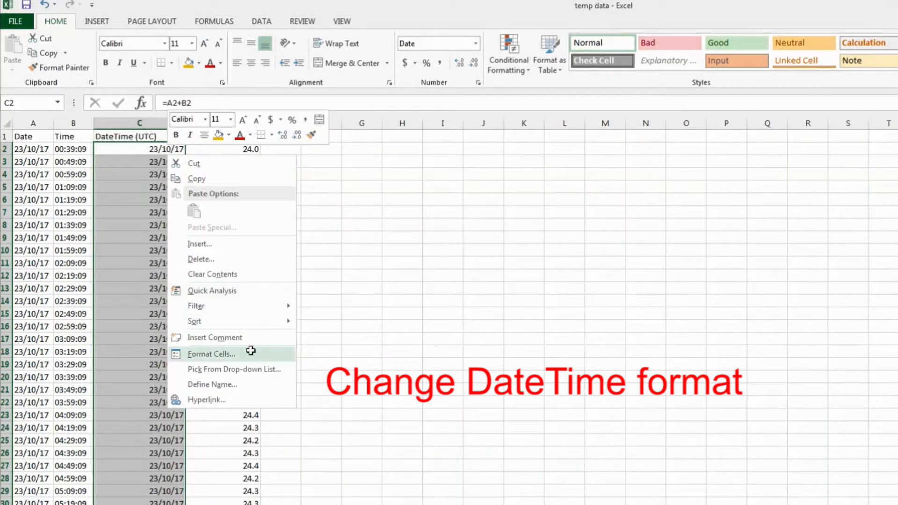
{"action": "left_click", "coordinate": [211, 354]}
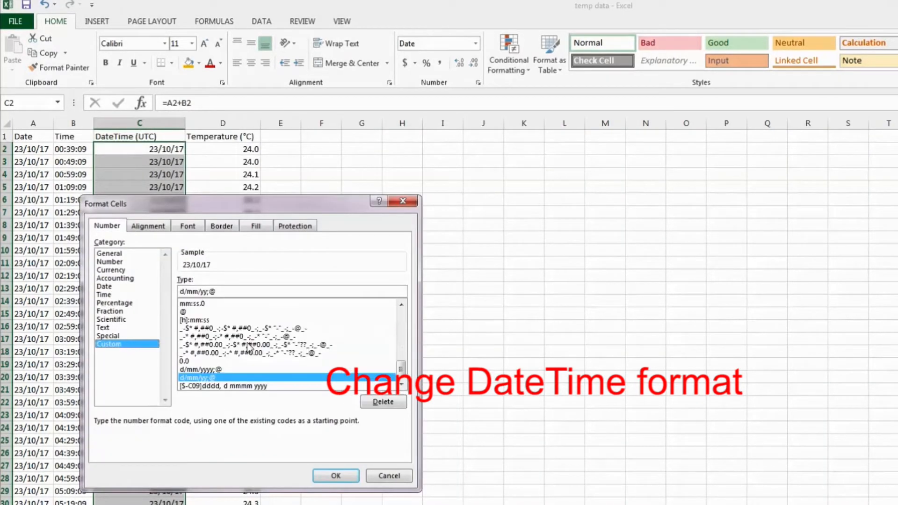
{"action": "scroll", "scroll_direction": "up", "scroll_amount": 3}
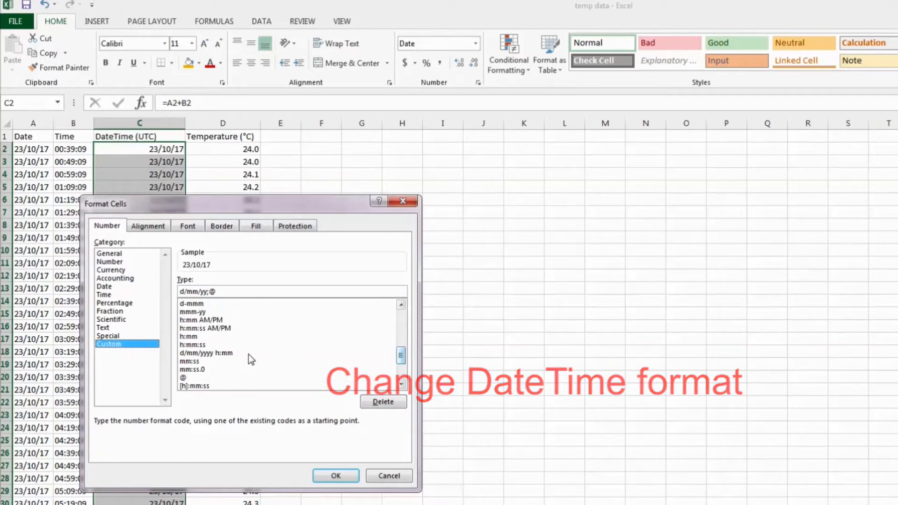
{"action": "left_click", "coordinate": [206, 353]}
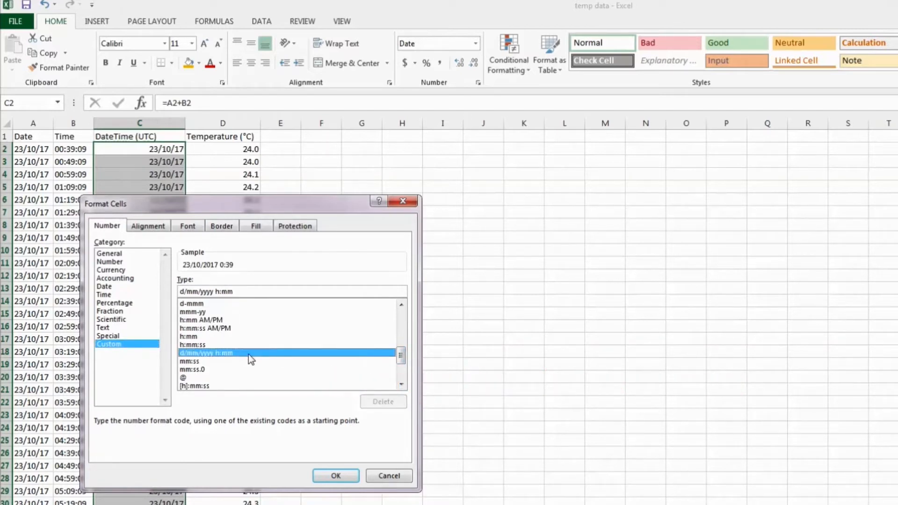
{"action": "left_click", "coordinate": [335, 476]}
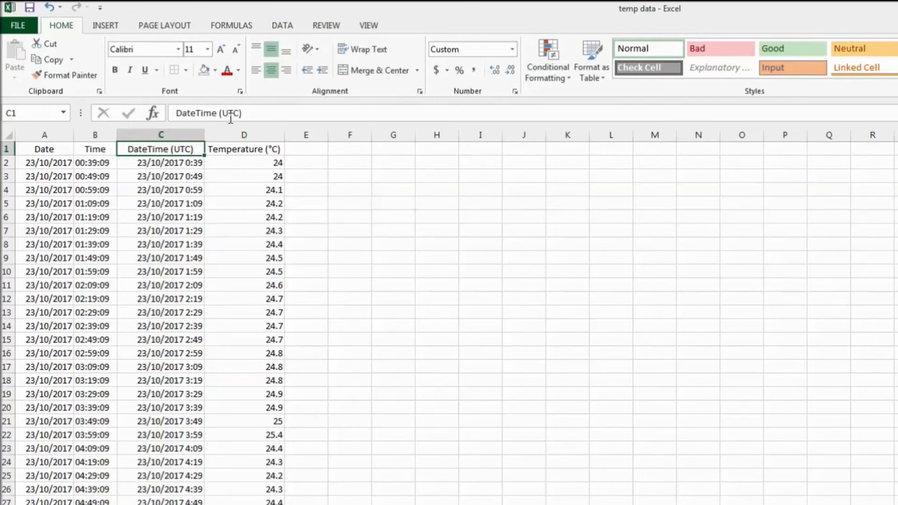
{"action": "mouse_move", "coordinate": [234, 118]}
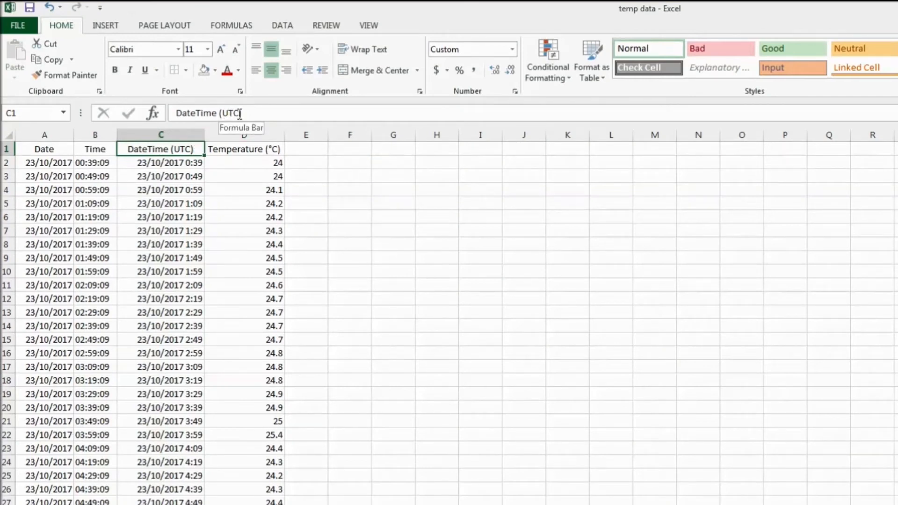
{"action": "mouse_move", "coordinate": [271, 153]}
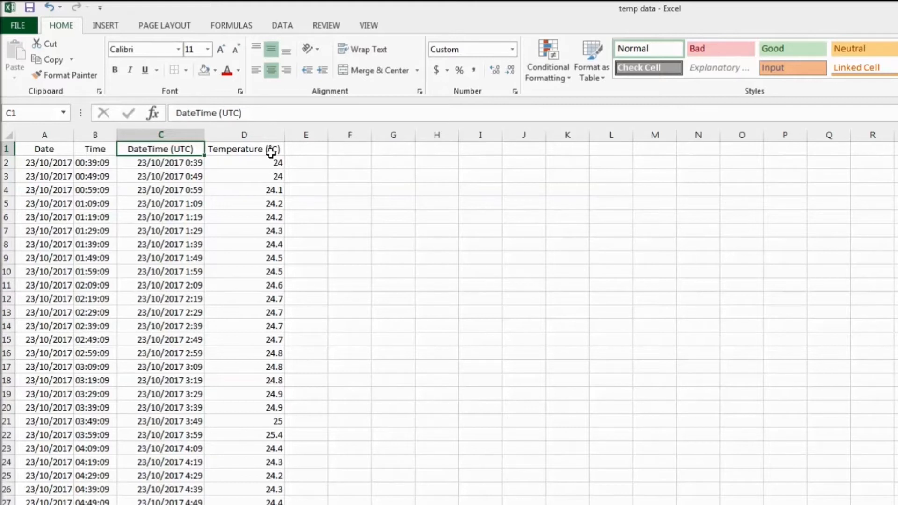
{"action": "left_click", "coordinate": [244, 135]}
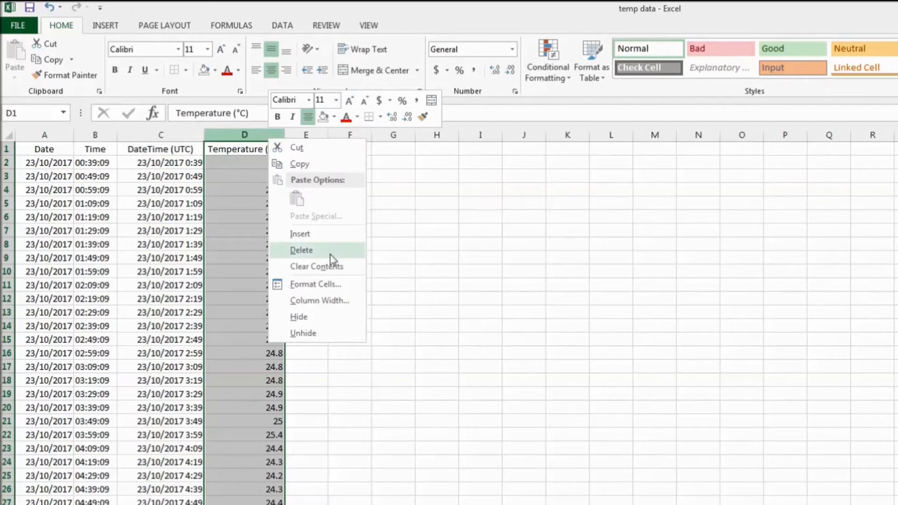
Step: Insert a column before Temperature and start its DateTime (AEST) heading
{"action": "left_click", "coordinate": [301, 250]}
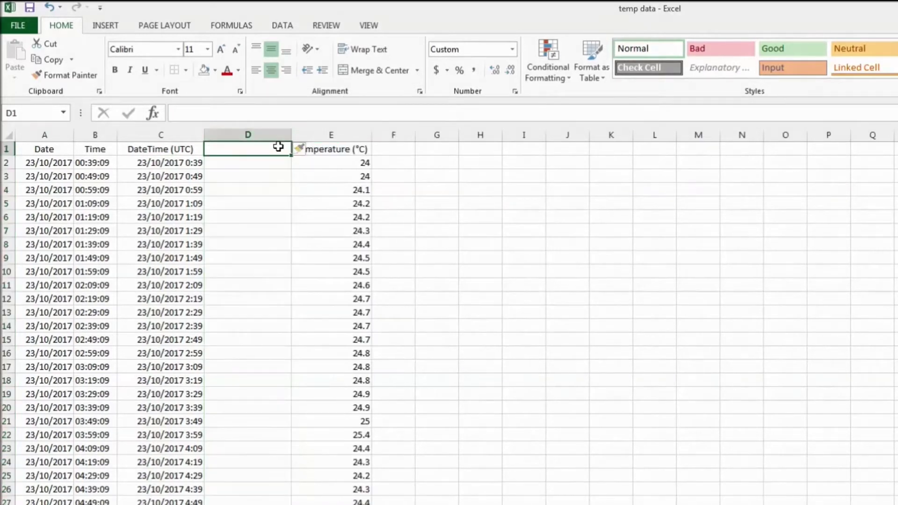
{"action": "type", "text": "DateTime (AEST"}
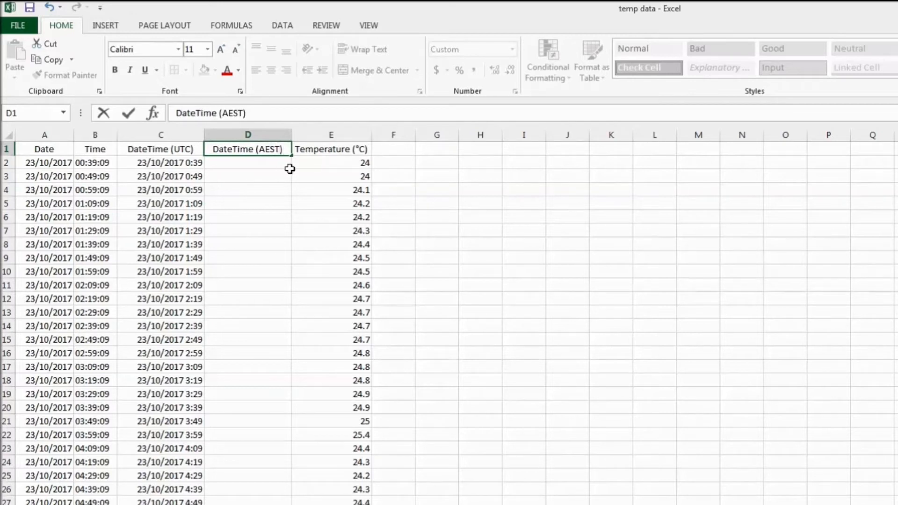
Step: Enter the 10:00:00 time offset in spare cell G2
{"action": "left_click", "coordinate": [247, 162]}
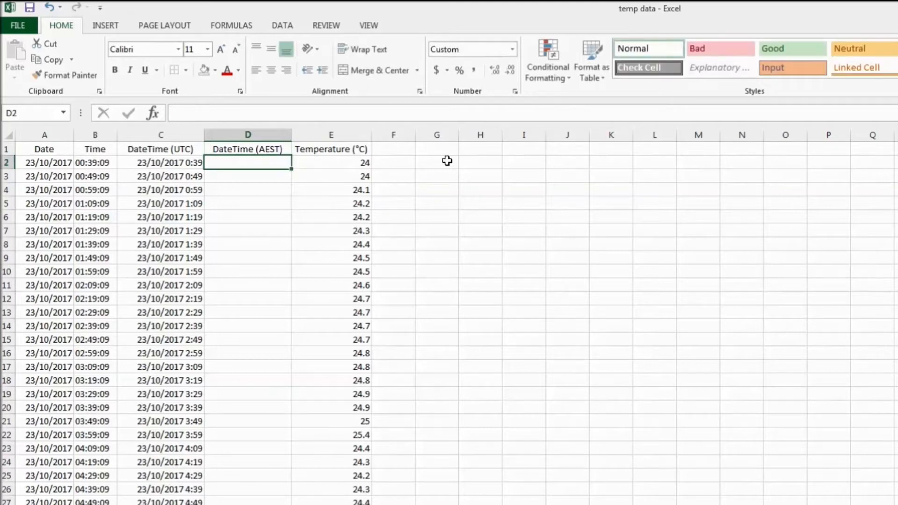
{"action": "type", "text": "10:"}
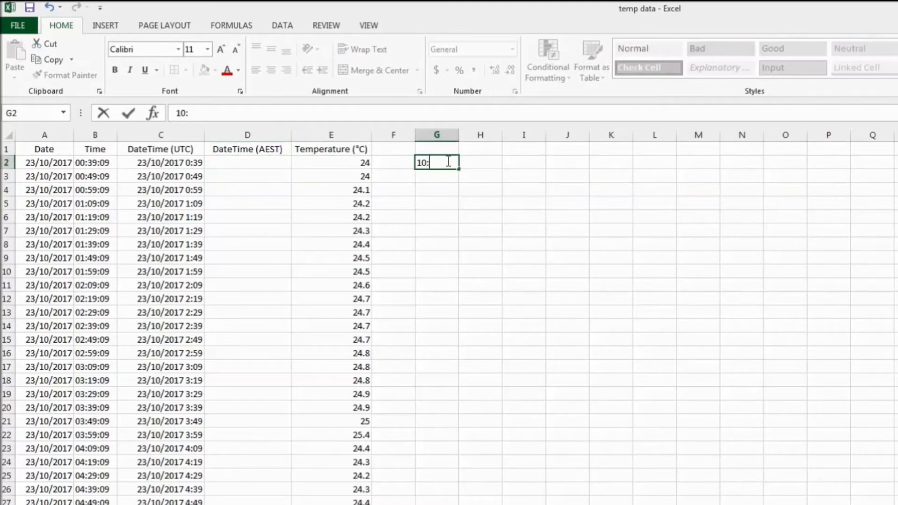
{"action": "type", "text": "00:00"}
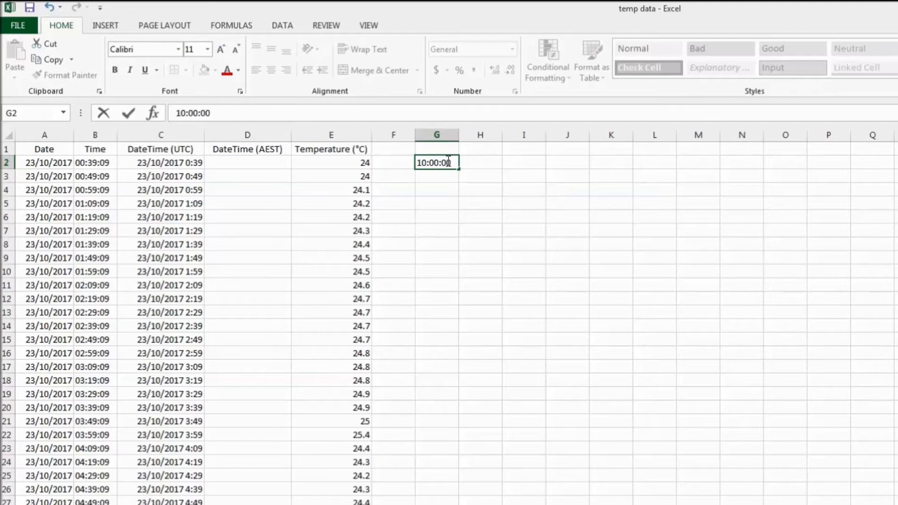
Step: Enter =C2+$G$2 in D2 for the AEST time and fill it down the column
{"action": "left_click", "coordinate": [247, 162]}
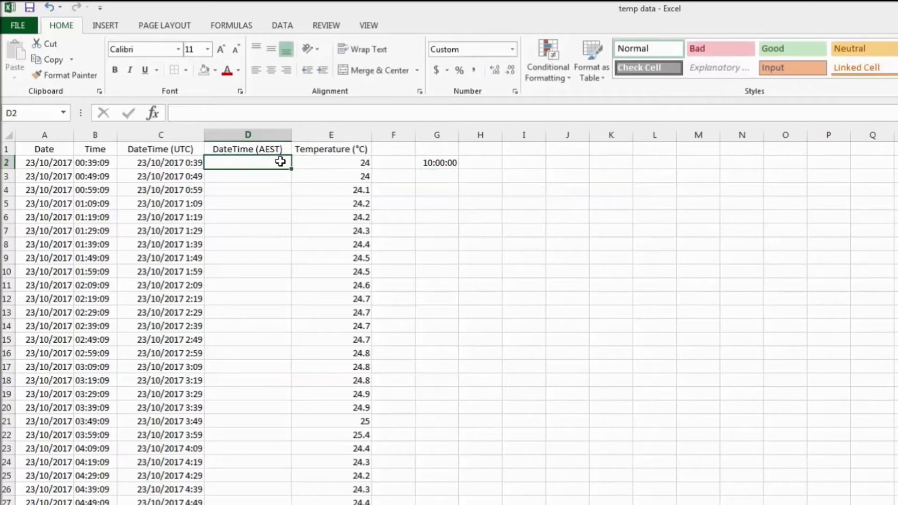
{"action": "type", "text": "=C2"}
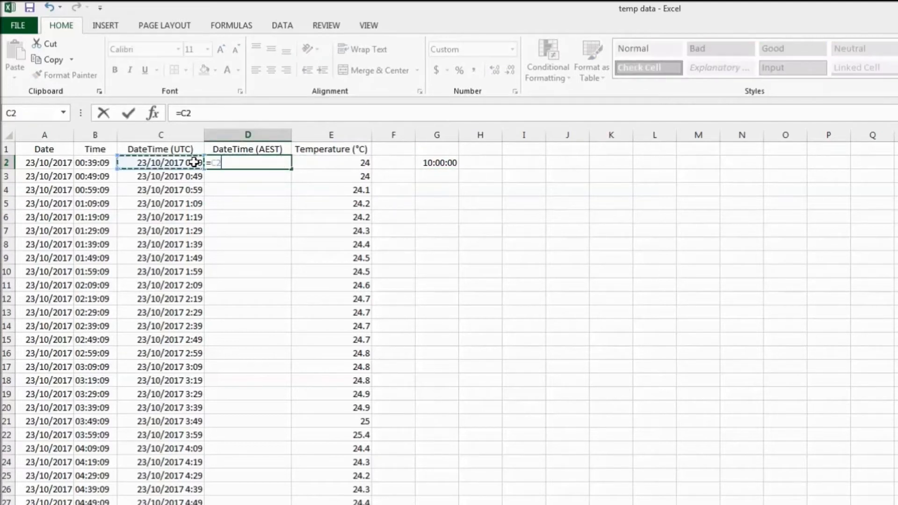
{"action": "type", "text": "+$G$2"}
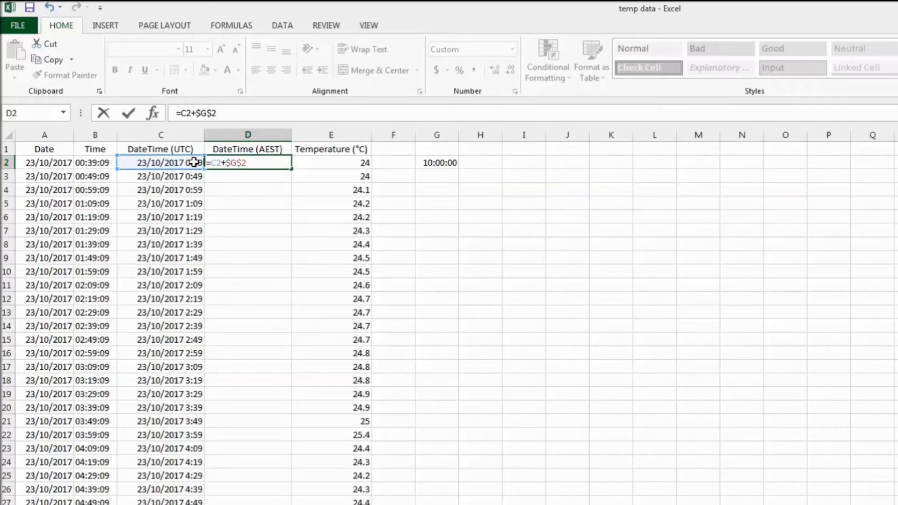
{"action": "key", "text": "Return"}
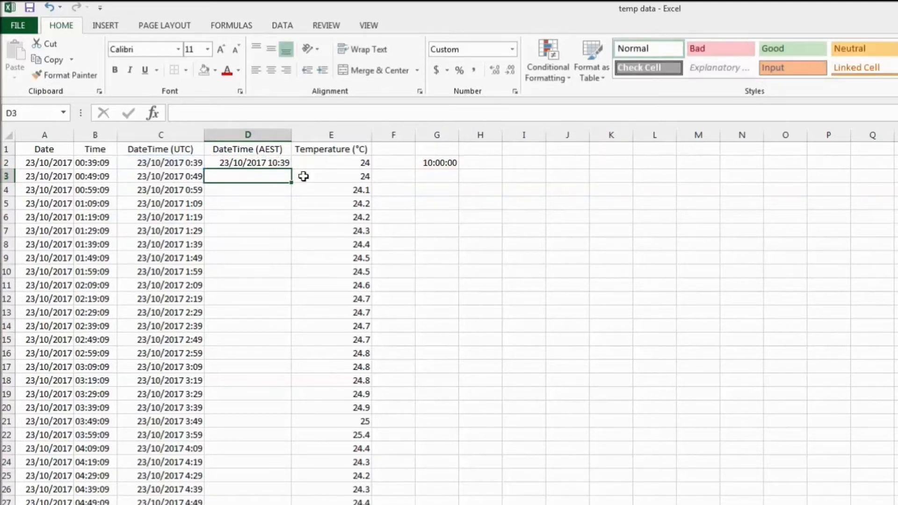
{"action": "left_click", "coordinate": [247, 162]}
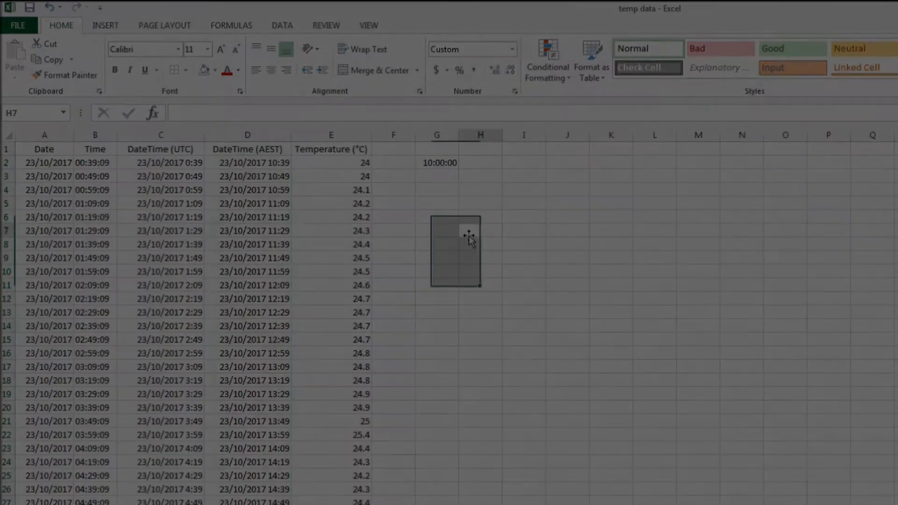
{"action": "left_click", "coordinate": [88, 471]}
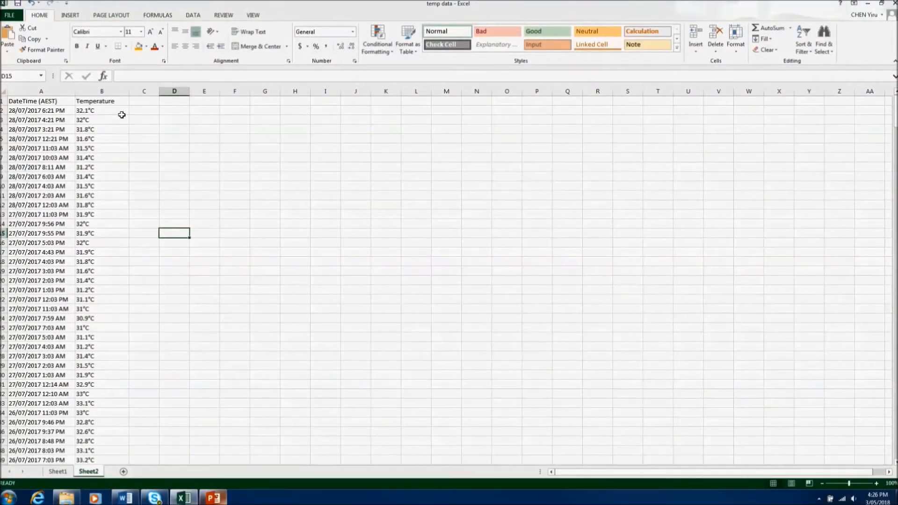
Step: Inspect the first temperature cell to see its °C text suffix
{"action": "left_click", "coordinate": [101, 111]}
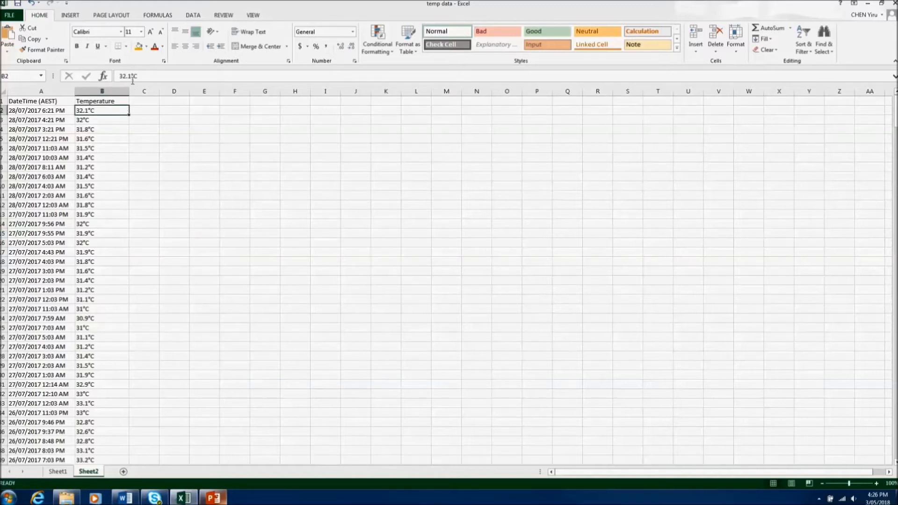
{"action": "double_click", "coordinate": [101, 111]}
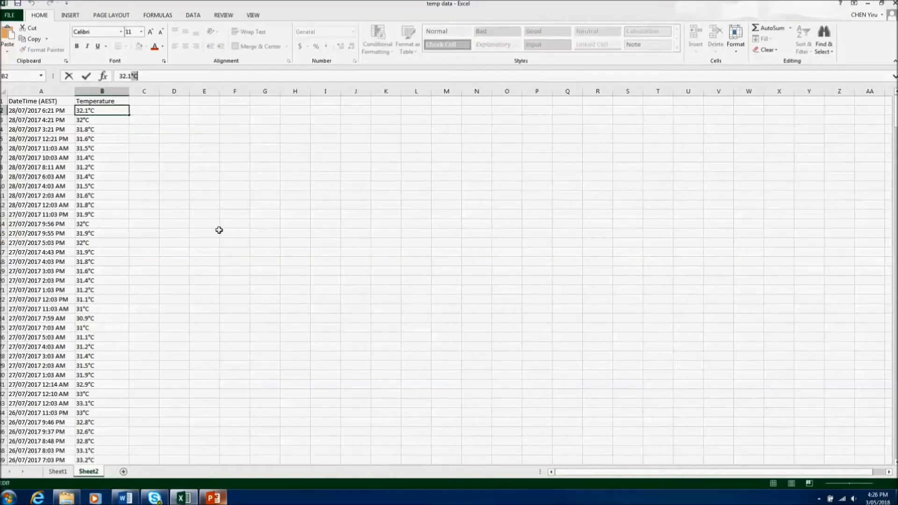
{"action": "left_click", "coordinate": [204, 233]}
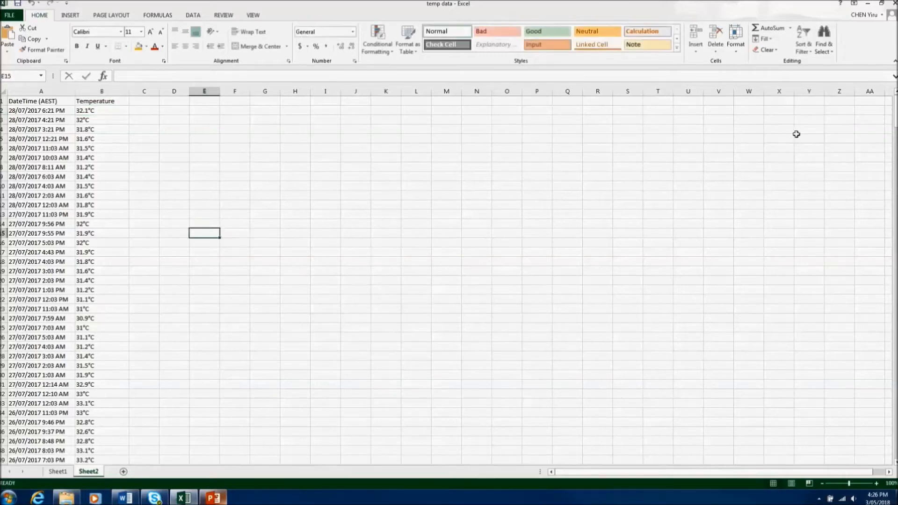
Step: Replace every °C with nothing so the temperatures become plain numbers
{"action": "left_click", "coordinate": [823, 40]}
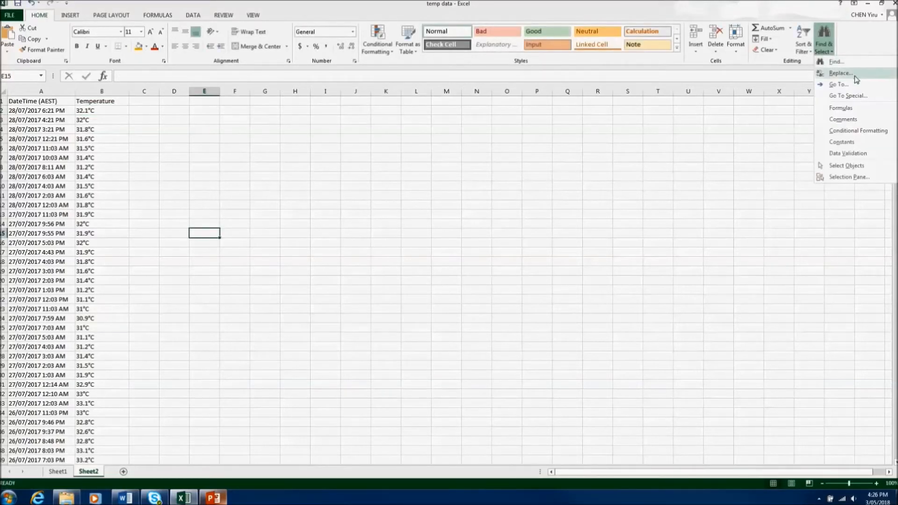
{"action": "left_click", "coordinate": [840, 73]}
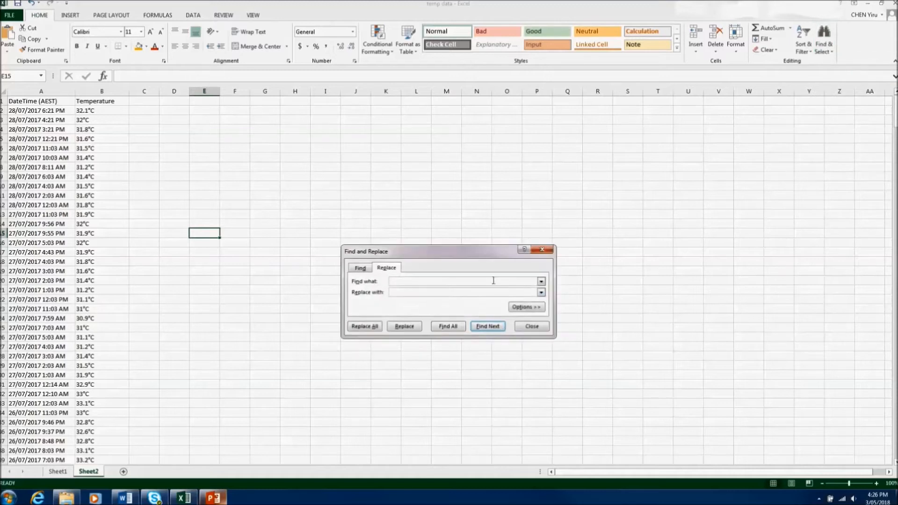
{"action": "type", "text": "°C"}
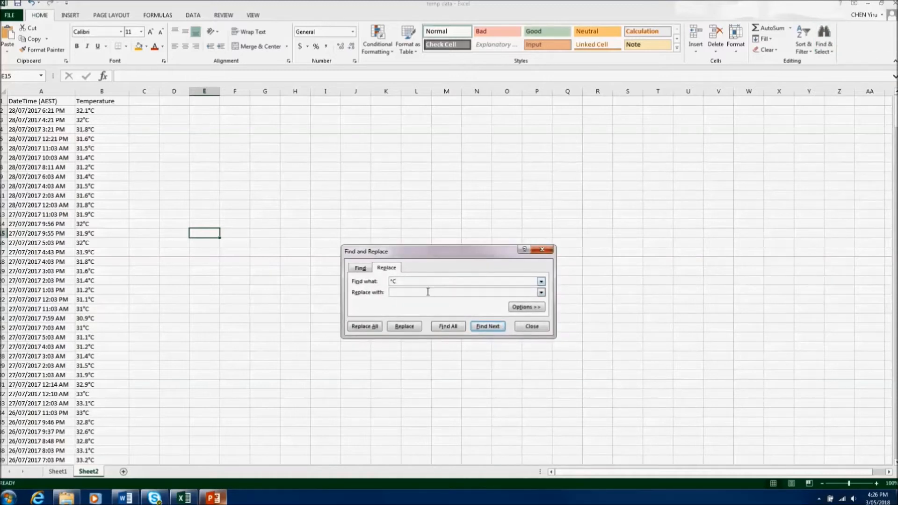
{"action": "left_click", "coordinate": [364, 326]}
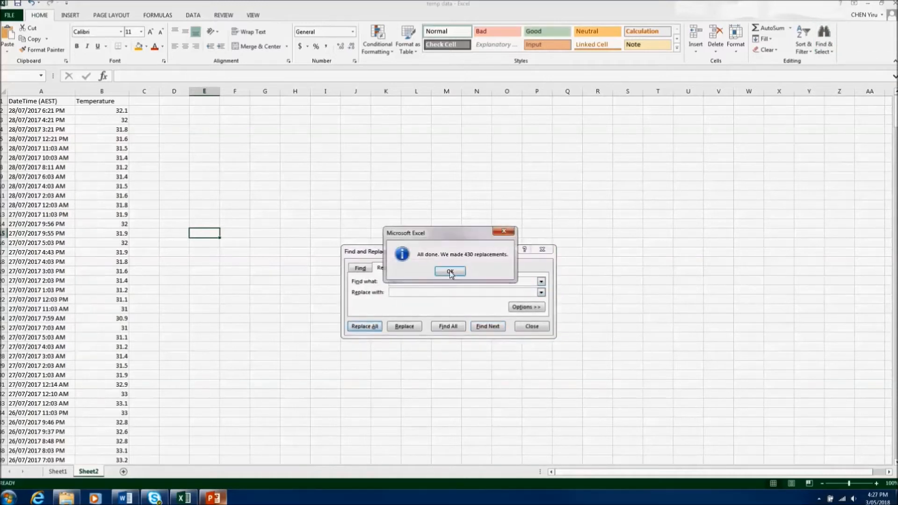
{"action": "left_click", "coordinate": [450, 271]}
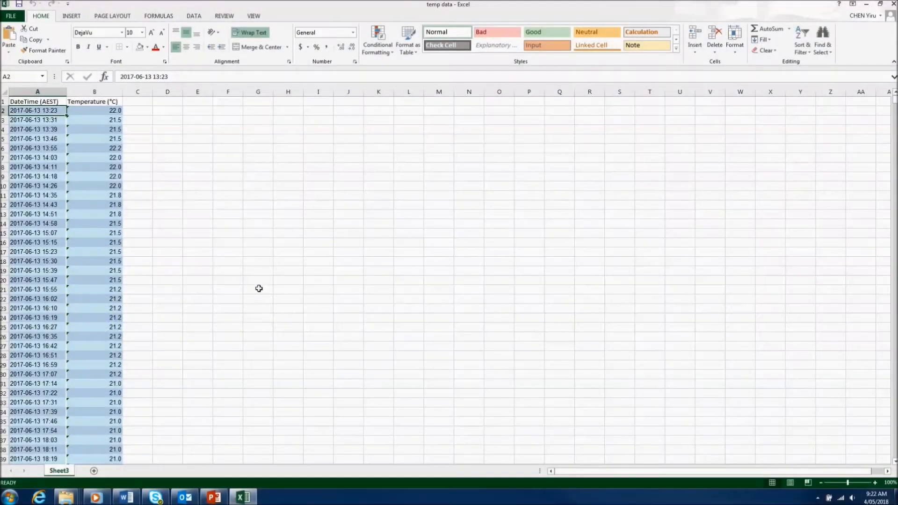
{"action": "mouse_move", "coordinate": [60, 111]}
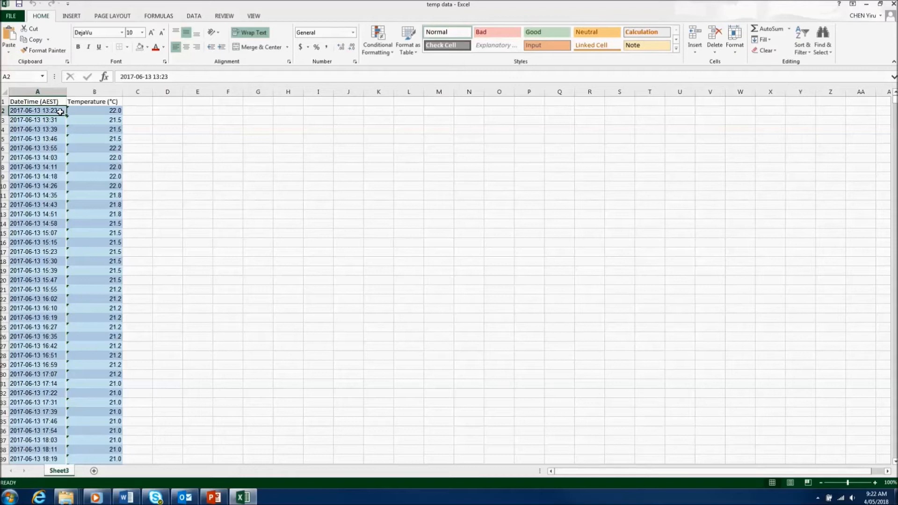
{"action": "mouse_move", "coordinate": [823, 62]}
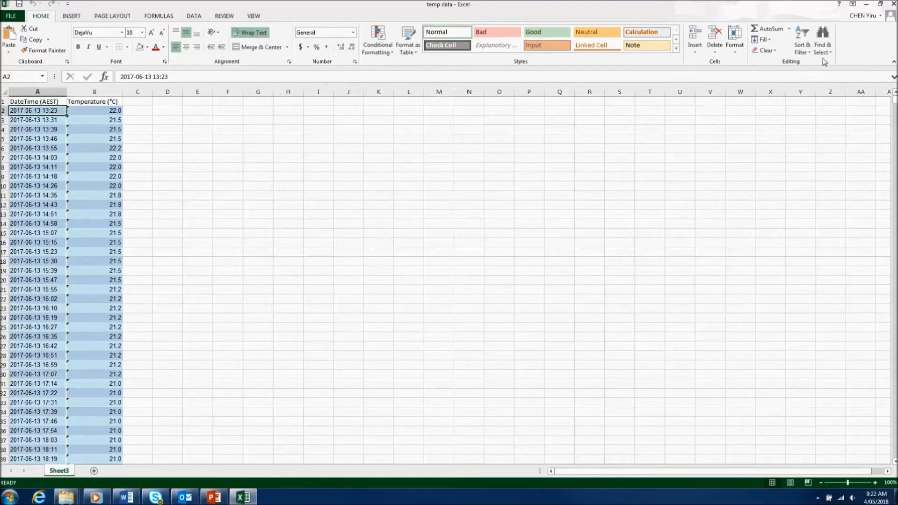
Step: Replace every hyphen in the date-times with a slash so they register as dates
{"action": "left_click", "coordinate": [823, 40]}
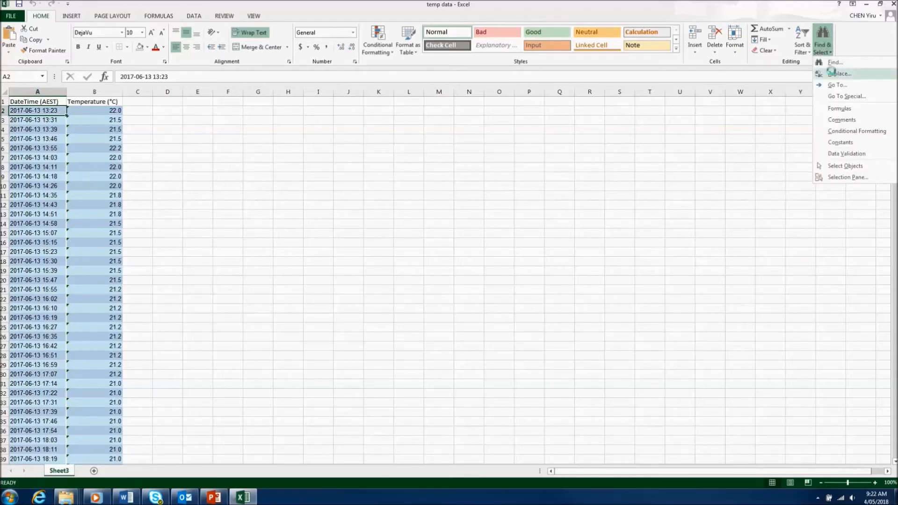
{"action": "left_click", "coordinate": [839, 73]}
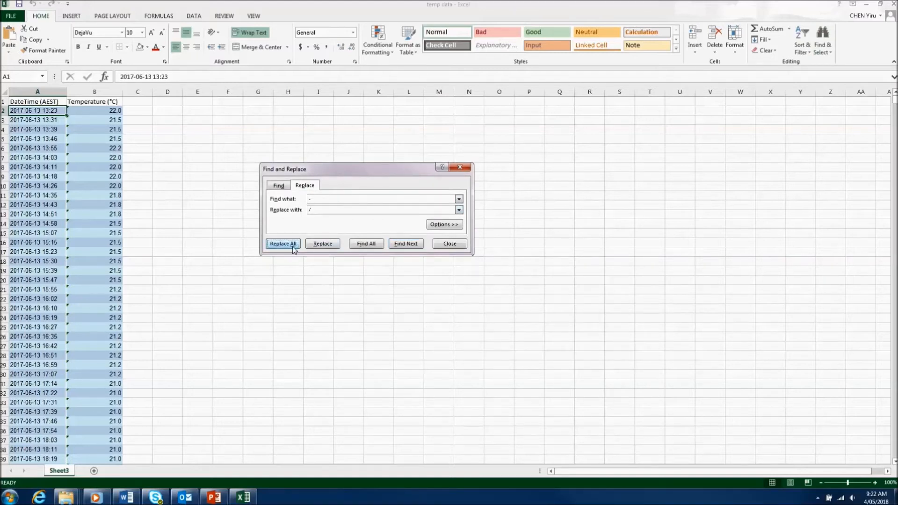
{"action": "left_click", "coordinate": [282, 243]}
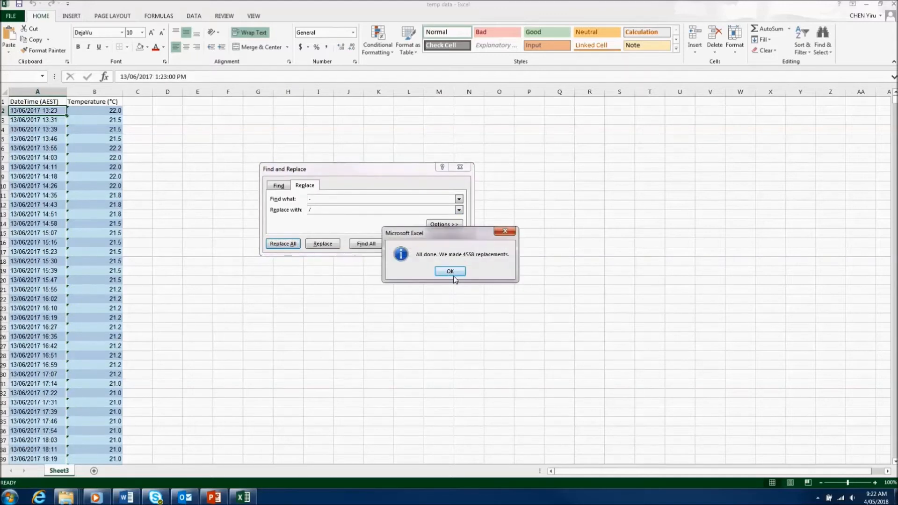
{"action": "left_click", "coordinate": [449, 271]}
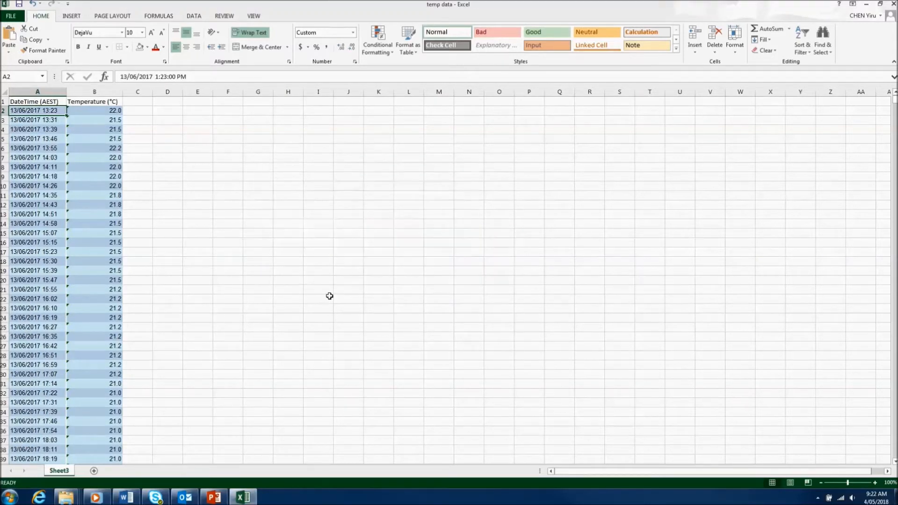
{"action": "mouse_move", "coordinate": [298, 265]}
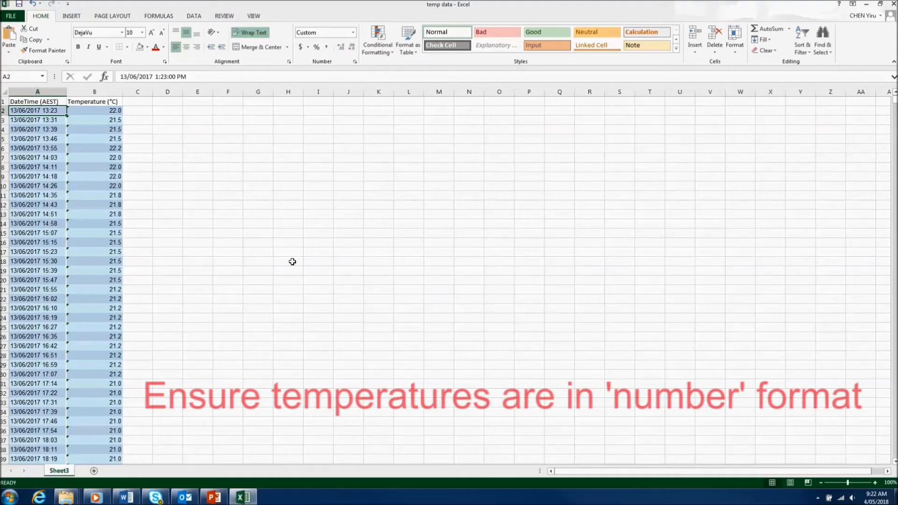
Step: Convert the text-stored temperature in B2 to a number via its error indicator
{"action": "left_click", "coordinate": [95, 111]}
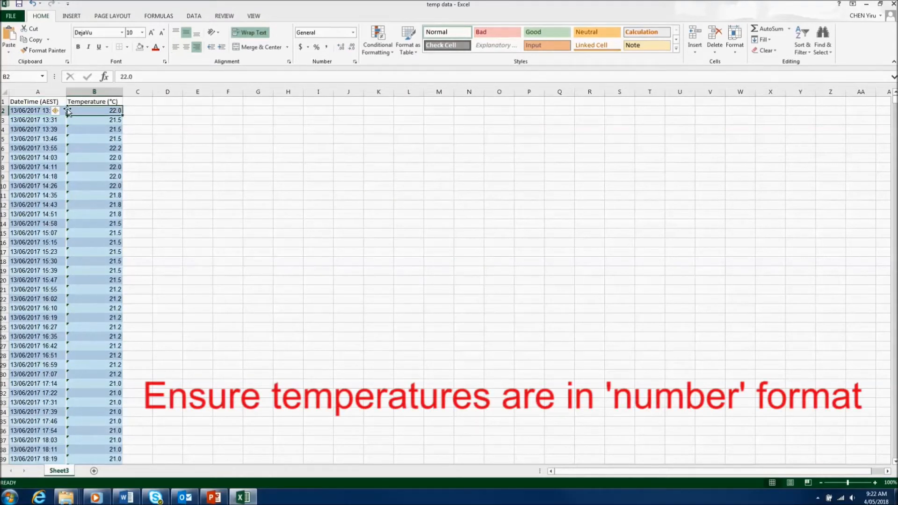
{"action": "left_click", "coordinate": [62, 110]}
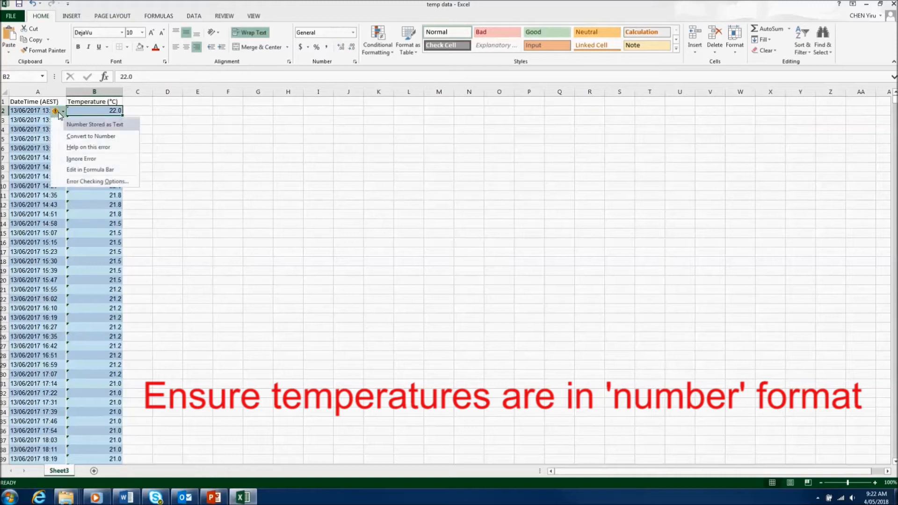
{"action": "mouse_move", "coordinate": [57, 127]}
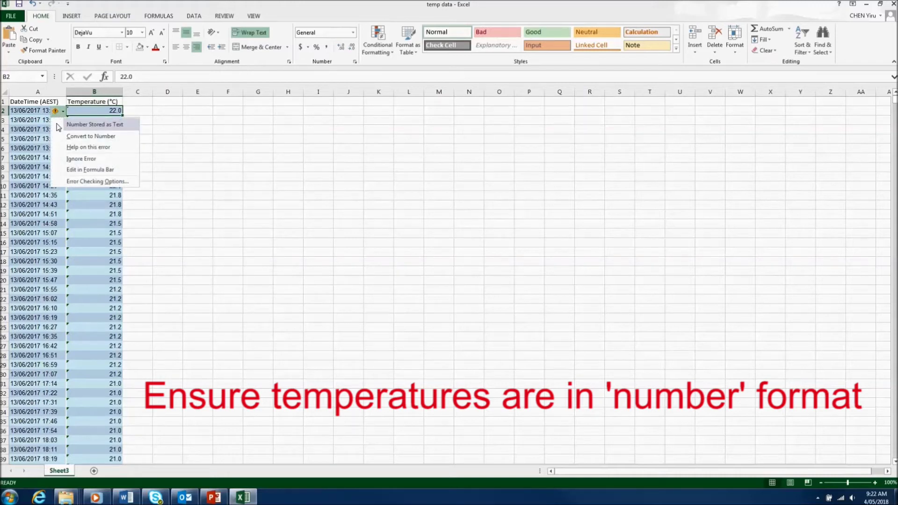
{"action": "mouse_move", "coordinate": [127, 133]}
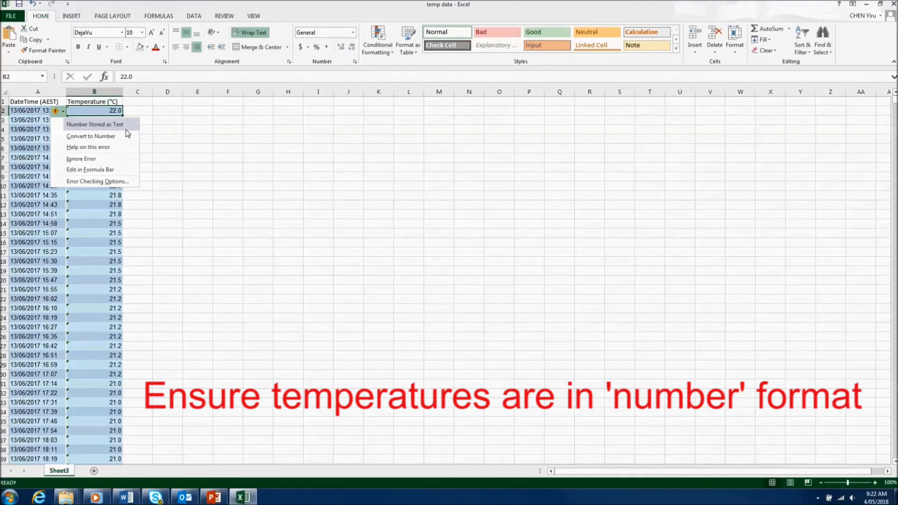
{"action": "left_click", "coordinate": [90, 137]}
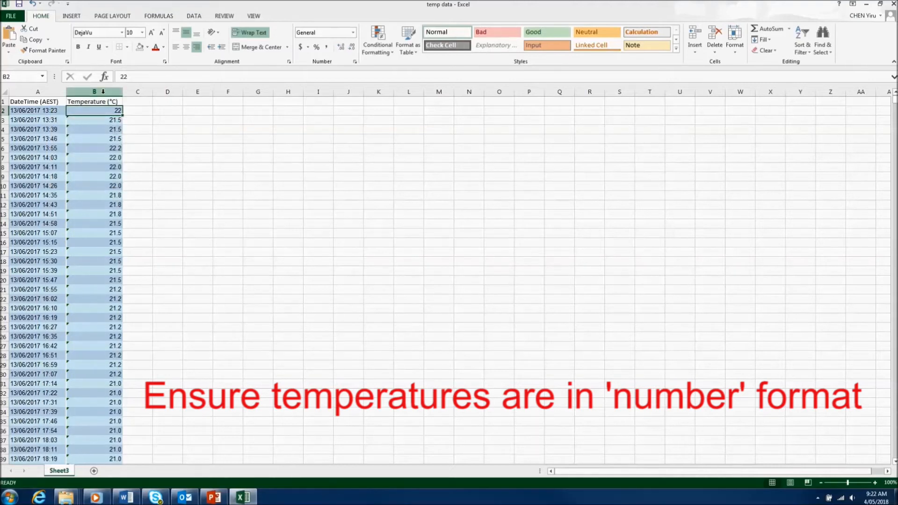
Step: Re-parse the whole Temperature (°C) column as numbers using Text to Columns with defaults
{"action": "left_click", "coordinate": [93, 91]}
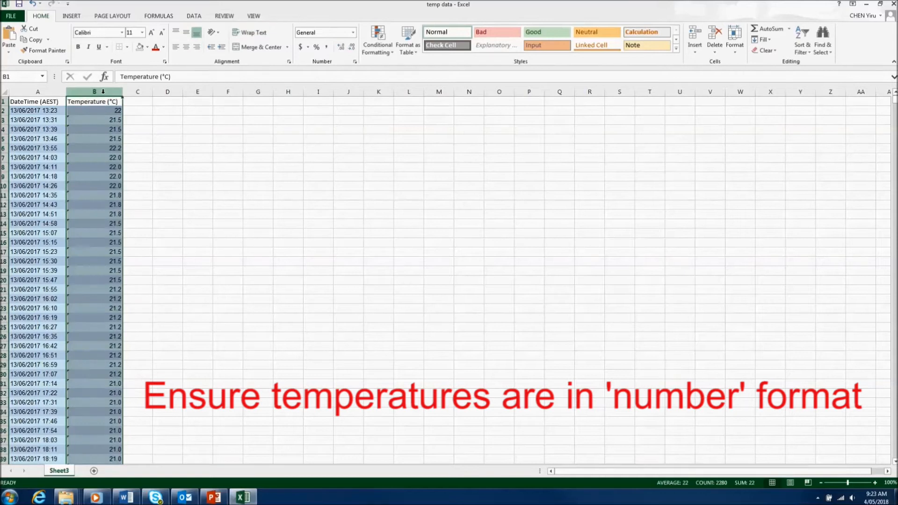
{"action": "left_click", "coordinate": [193, 16]}
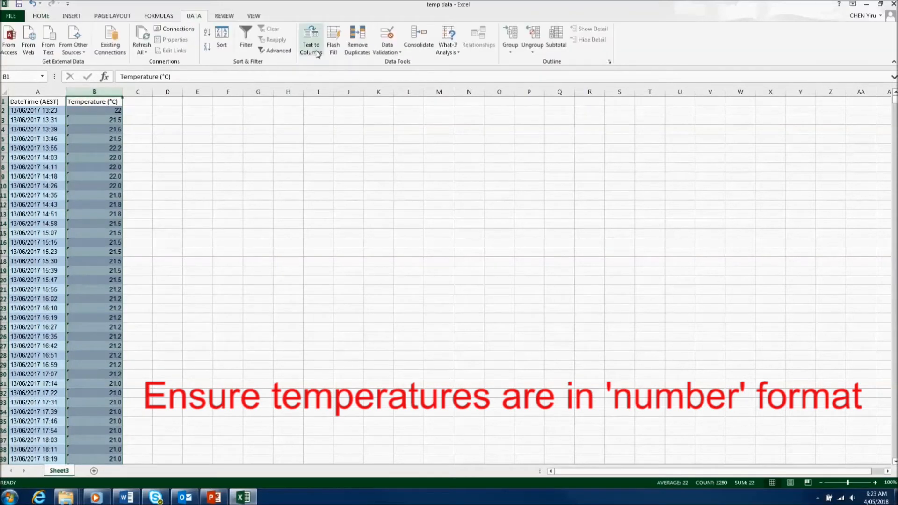
{"action": "left_click", "coordinate": [310, 41]}
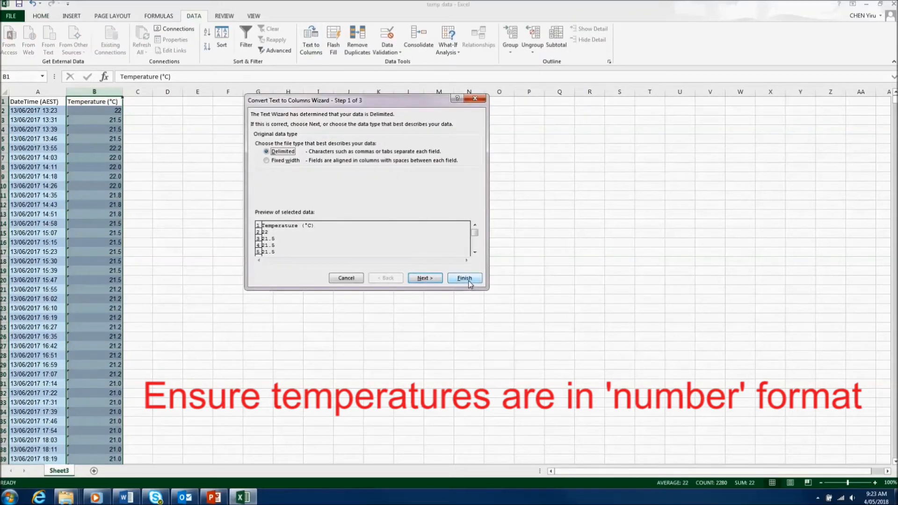
{"action": "left_click", "coordinate": [464, 277]}
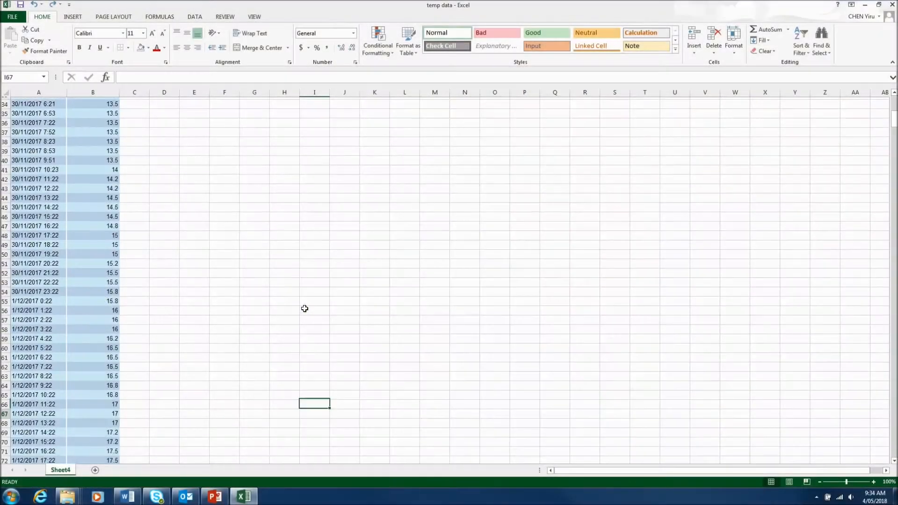
Step: Clear the surplus readings below row 263 so the data ends at 7/12/2017 23:52
{"action": "scroll", "scroll_direction": "down", "scroll_amount": 3}
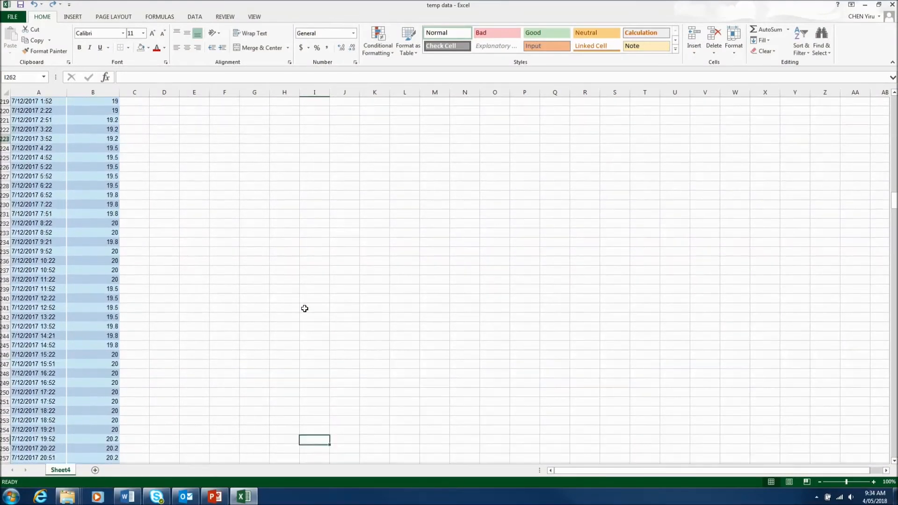
{"action": "left_click", "coordinate": [38, 374]}
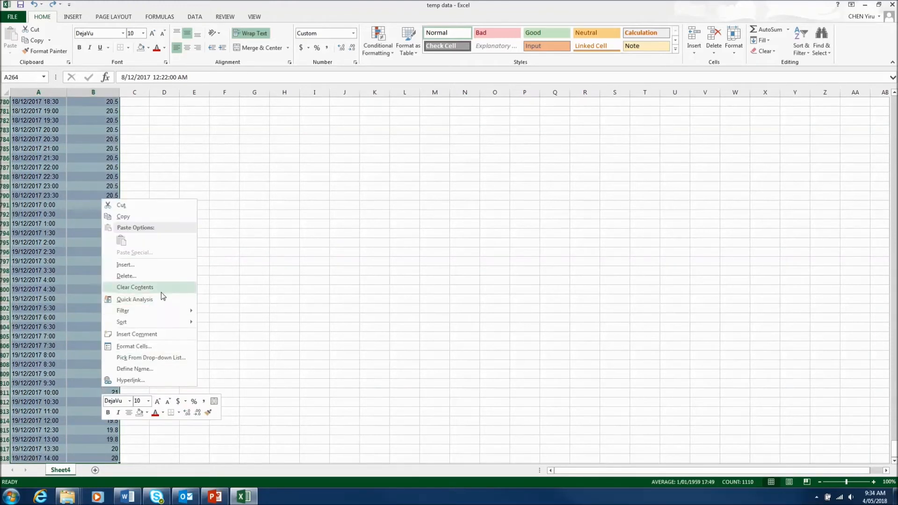
{"action": "left_click", "coordinate": [135, 287]}
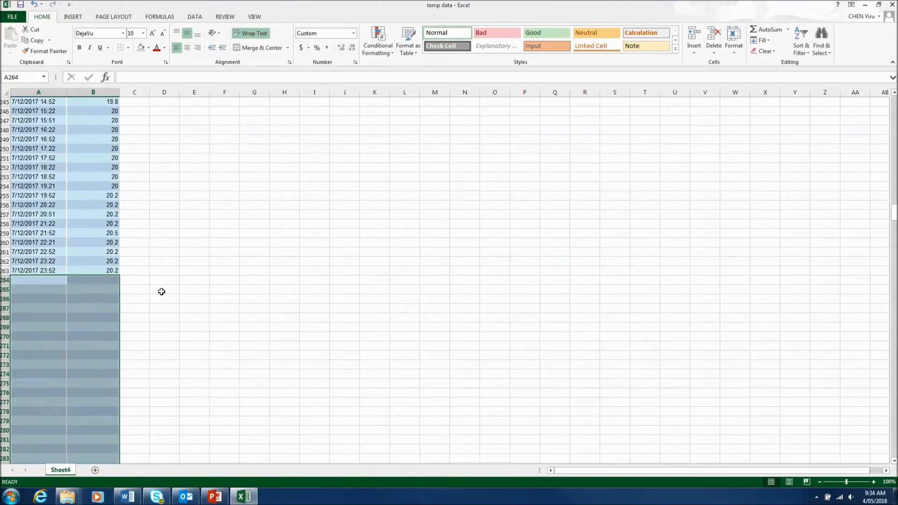
{"action": "left_click", "coordinate": [165, 289]}
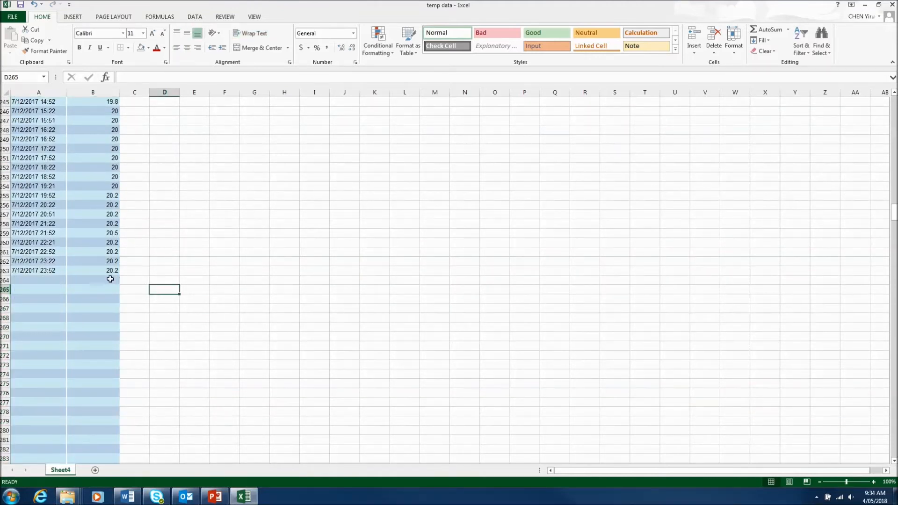
{"action": "left_click", "coordinate": [93, 270]}
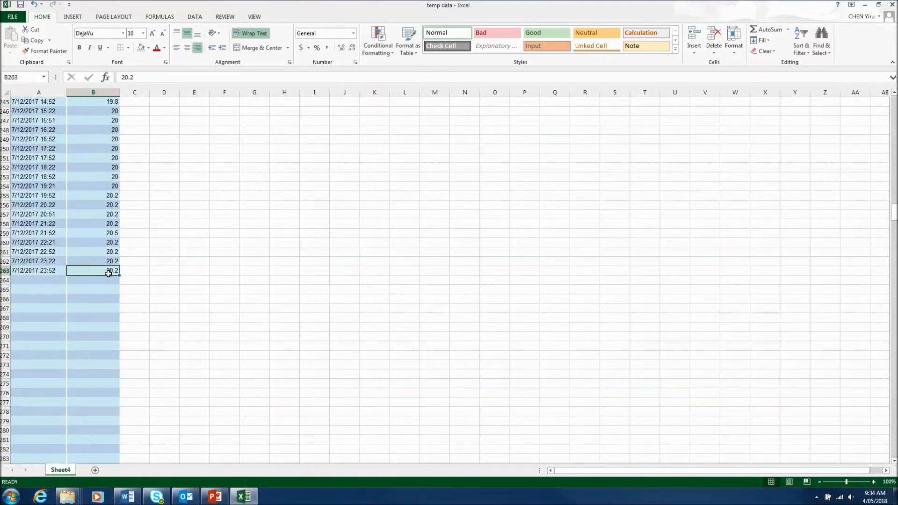
{"action": "mouse_move", "coordinate": [892, 219]}
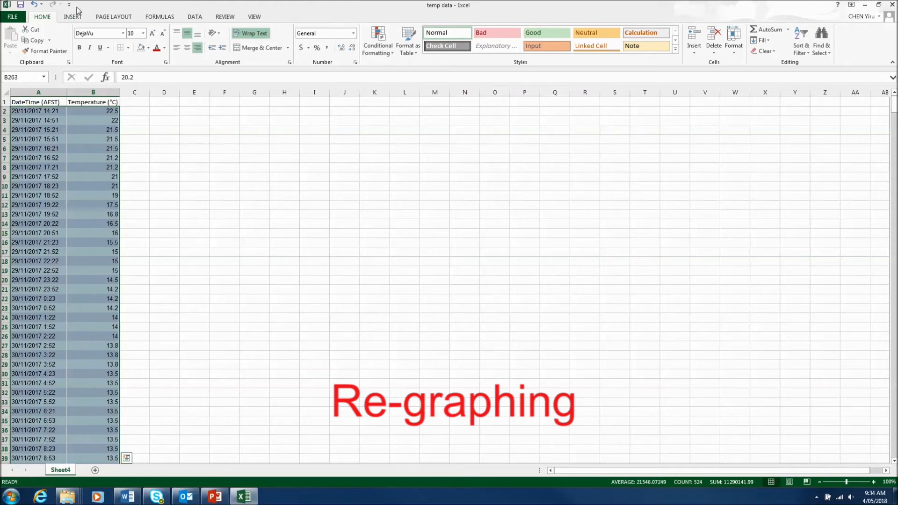
Step: Insert a Scatter with Smooth Lines chart of the temperature readings and select its plot area
{"action": "left_click", "coordinate": [72, 16]}
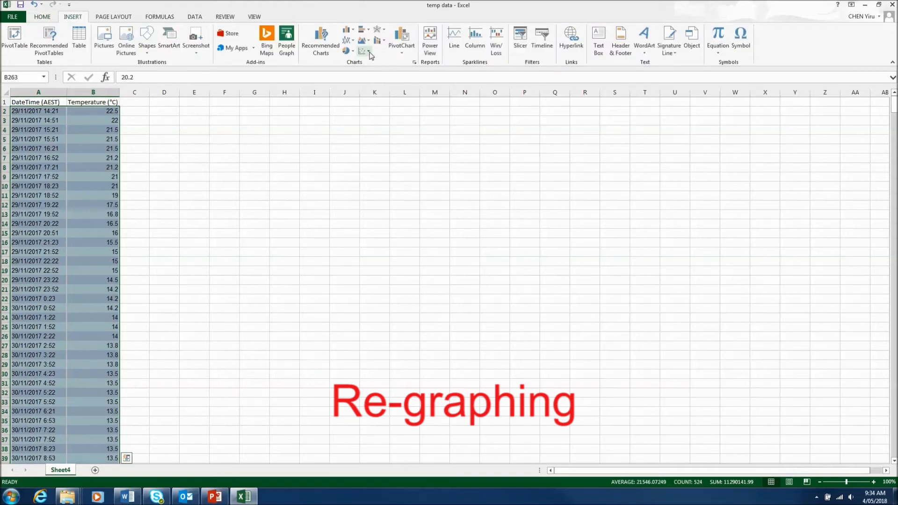
{"action": "left_click", "coordinate": [364, 40]}
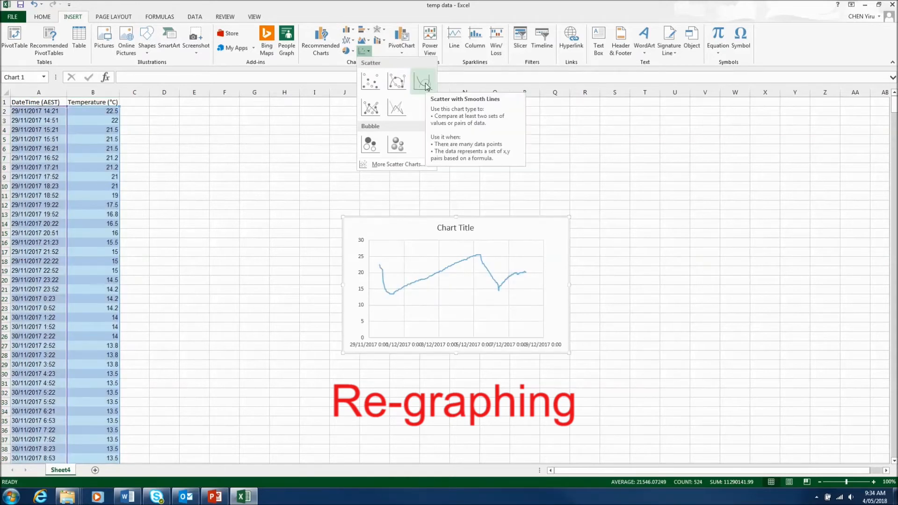
{"action": "left_click", "coordinate": [423, 80]}
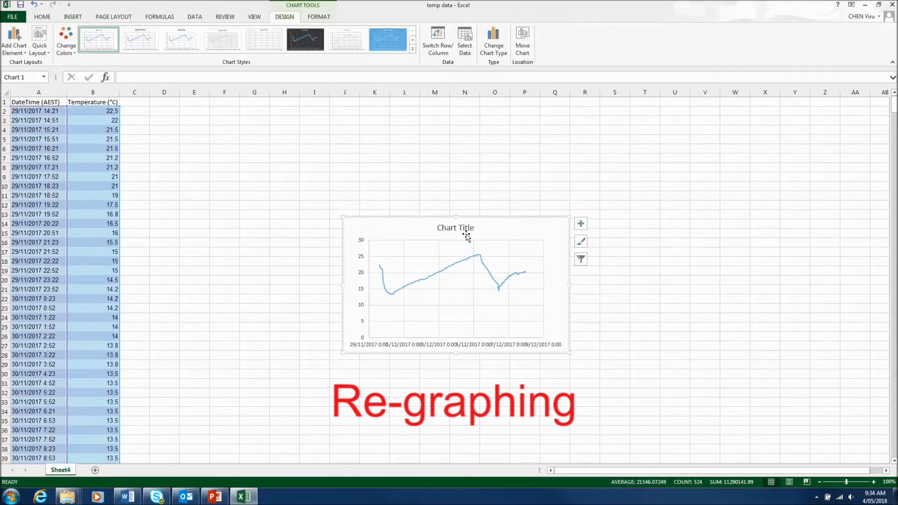
{"action": "mouse_move", "coordinate": [499, 228]}
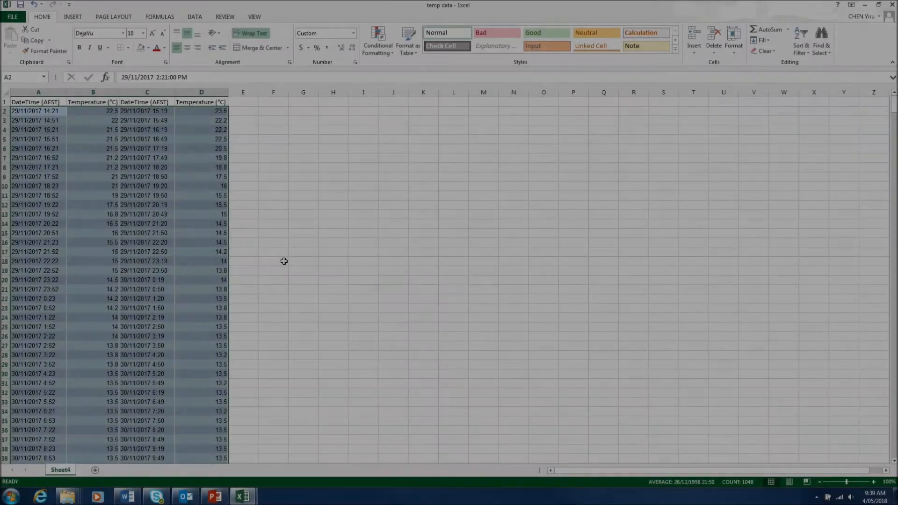
{"action": "left_click", "coordinate": [369, 40]}
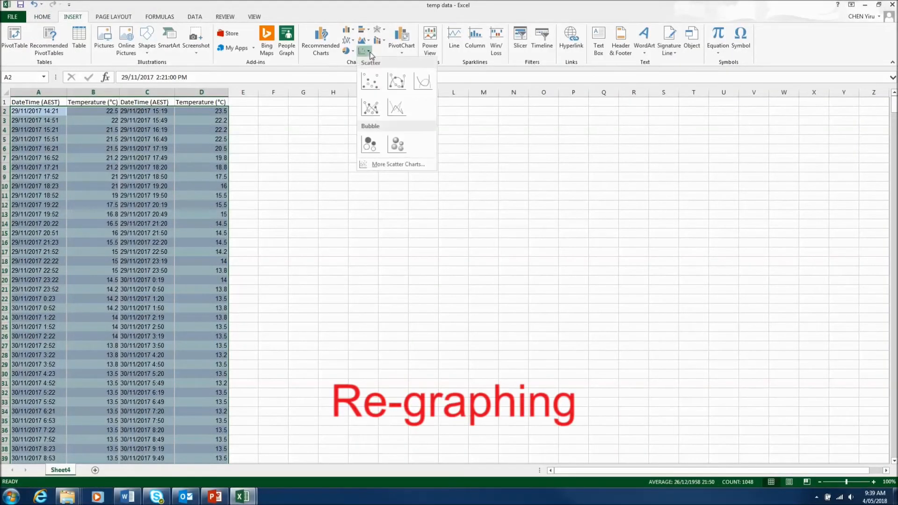
{"action": "left_click", "coordinate": [369, 81]}
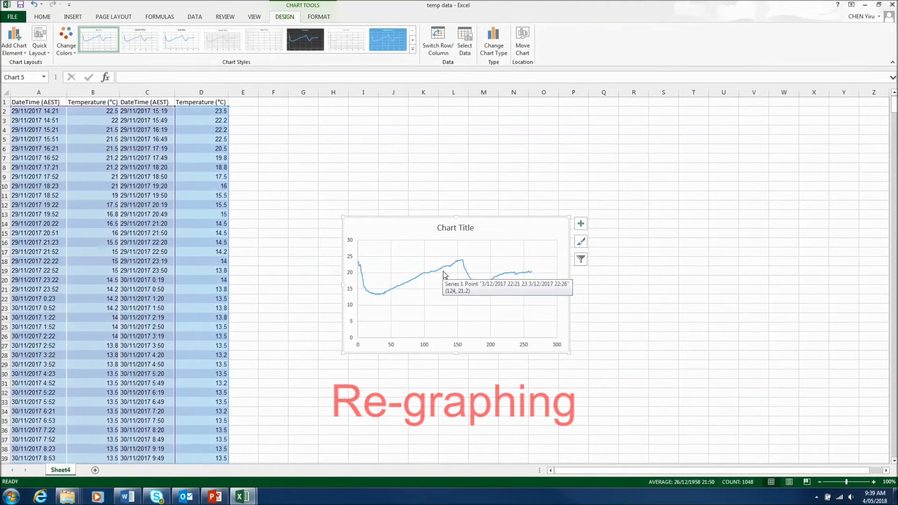
{"action": "left_click", "coordinate": [443, 275]}
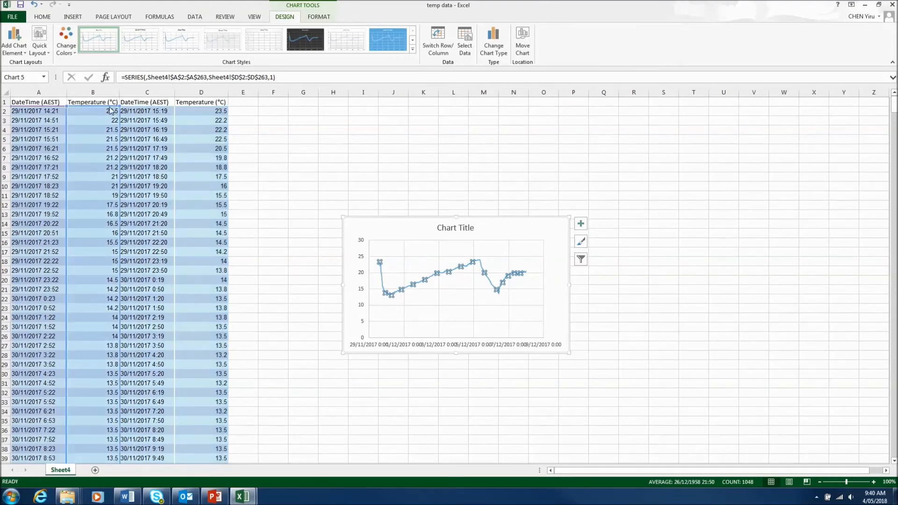
{"action": "left_click", "coordinate": [449, 284]}
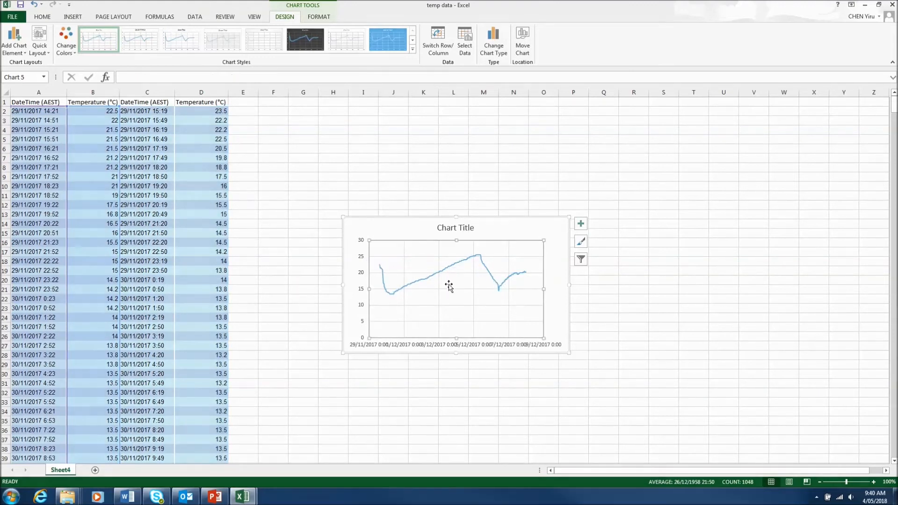
Step: Rename the chart's existing series to logger 1 in Select Data Source
{"action": "right_click", "coordinate": [448, 285]}
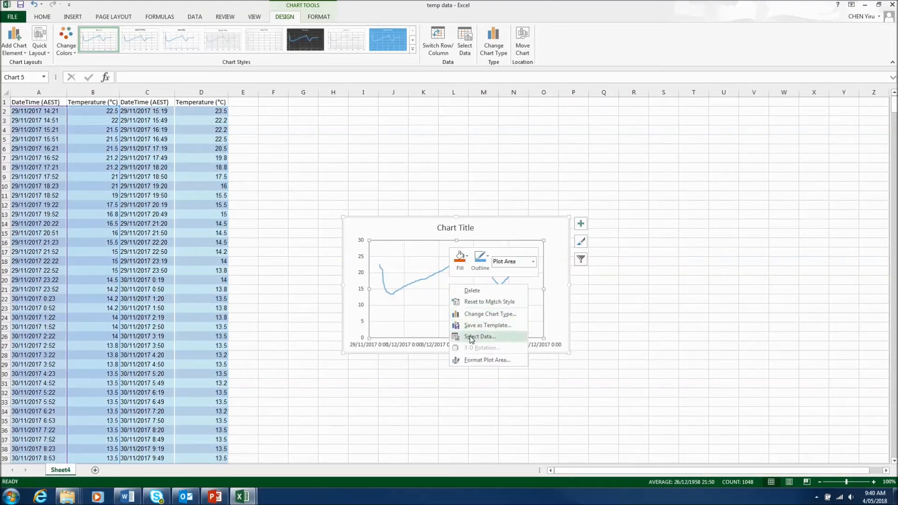
{"action": "left_click", "coordinate": [480, 335]}
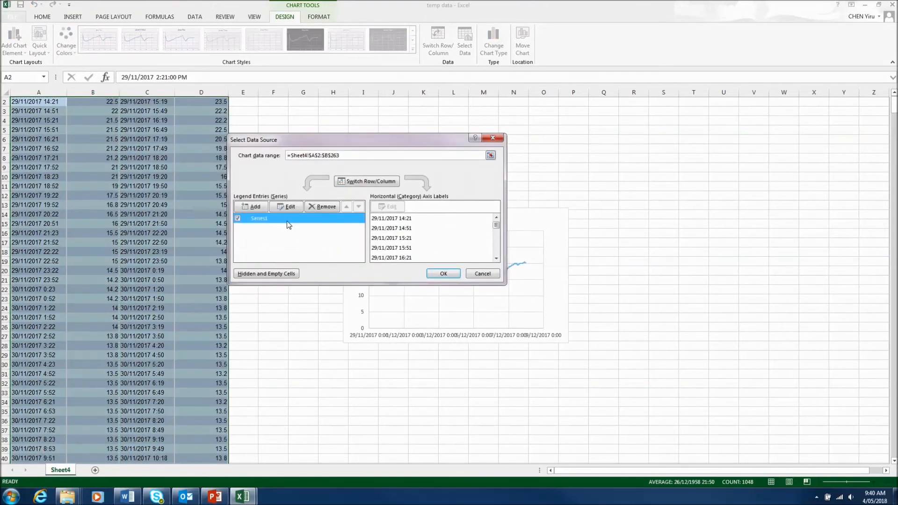
{"action": "left_click", "coordinate": [286, 206]}
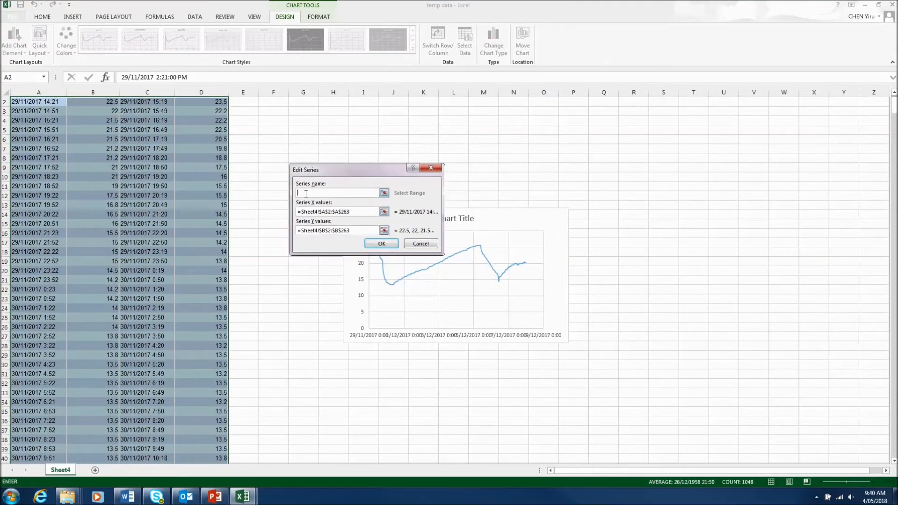
{"action": "type", "text": "lo"}
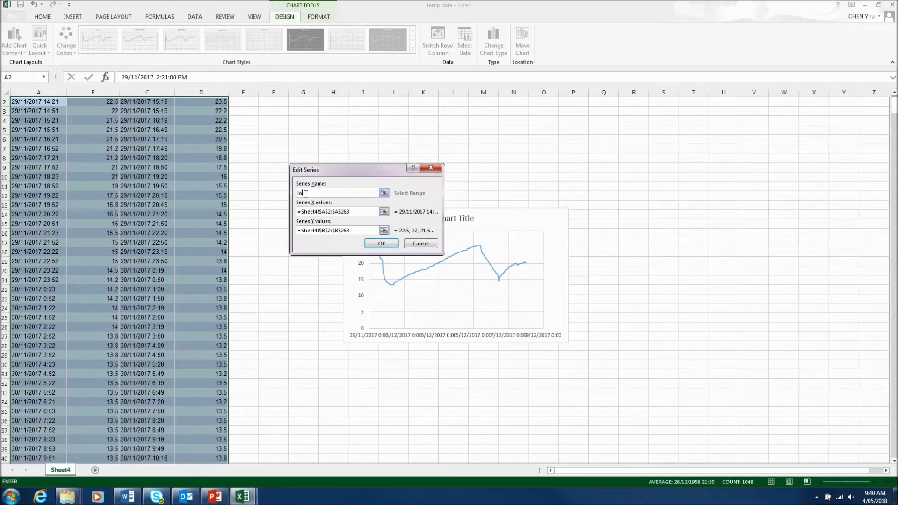
{"action": "type", "text": "logger 1"}
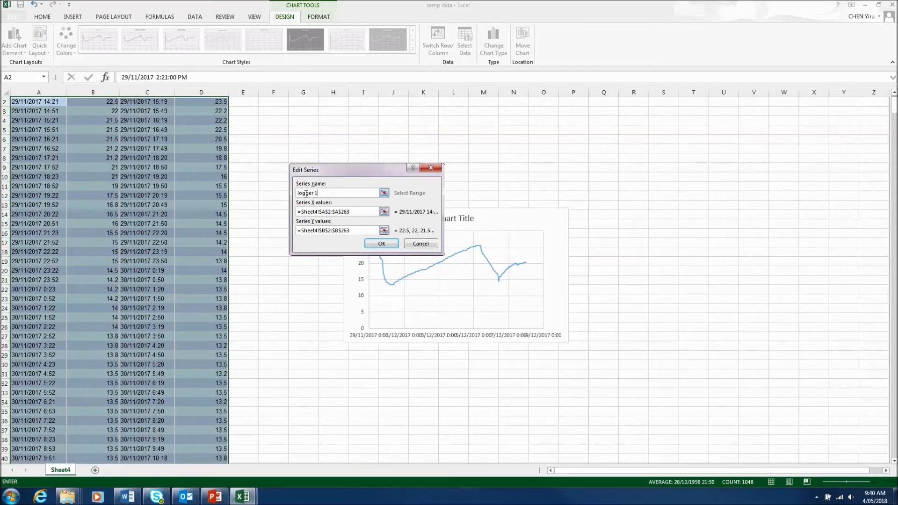
{"action": "left_click", "coordinate": [337, 212]}
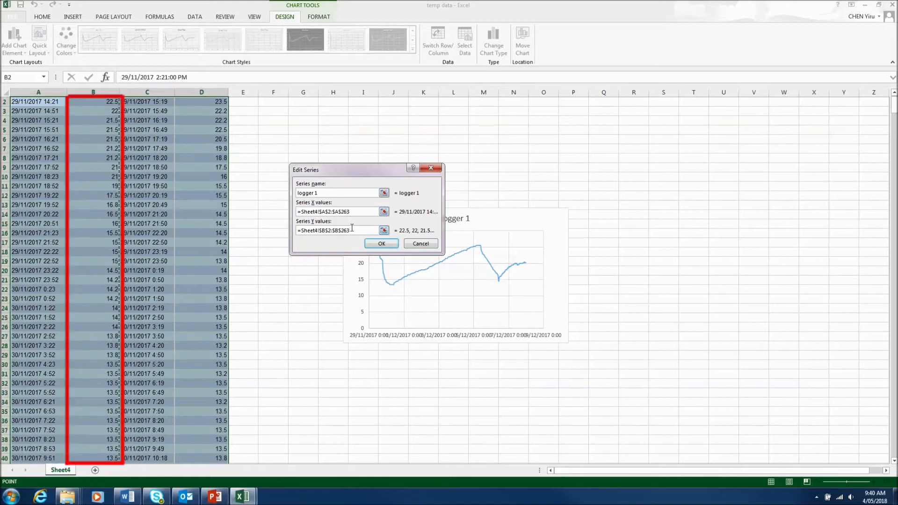
{"action": "left_click", "coordinate": [381, 243]}
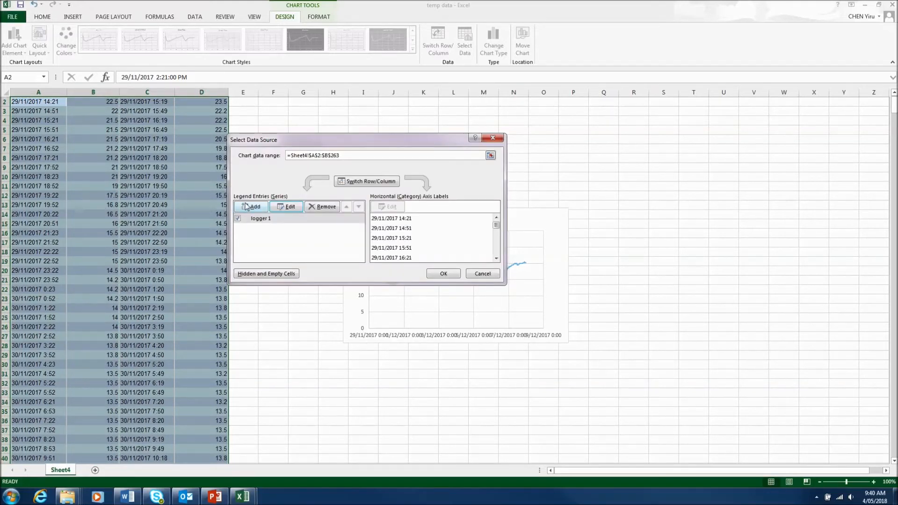
Step: Add a logger 2 series with X values C2:C263 and Y values D2:D263
{"action": "left_click", "coordinate": [290, 206]}
{"action": "type", "text": "logger 2"}
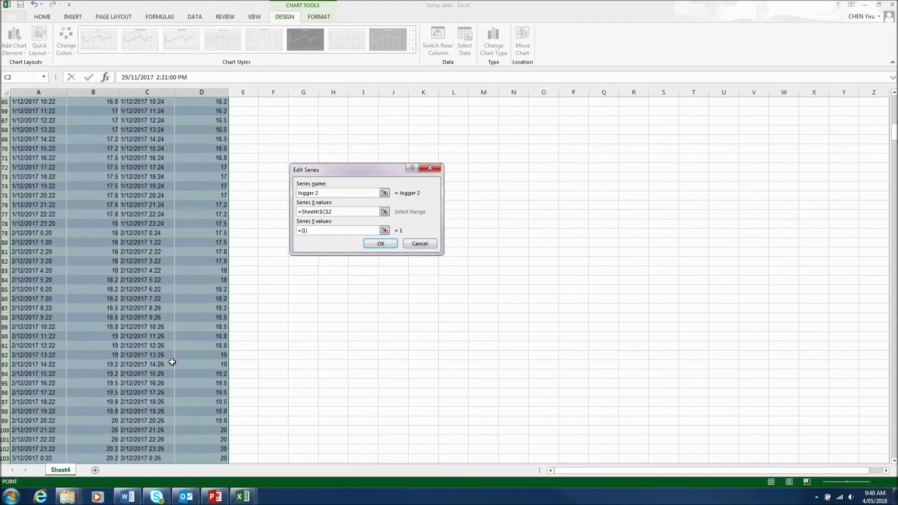
{"action": "scroll", "scroll_direction": "down", "scroll_amount": 3}
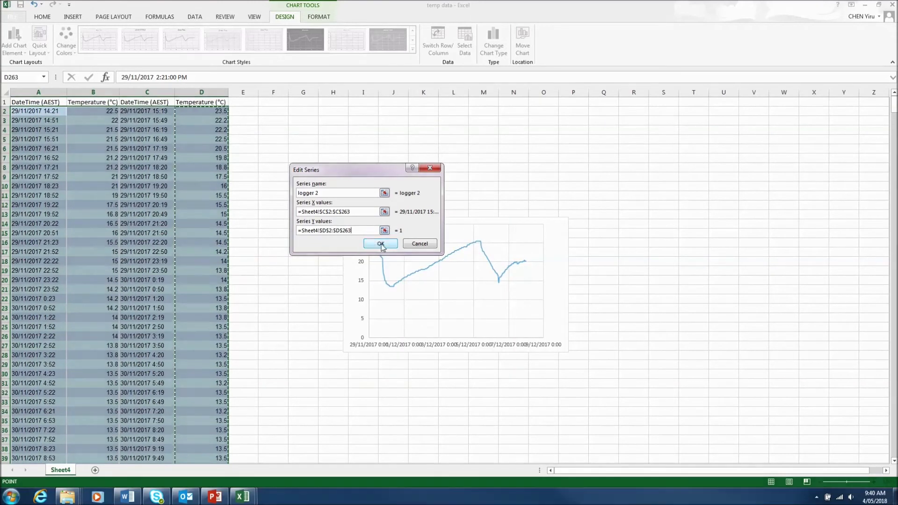
{"action": "left_click", "coordinate": [381, 243]}
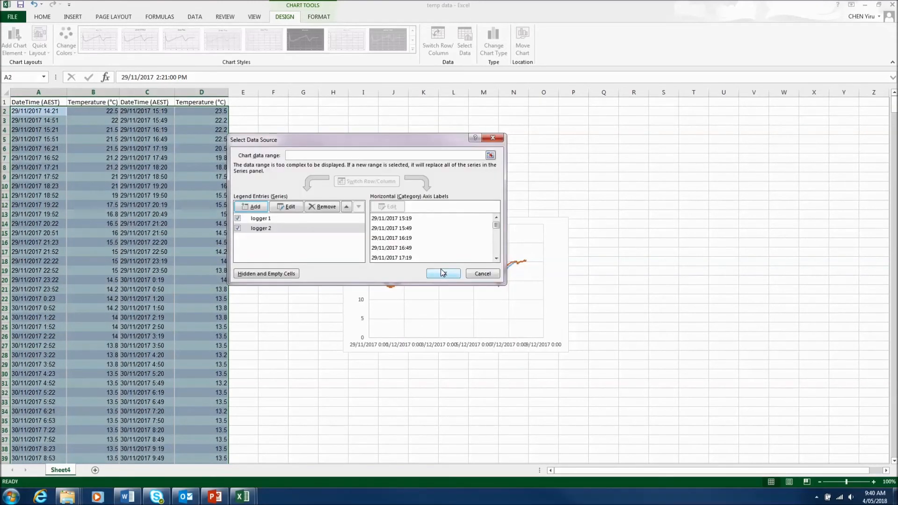
Step: Set the chart's date axis maximum bound to 43077 in Format Axis
{"action": "left_click", "coordinate": [442, 273]}
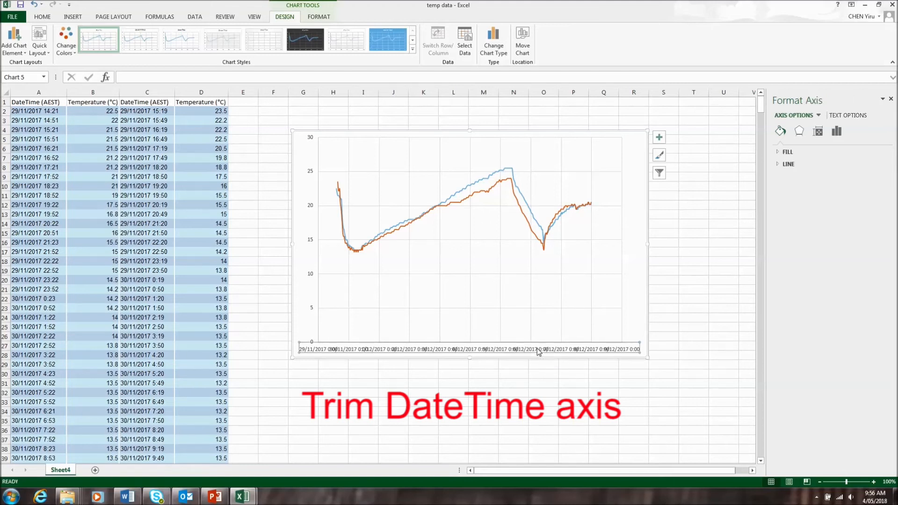
{"action": "left_click", "coordinate": [835, 131]}
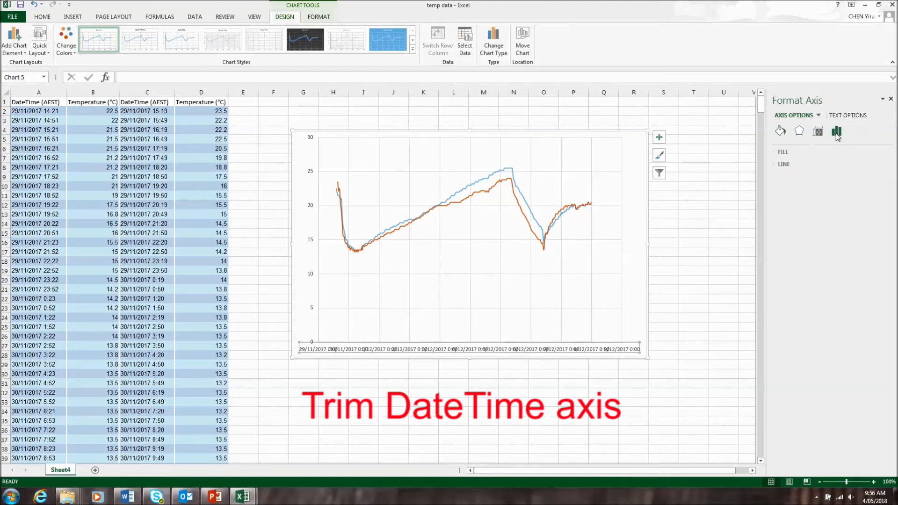
{"action": "left_click", "coordinate": [836, 131]}
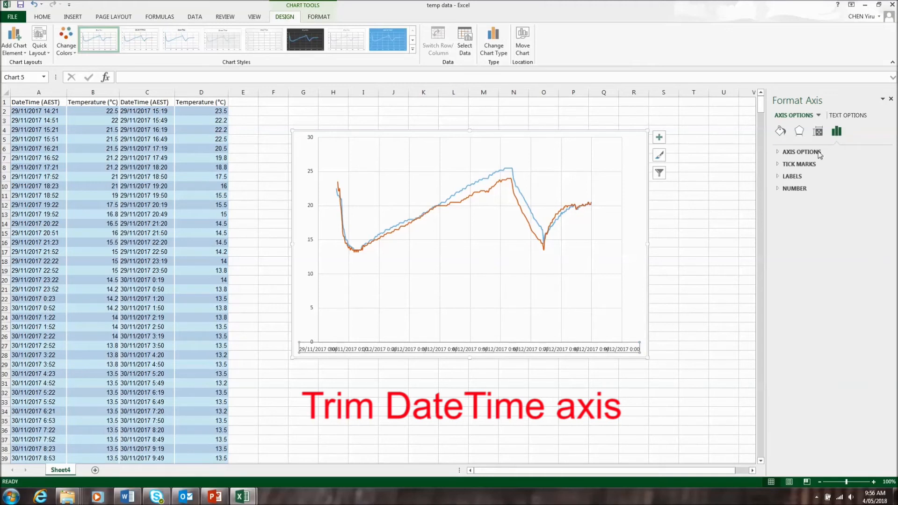
{"action": "left_click", "coordinate": [801, 152]}
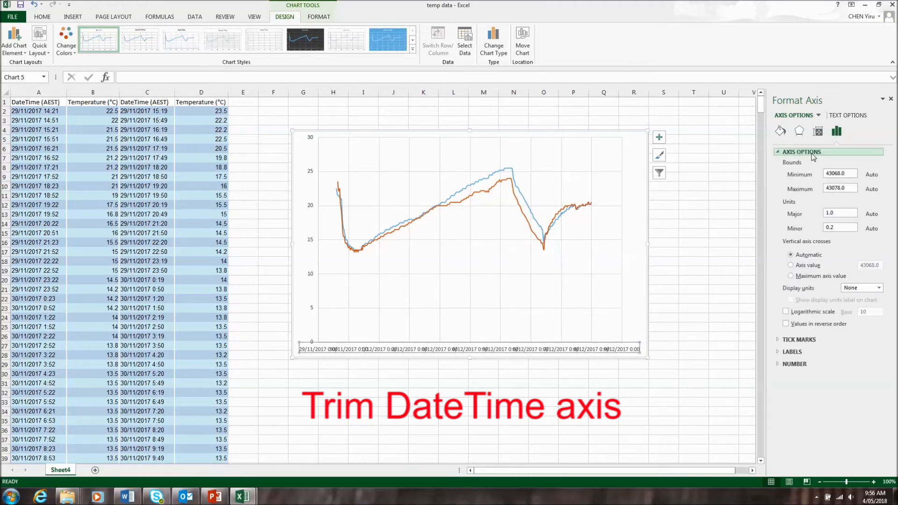
{"action": "left_click", "coordinate": [840, 174]}
{"action": "type", "text": "43077"}
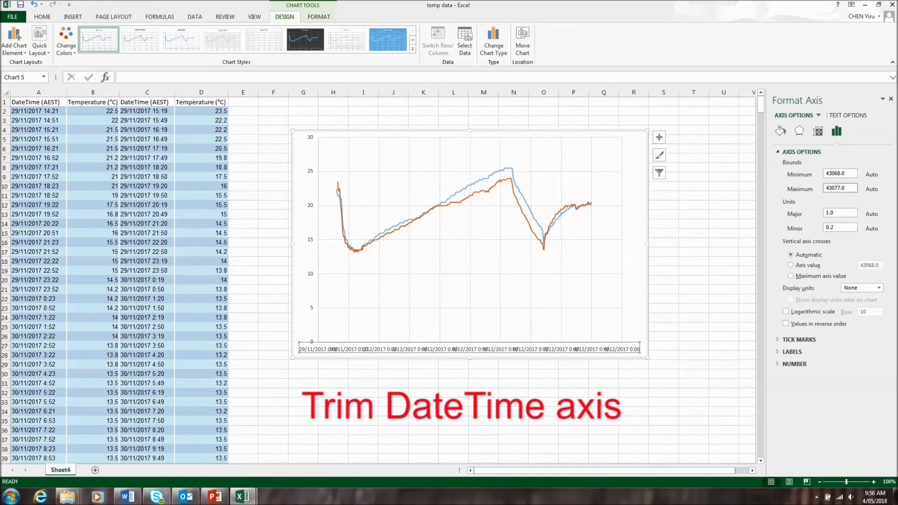
{"action": "left_click", "coordinate": [839, 188]}
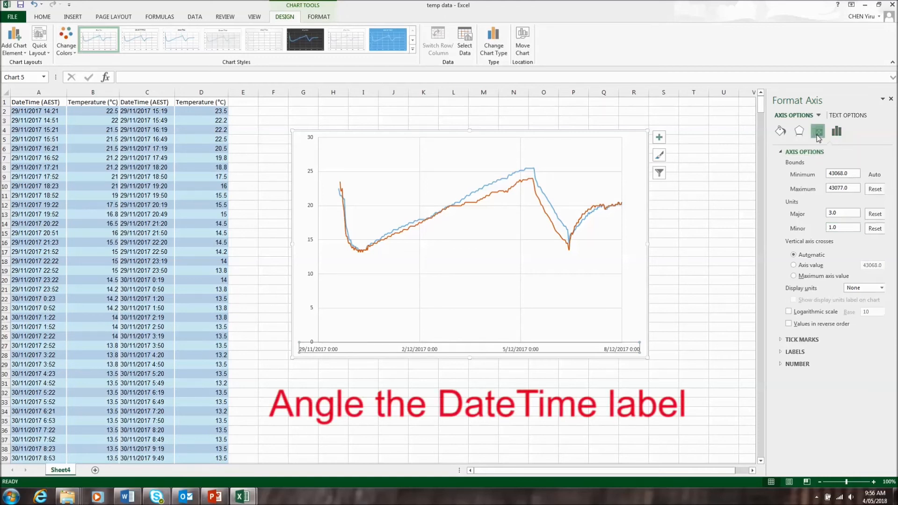
Step: Give the date axis labels a custom angle in Size & Properties
{"action": "left_click", "coordinate": [817, 131]}
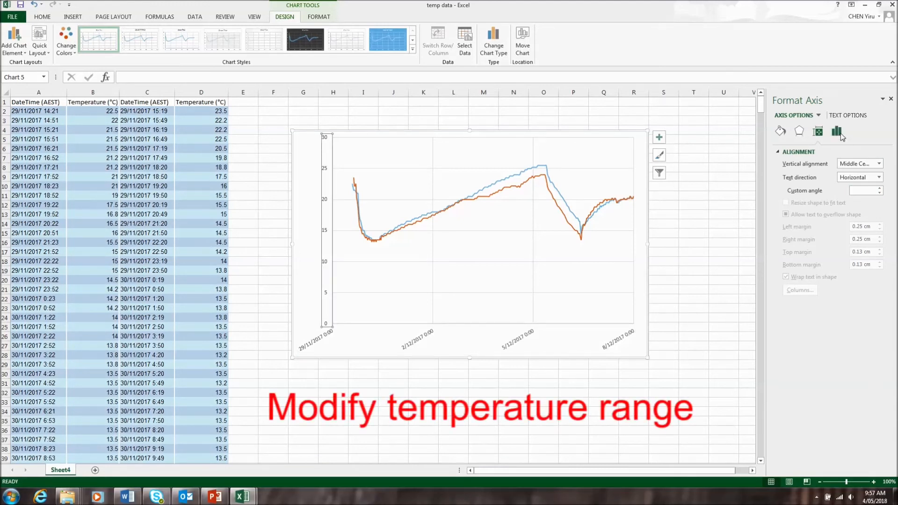
Step: Set the temperature axis to Minimum 10, Maximum 26 and Major unit 4
{"action": "left_click", "coordinate": [817, 132]}
{"action": "type", "text": "4"}
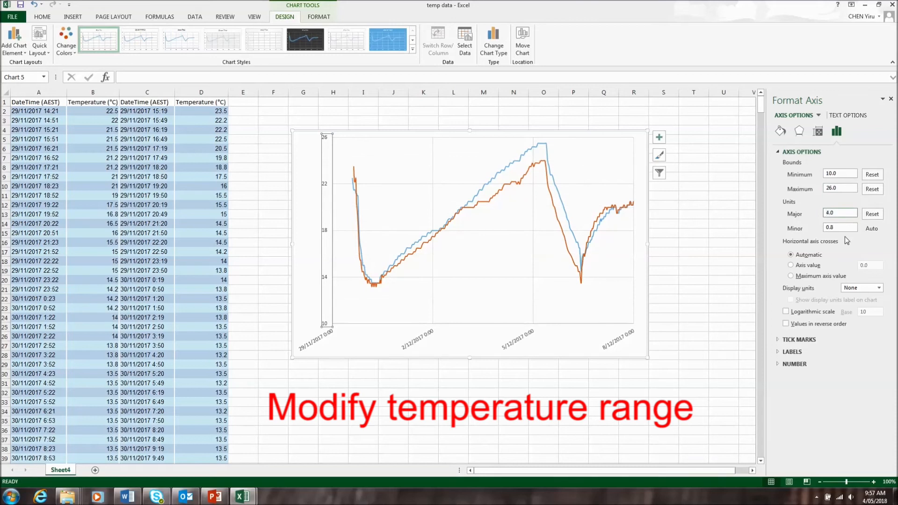
{"action": "left_click", "coordinate": [722, 270]}
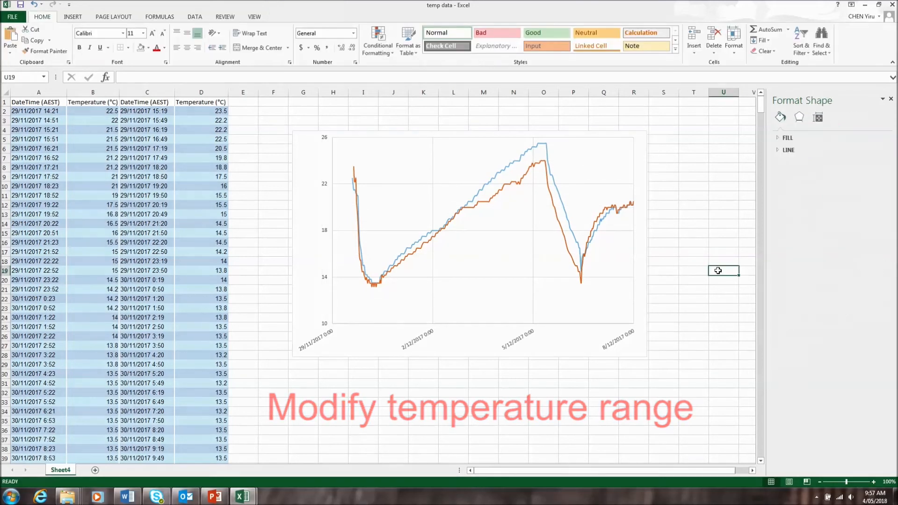
{"action": "mouse_move", "coordinate": [639, 159]}
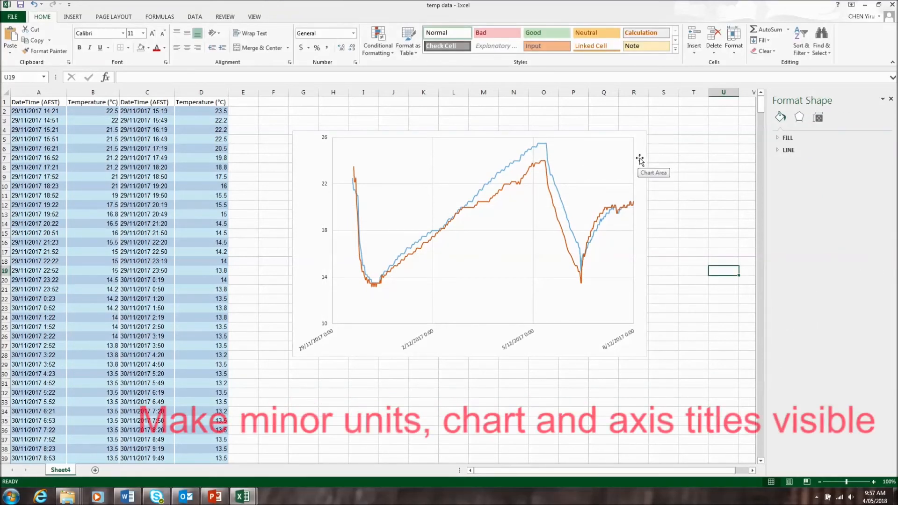
Step: Add axis titles, a chart title, minor vertical gridlines and a legend via Chart Elements
{"action": "left_click", "coordinate": [658, 138]}
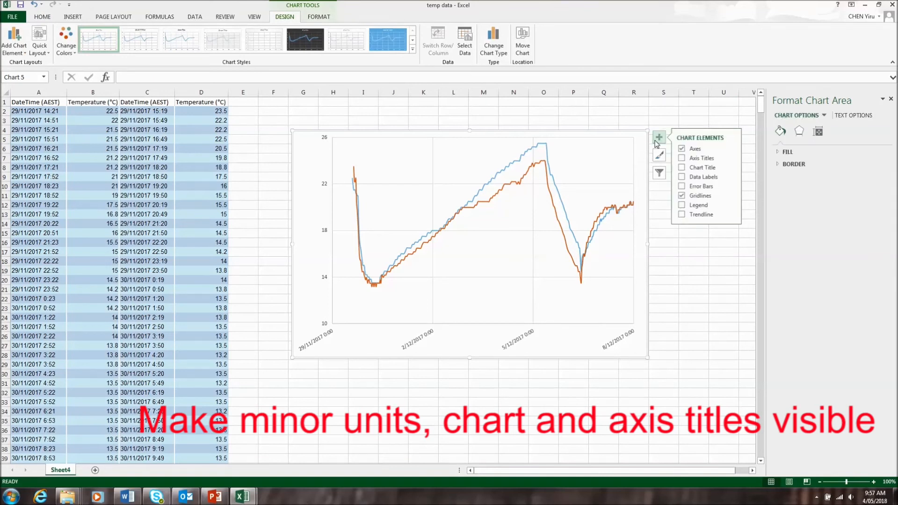
{"action": "left_click", "coordinate": [681, 158]}
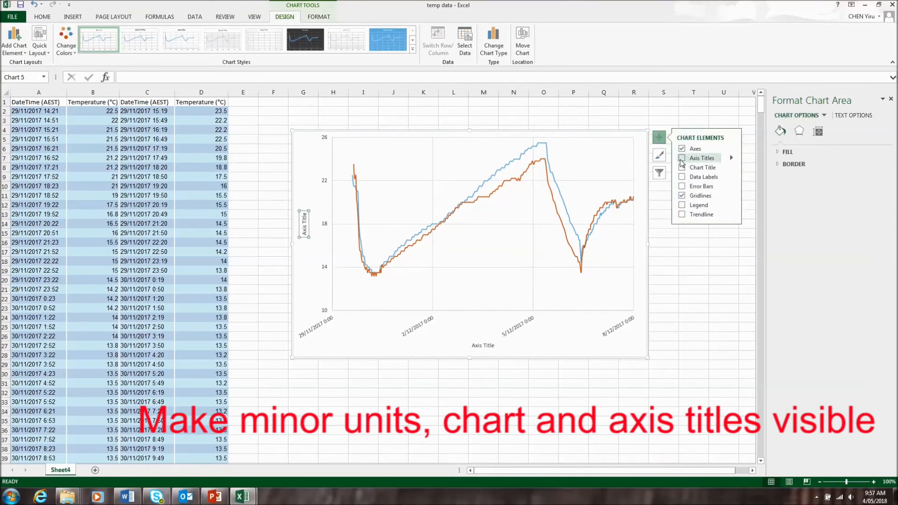
{"action": "left_click", "coordinate": [682, 168]}
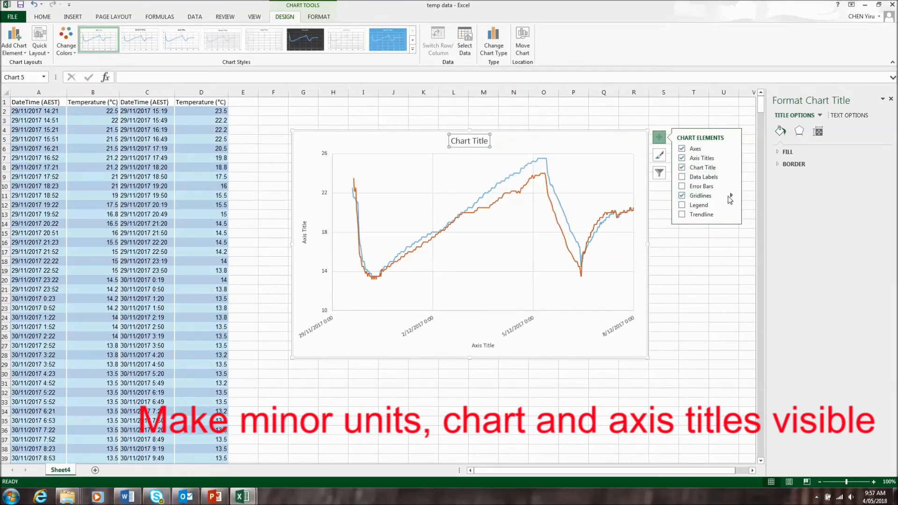
{"action": "left_click", "coordinate": [730, 196]}
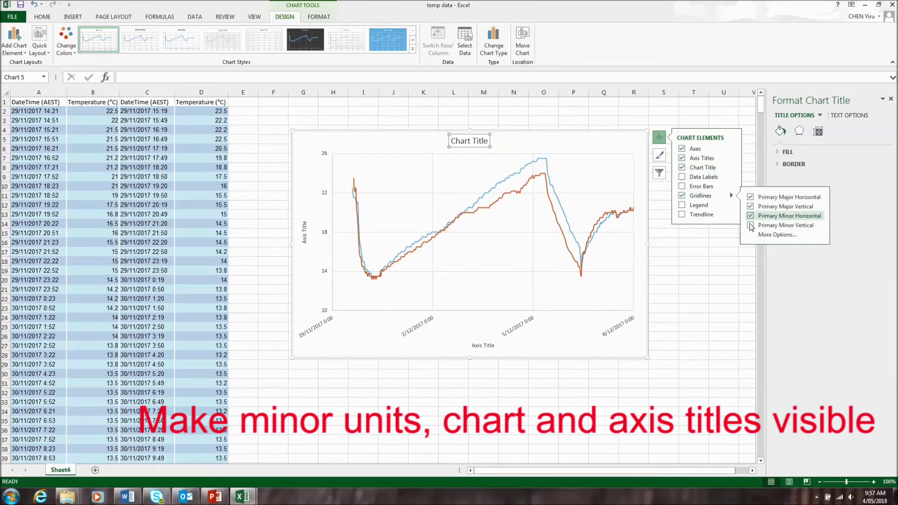
{"action": "left_click", "coordinate": [751, 226]}
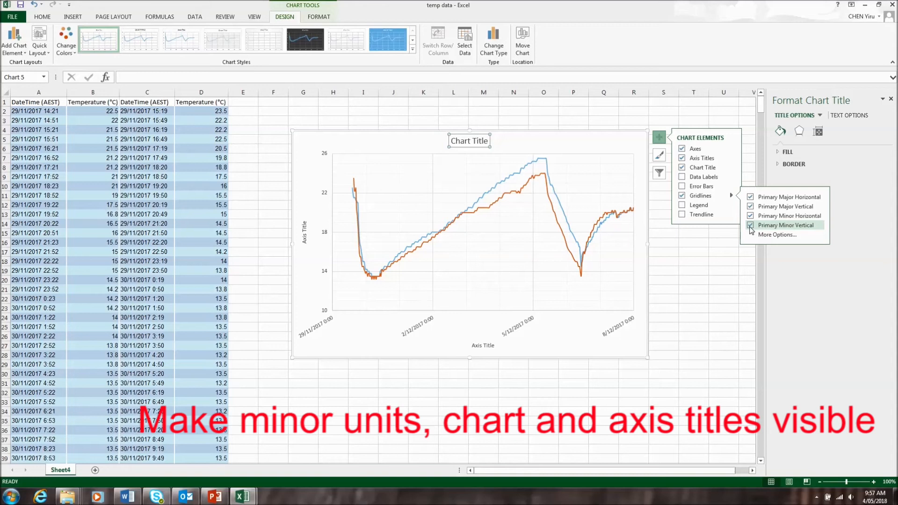
{"action": "left_click", "coordinate": [681, 205]}
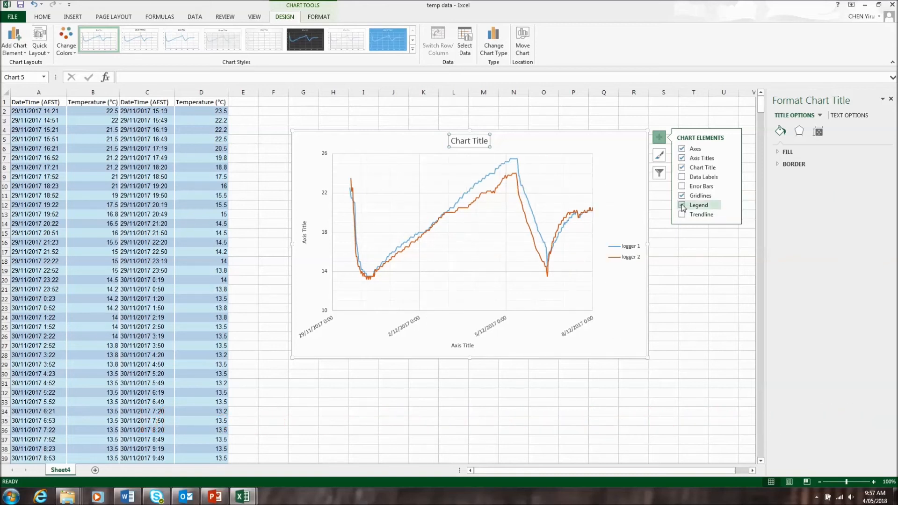
{"action": "left_click", "coordinate": [682, 205]}
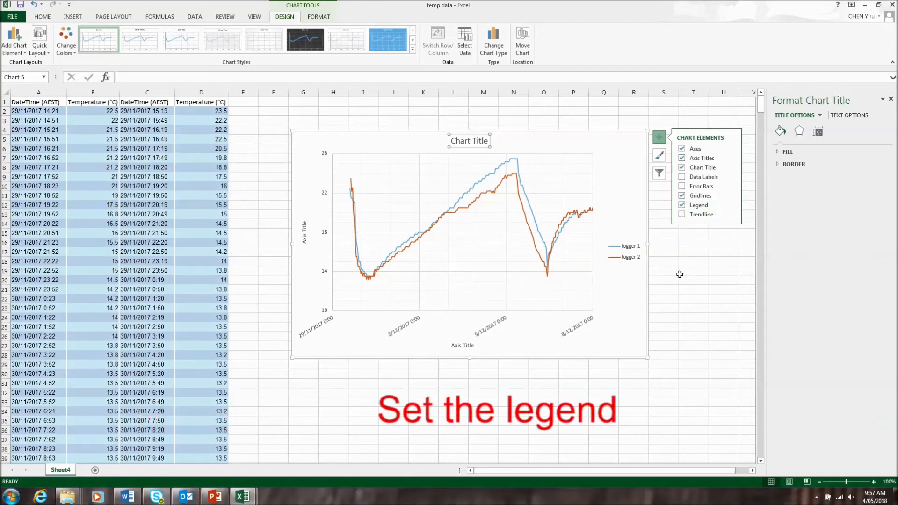
{"action": "left_click", "coordinate": [693, 270]}
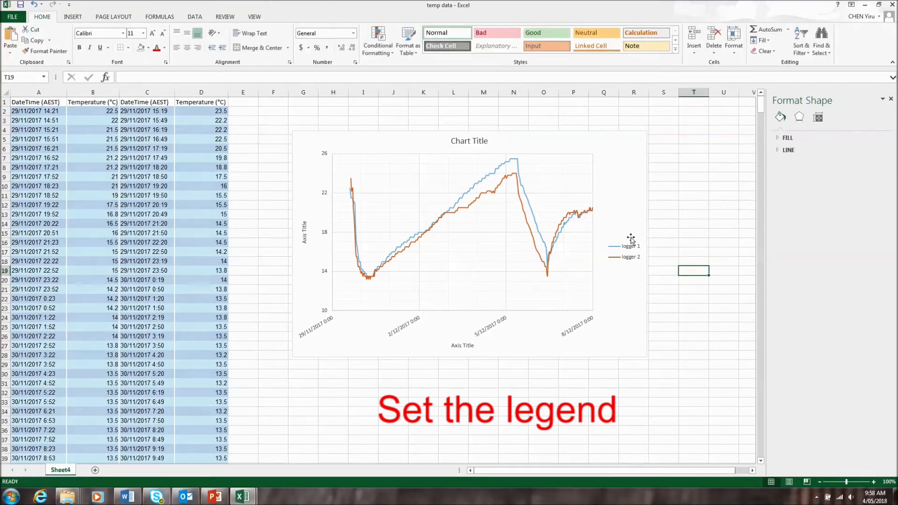
Step: Move the chart legend to the Top position
{"action": "left_click", "coordinate": [469, 229]}
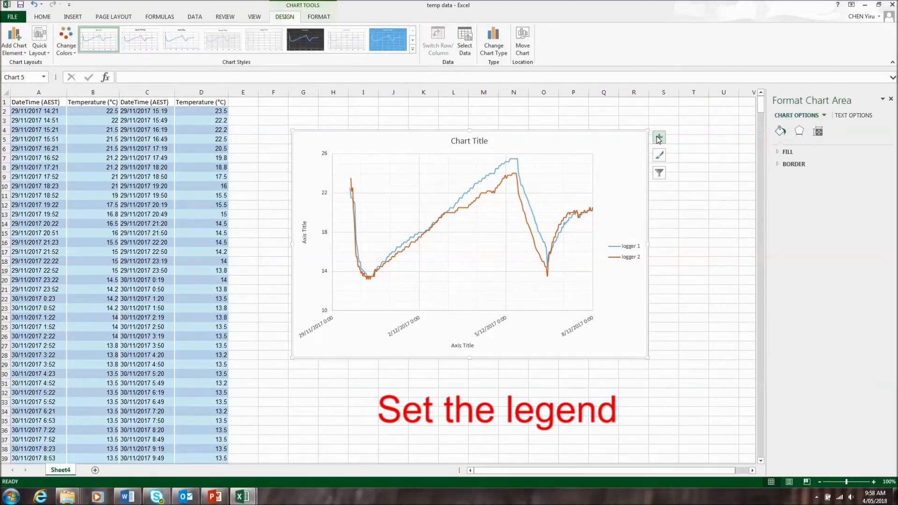
{"action": "left_click", "coordinate": [659, 137]}
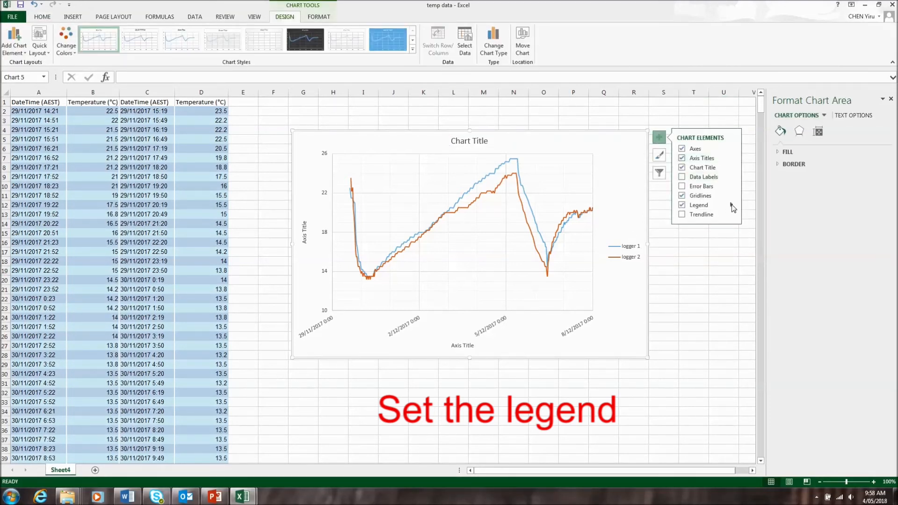
{"action": "left_click", "coordinate": [730, 205]}
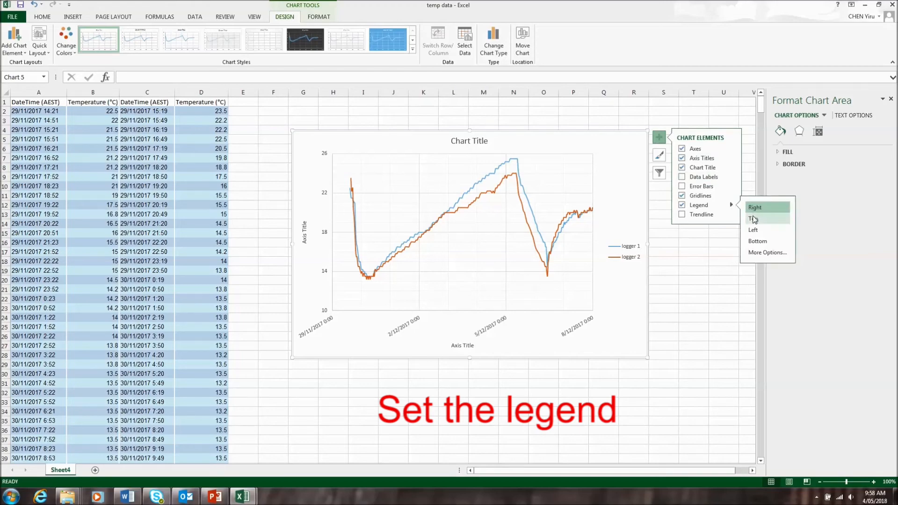
{"action": "left_click", "coordinate": [754, 218]}
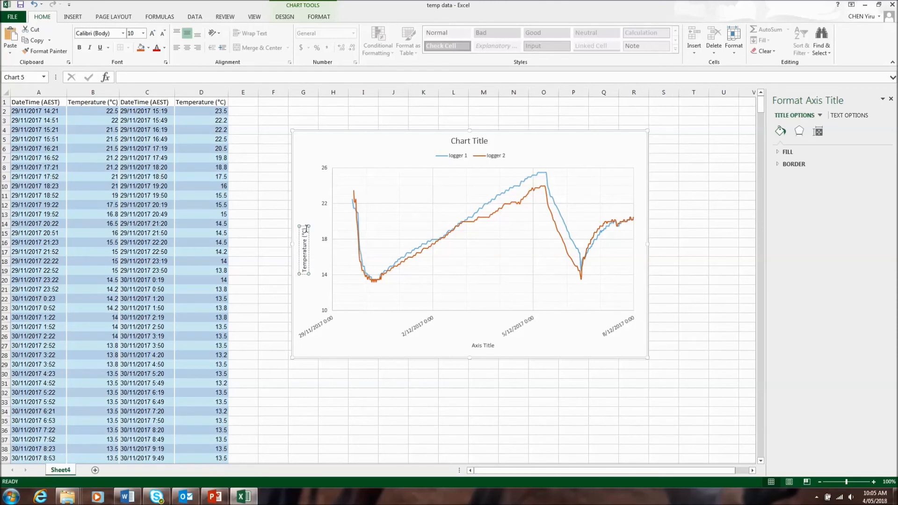
Step: Title the axes Temperature (°C) and DateTime (AEST)
{"action": "left_click", "coordinate": [483, 345]}
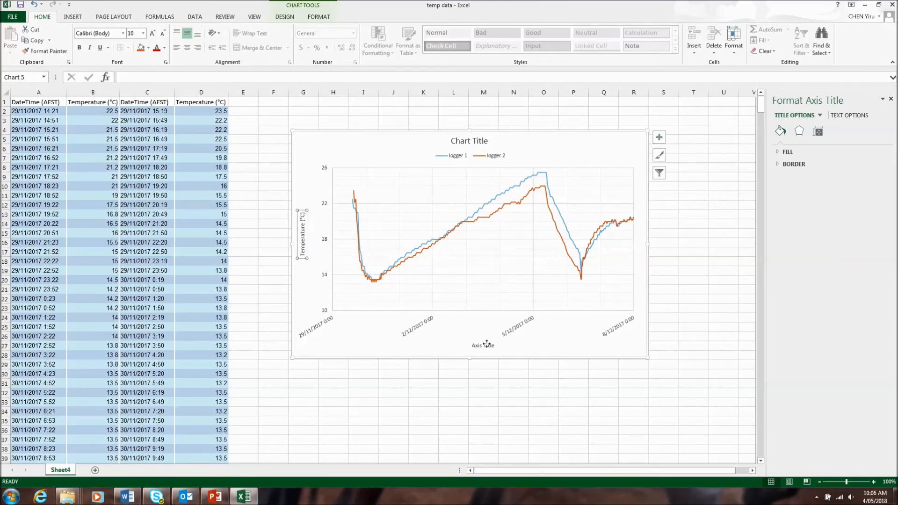
{"action": "left_click", "coordinate": [483, 345]}
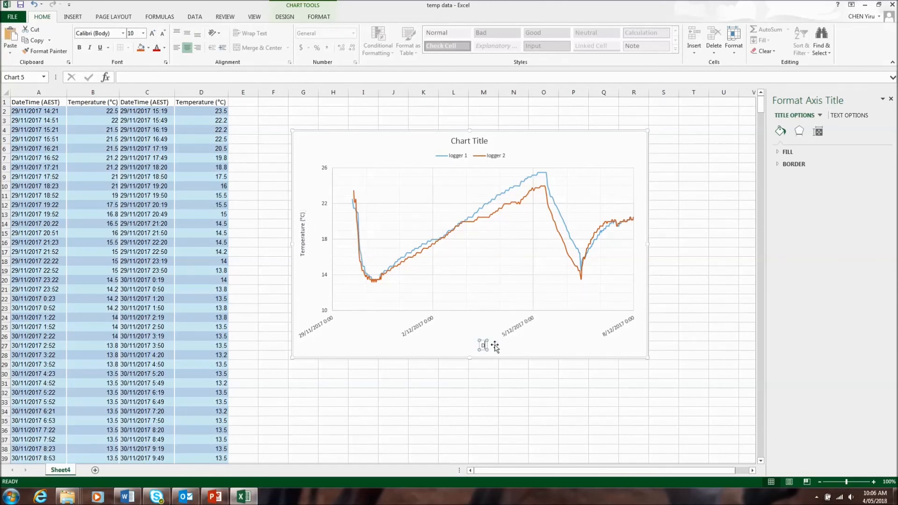
{"action": "left_click", "coordinate": [483, 345]}
{"action": "type", "text": "DateTime (AEST"}
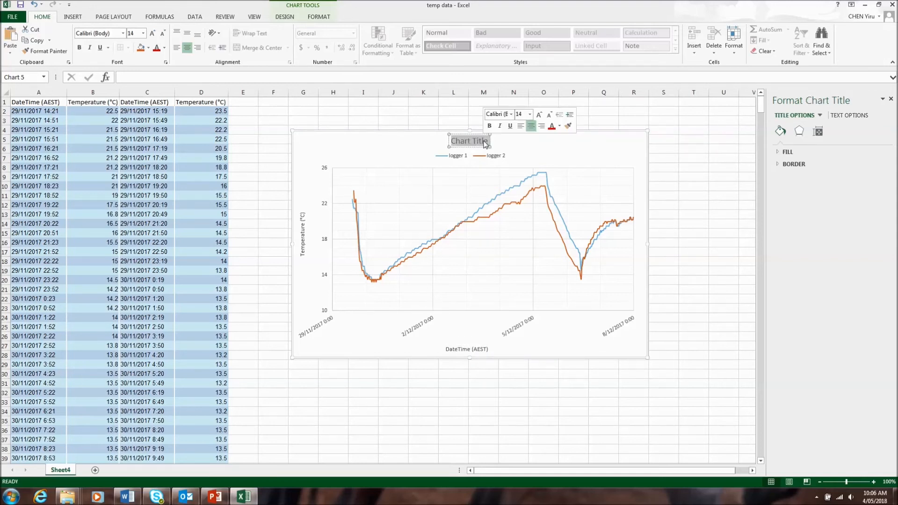
Step: Set the chart title to Mango to Korea and select the chart area
{"action": "type", "text": "Mango to"}
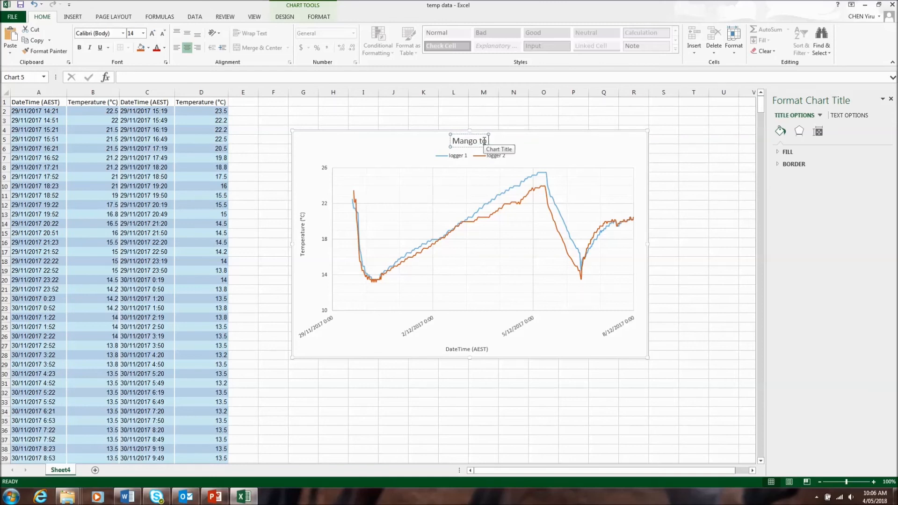
{"action": "type", "text": "Korea"}
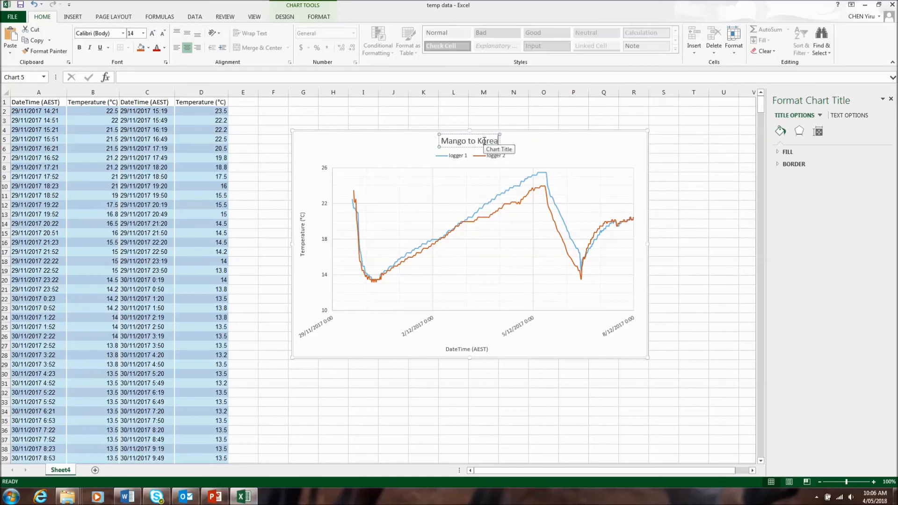
{"action": "left_click", "coordinate": [358, 212]}
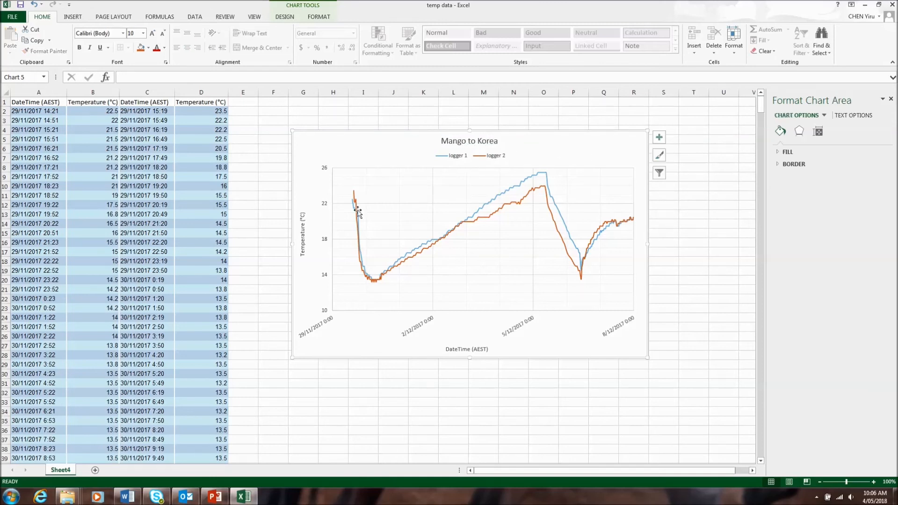
Step: Increase the font size of the Temperature and DateTime (AEST) axis titles, the chart title and the legend
{"action": "left_click", "coordinate": [303, 238]}
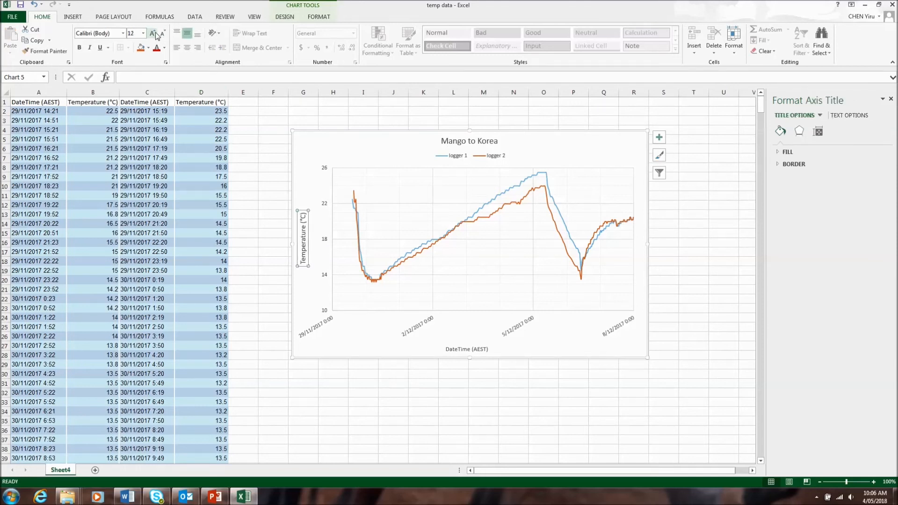
{"action": "left_click", "coordinate": [164, 32]}
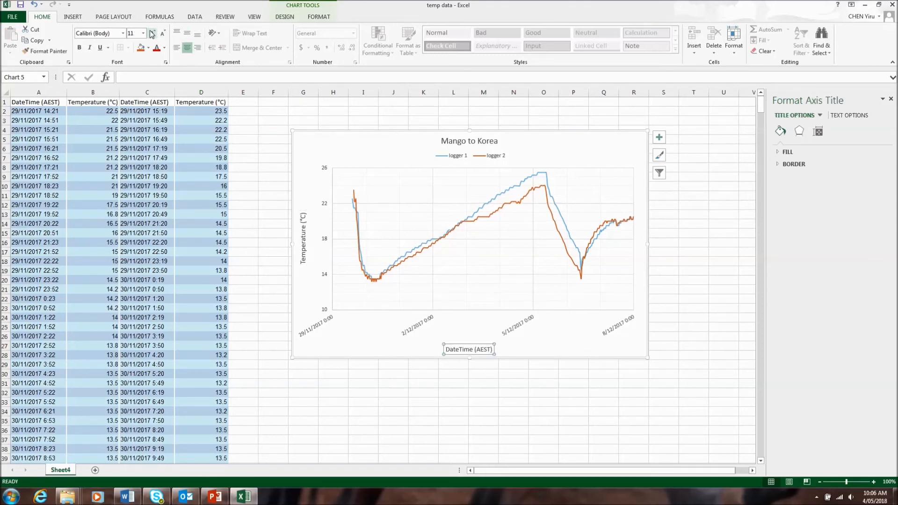
{"action": "left_click", "coordinate": [468, 156]}
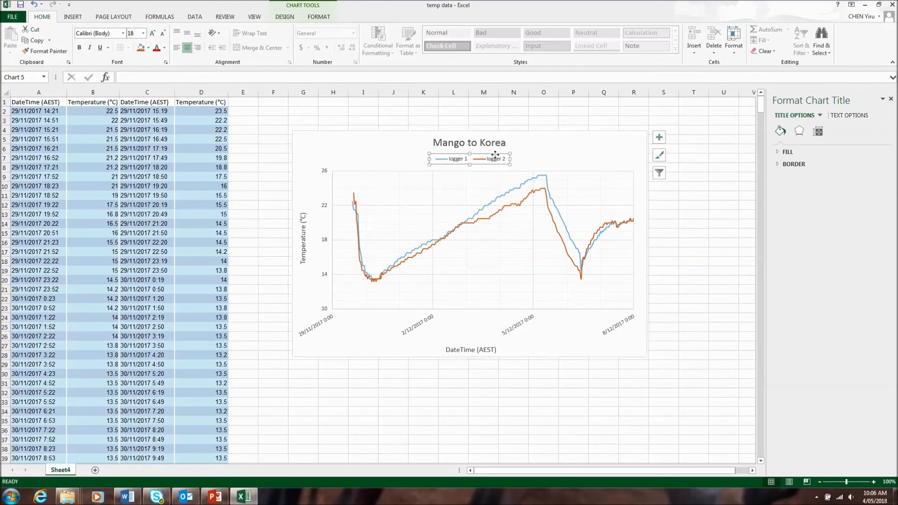
{"action": "left_click", "coordinate": [468, 159]}
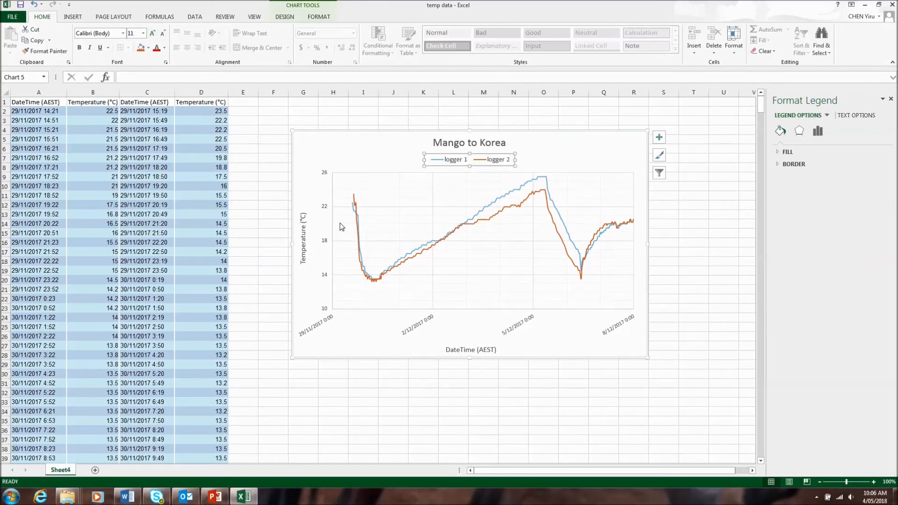
{"action": "left_click", "coordinate": [323, 240]}
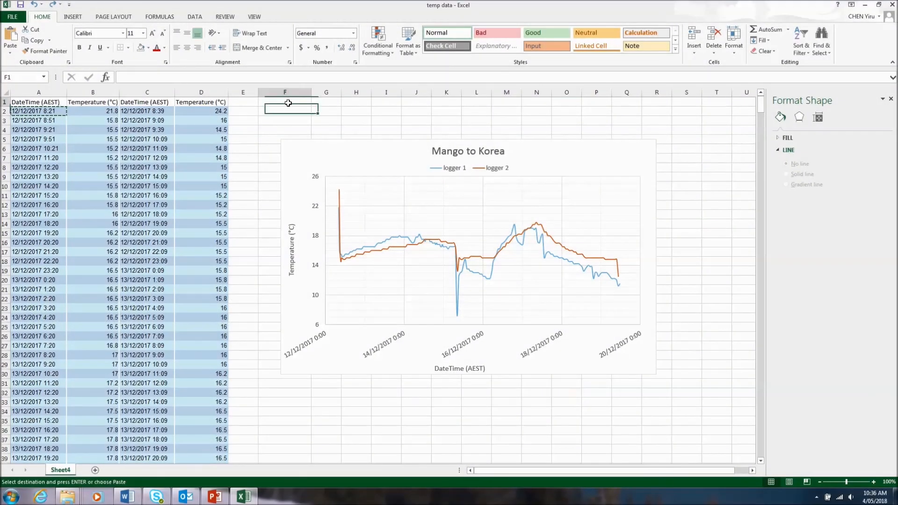
Step: Head F1:G1 with X and Y, copy 12/12/2017 8:21 and 19/12/2017 11:21 into F2:F3, and enter 13 beside each
{"action": "type", "text": "X"}
{"action": "left_click", "coordinate": [325, 102]}
{"action": "type", "text": "Y"}
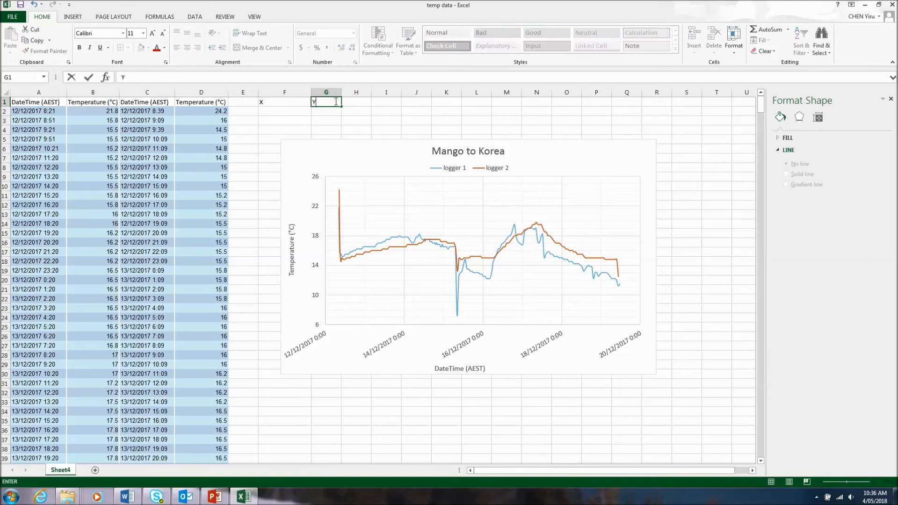
{"action": "key", "text": "Return"}
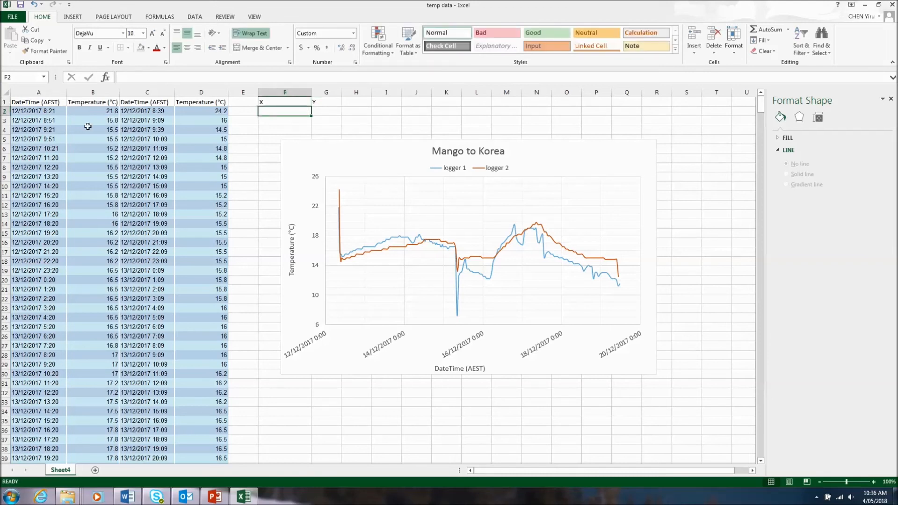
{"action": "left_click", "coordinate": [38, 112]}
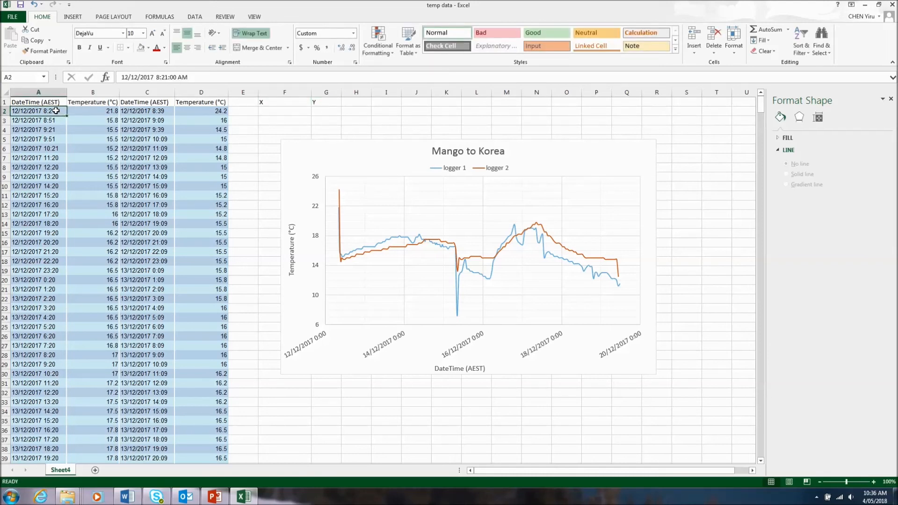
{"action": "left_click", "coordinate": [284, 111]}
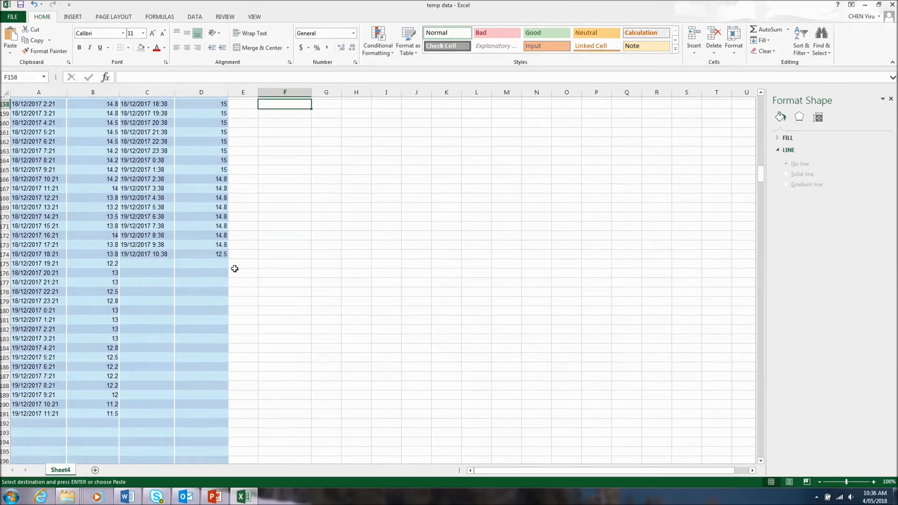
{"action": "left_click", "coordinate": [38, 420]}
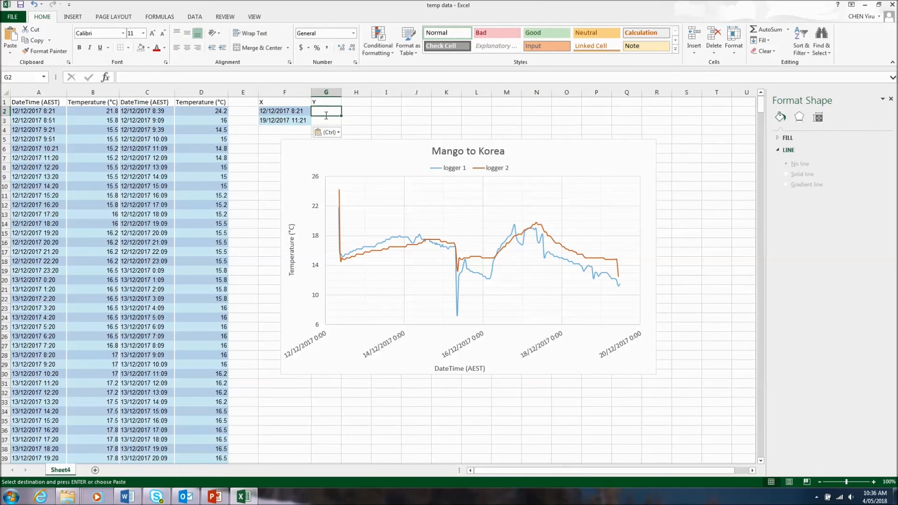
{"action": "type", "text": "13"}
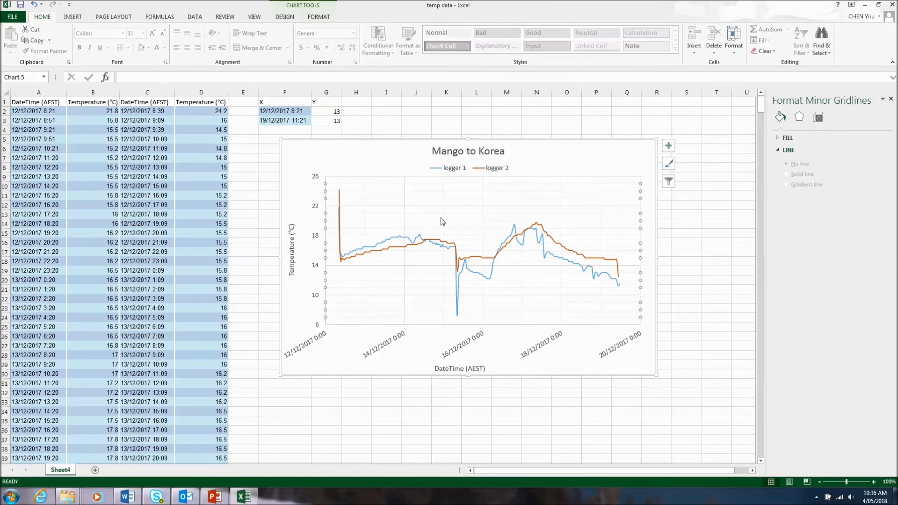
Step: Via Select Data, add a series named ideal temp with X from F2:F3 and Y from G2:G3
{"action": "right_click", "coordinate": [440, 222]}
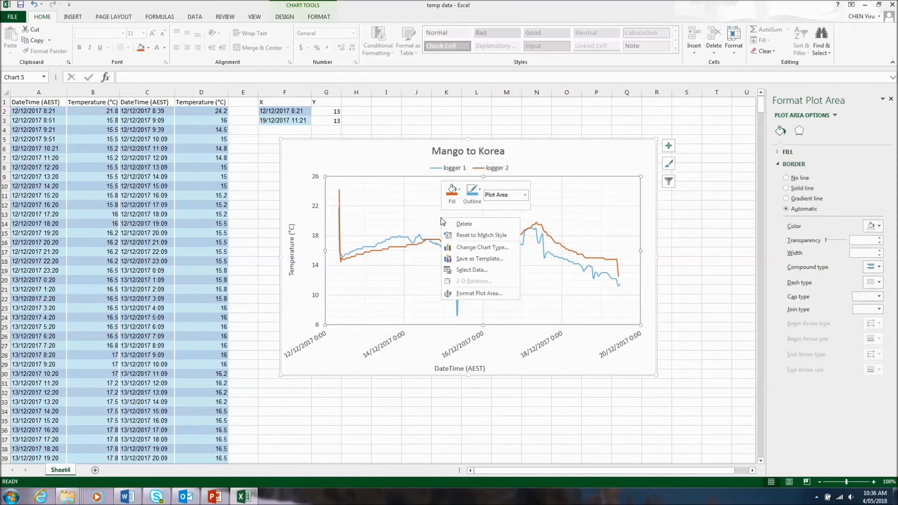
{"action": "left_click", "coordinate": [470, 269]}
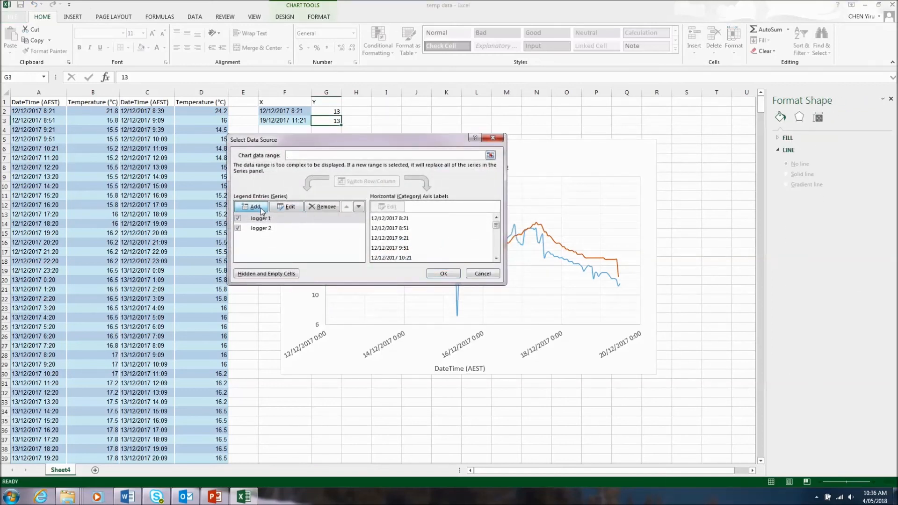
{"action": "left_click", "coordinate": [255, 207]}
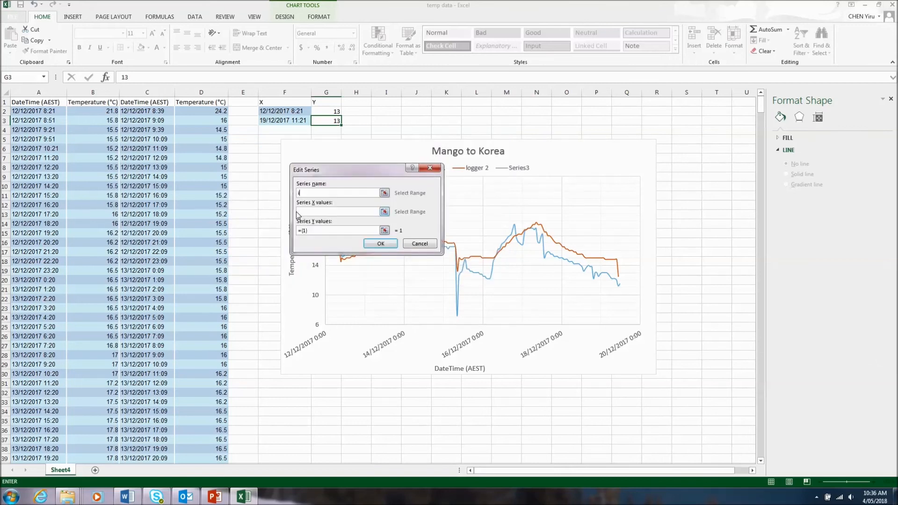
{"action": "type", "text": "ideal temp"}
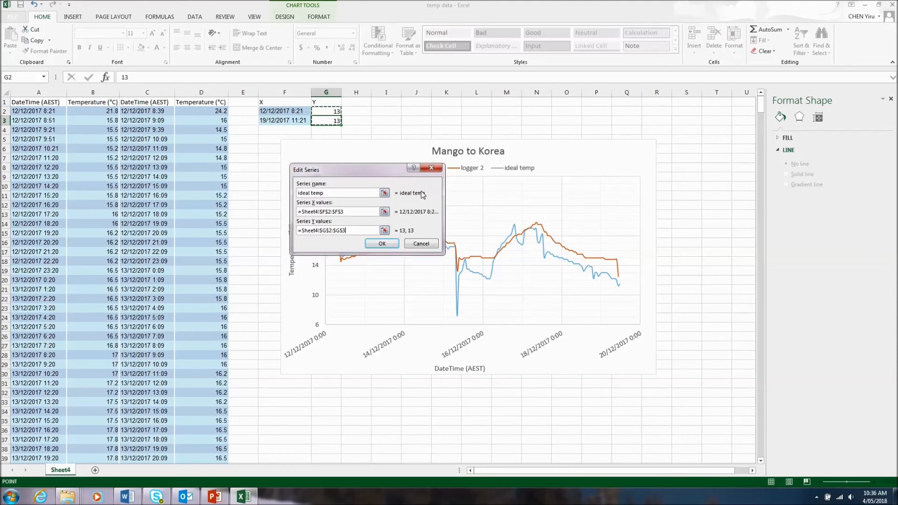
{"action": "left_click", "coordinate": [381, 244]}
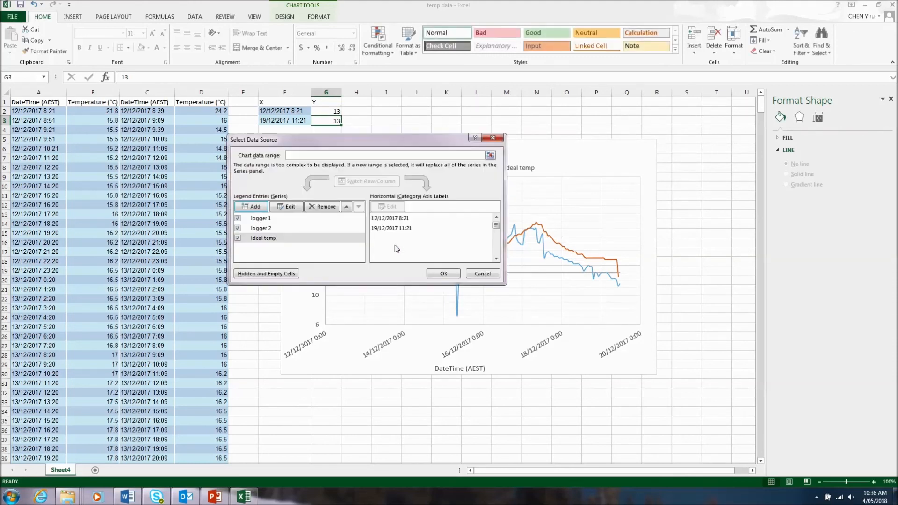
{"action": "left_click", "coordinate": [442, 273]}
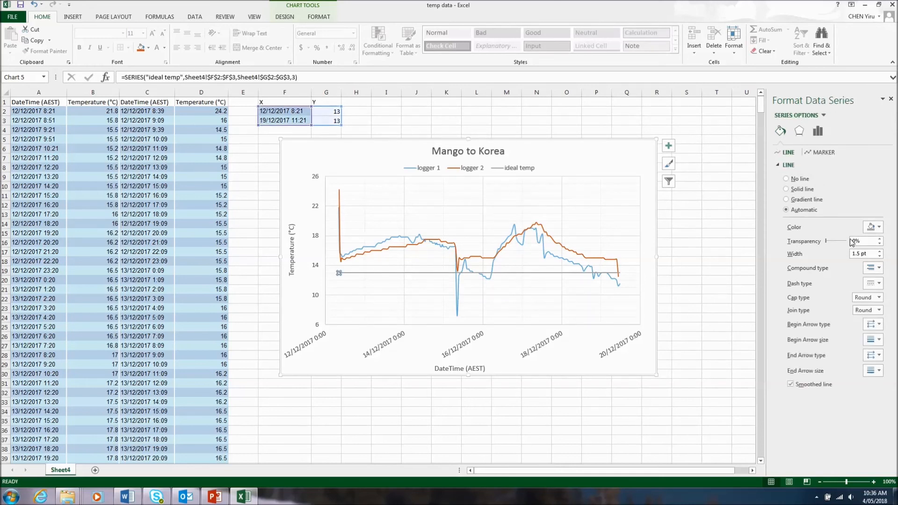
Step: Format the ideal temp series as a solid red line with a larger width
{"action": "left_click", "coordinate": [873, 226]}
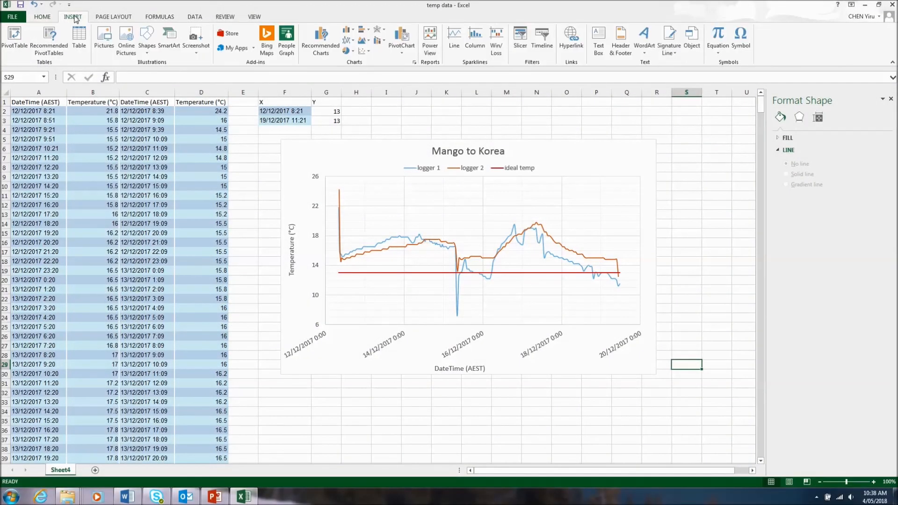
Step: Draw an arrow shape at the early temperature drop and add a text box reading Depart pack shed
{"action": "left_click", "coordinate": [147, 39]}
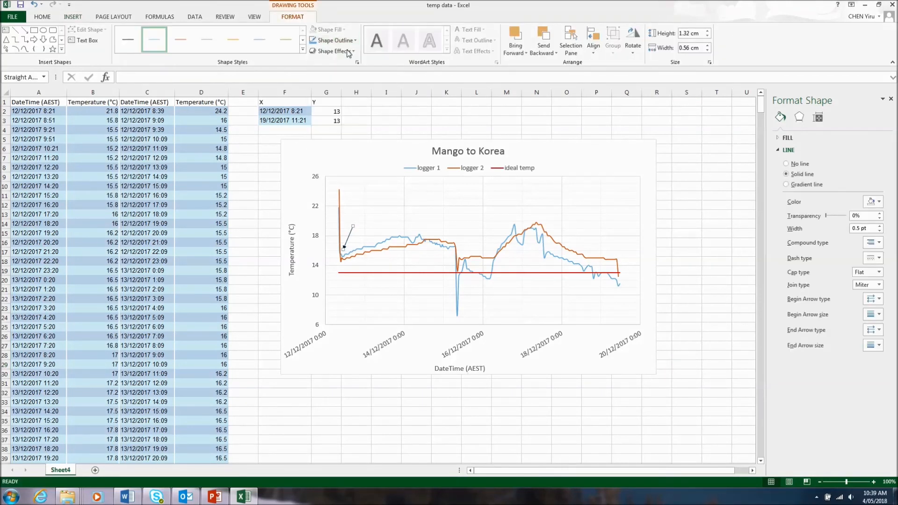
{"action": "left_click", "coordinate": [72, 16]}
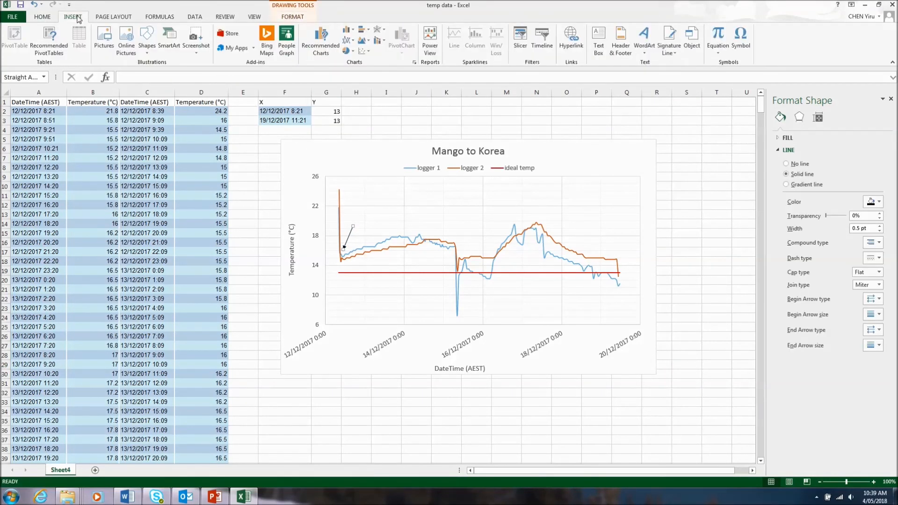
{"action": "left_click", "coordinate": [597, 39]}
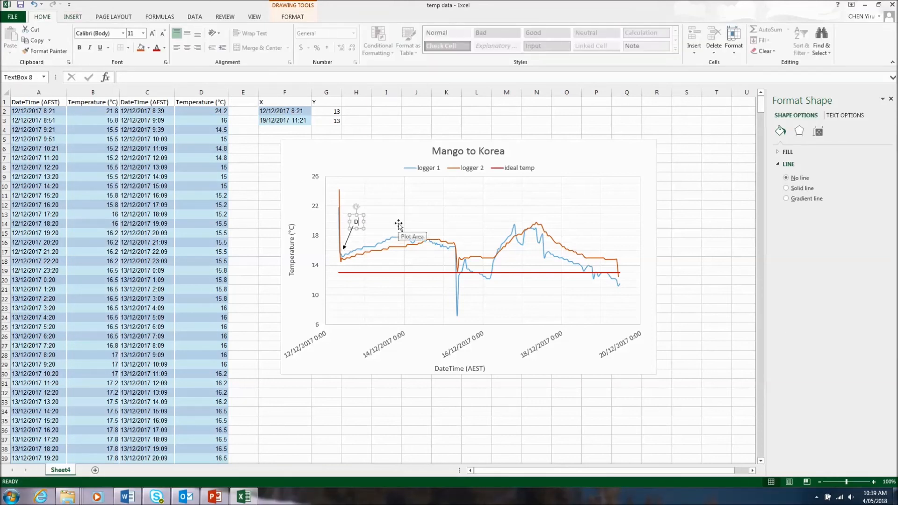
{"action": "type", "text": "Depart pack shed"}
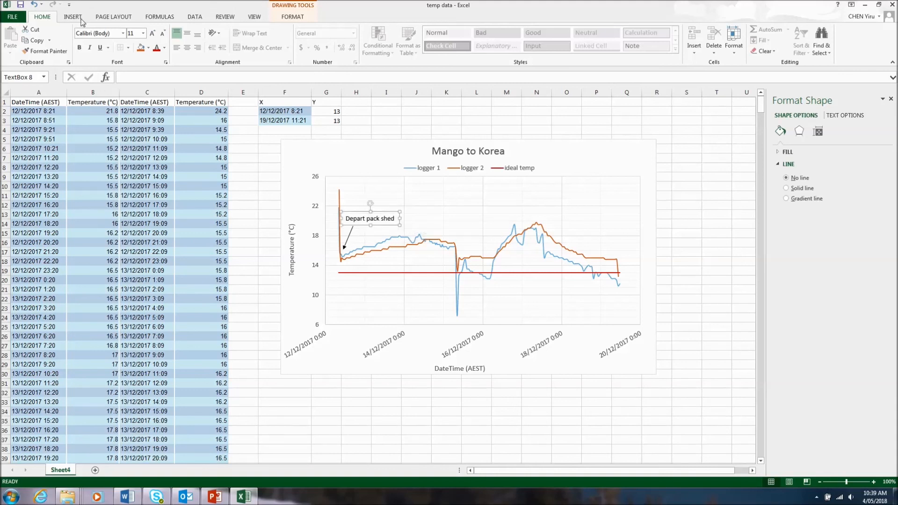
Step: Draw a second arrow at the first logger 1 peak and begin a text box typed as 'Arrive at fre'
{"action": "left_click", "coordinate": [72, 16]}
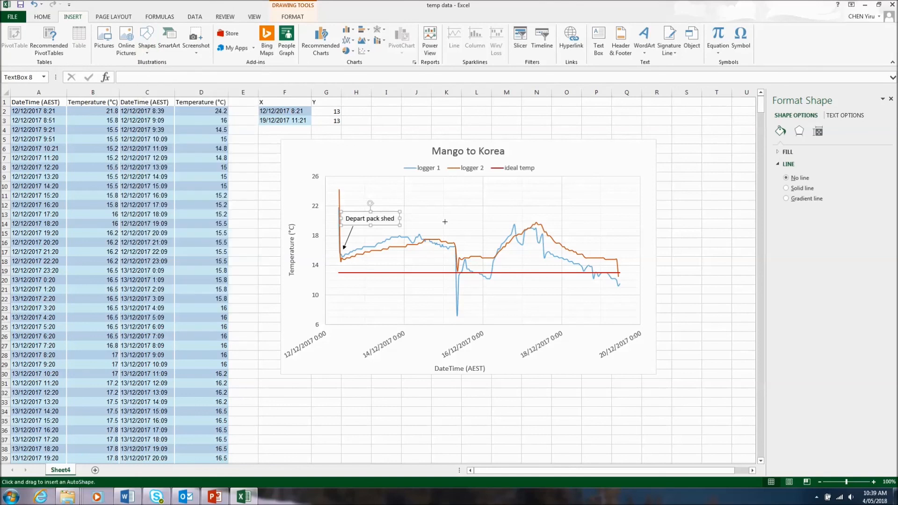
{"action": "mouse_move", "coordinate": [423, 226]}
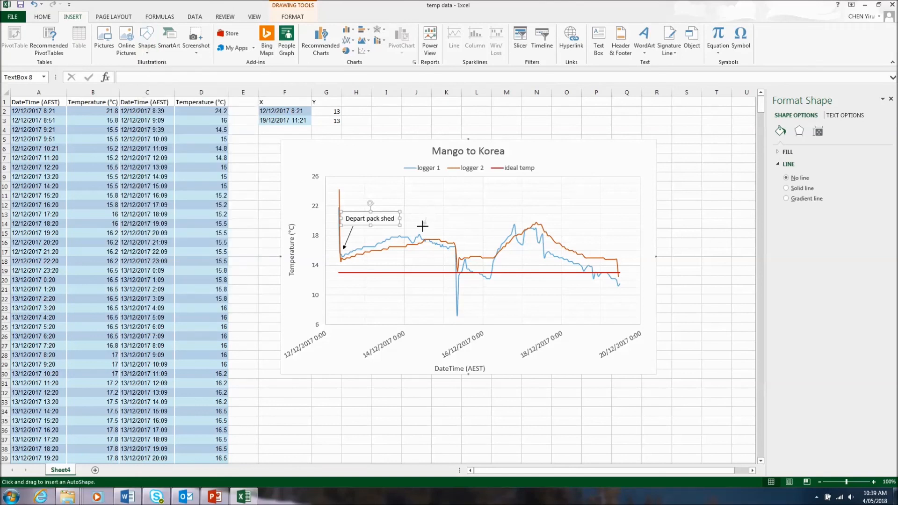
{"action": "left_click", "coordinate": [330, 40]}
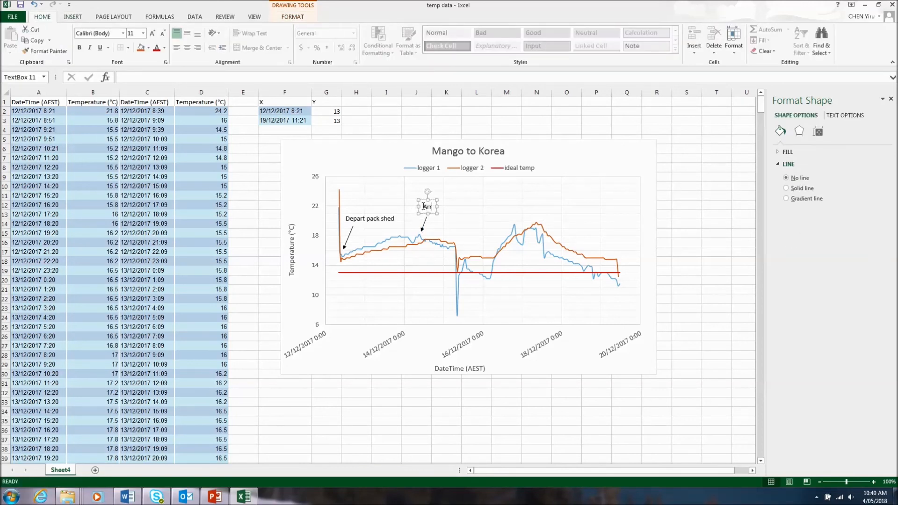
{"action": "type", "text": "Arrive at"}
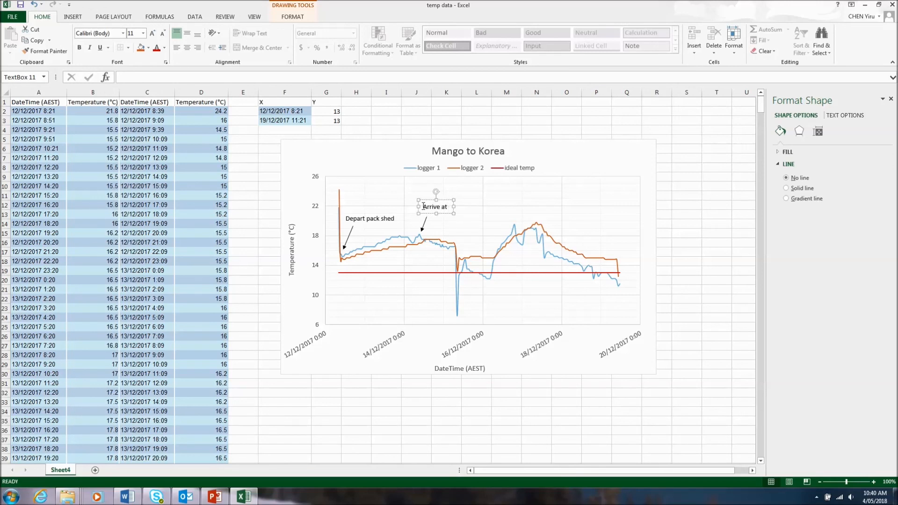
{"action": "type", "text": "fre"}
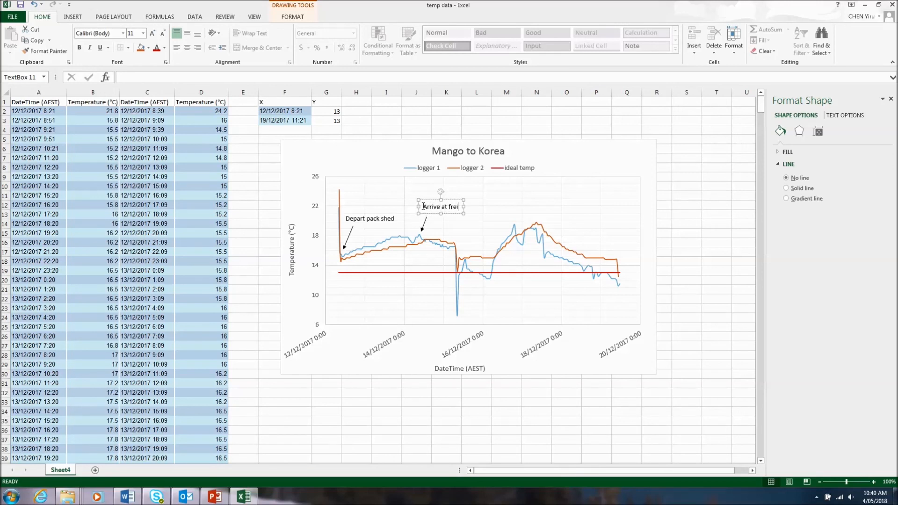